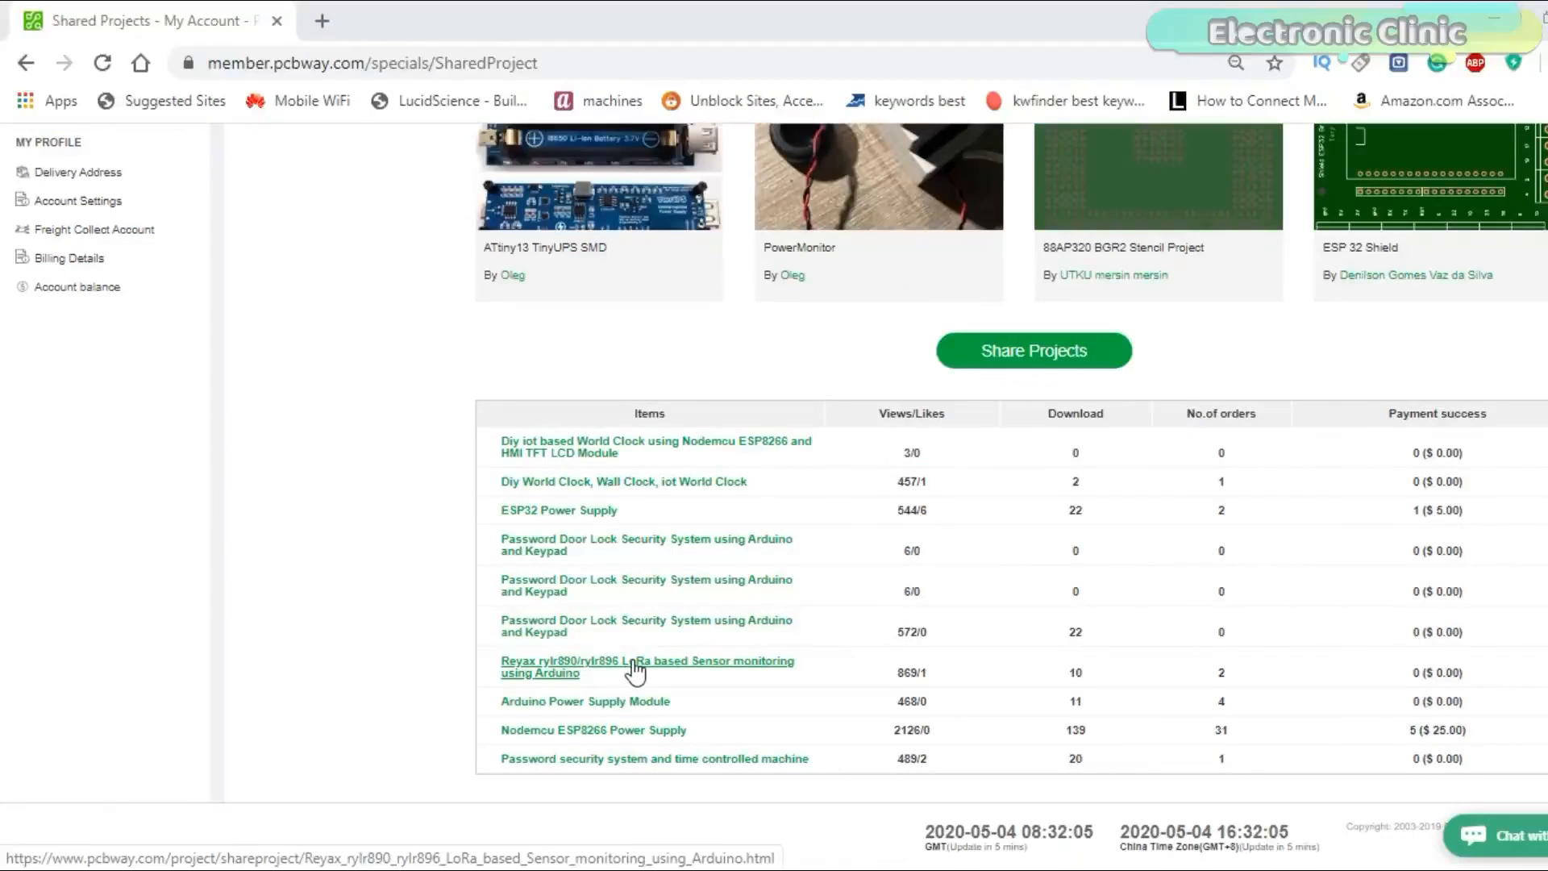
# Open the 'Reyax rylr890/rylr896 LoRa based Sensor monitoring using Arduino' shared project.
pyautogui.click(593, 730)
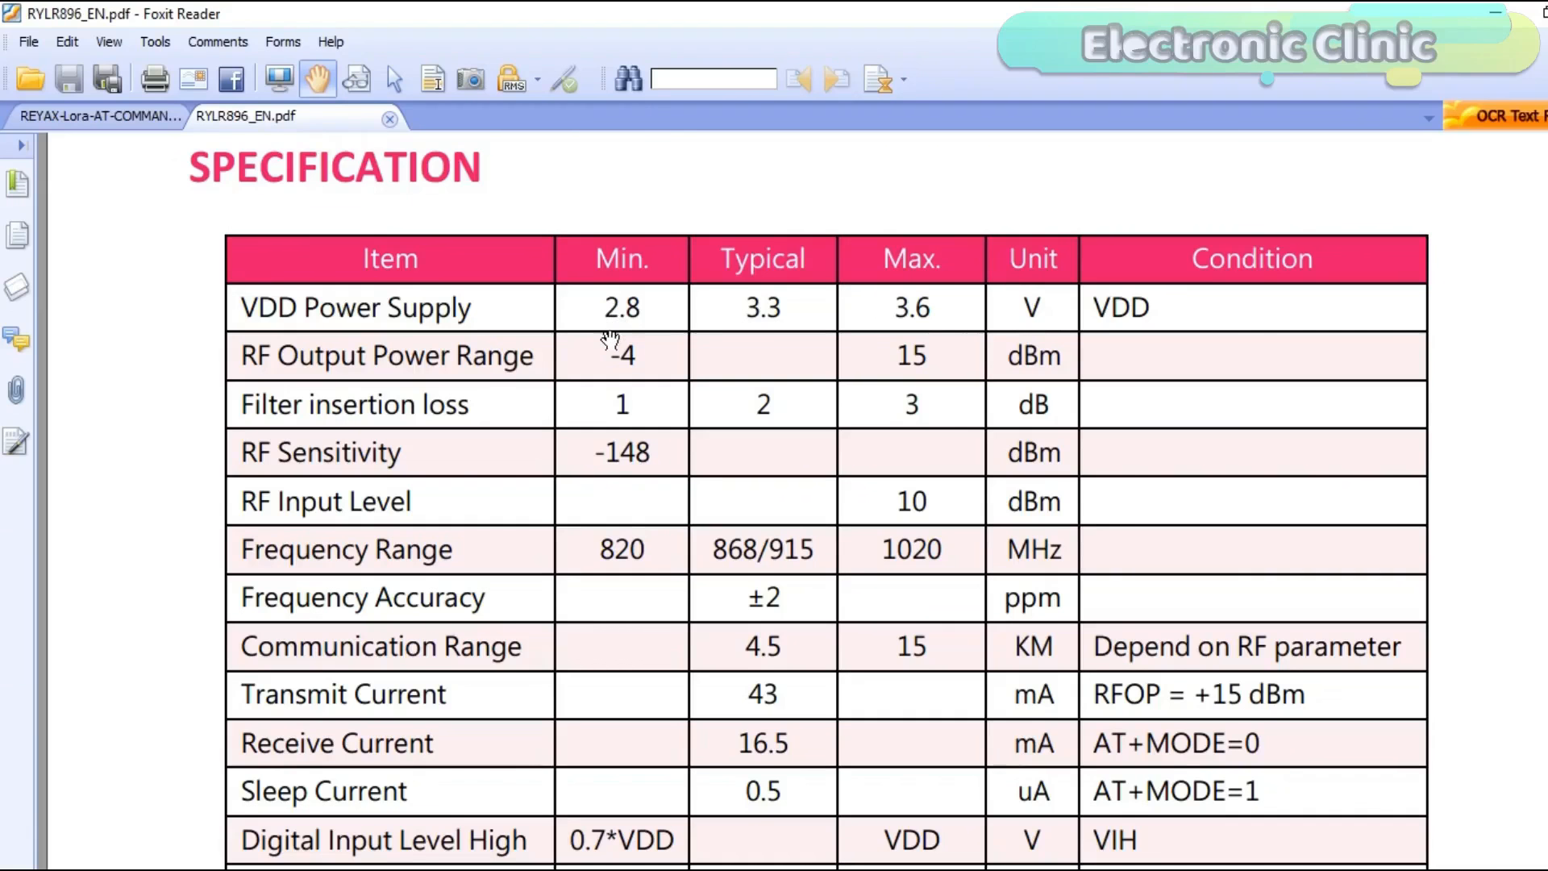
pyautogui.moveTo(703, 316)
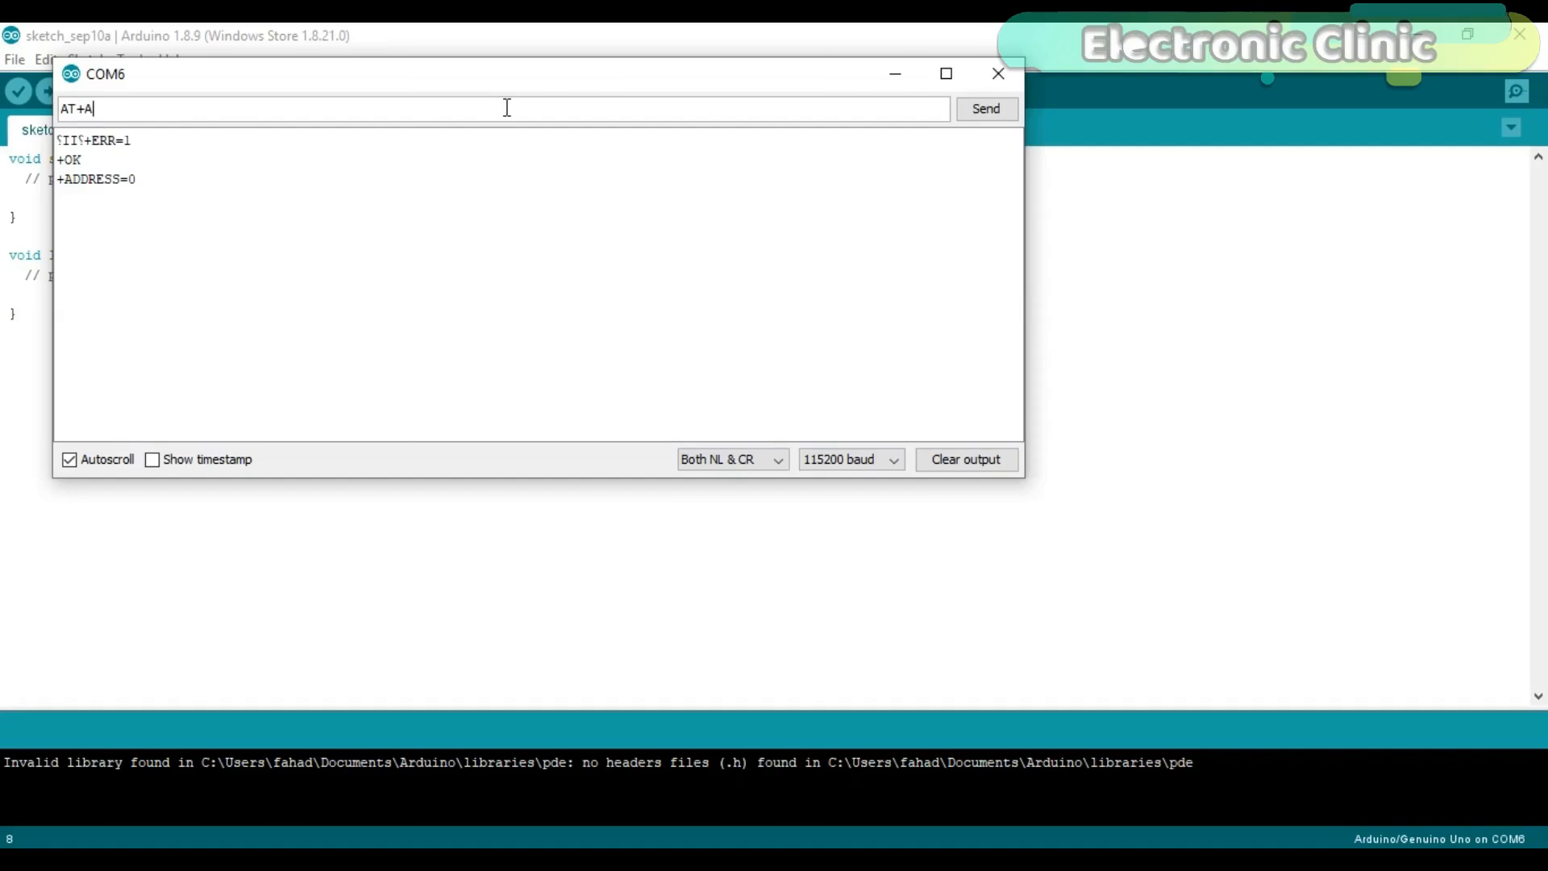
# Send an AT+ADDRESS command to the LoRa module from the COM6 Serial Monitor.
pyautogui.write('ESS=')
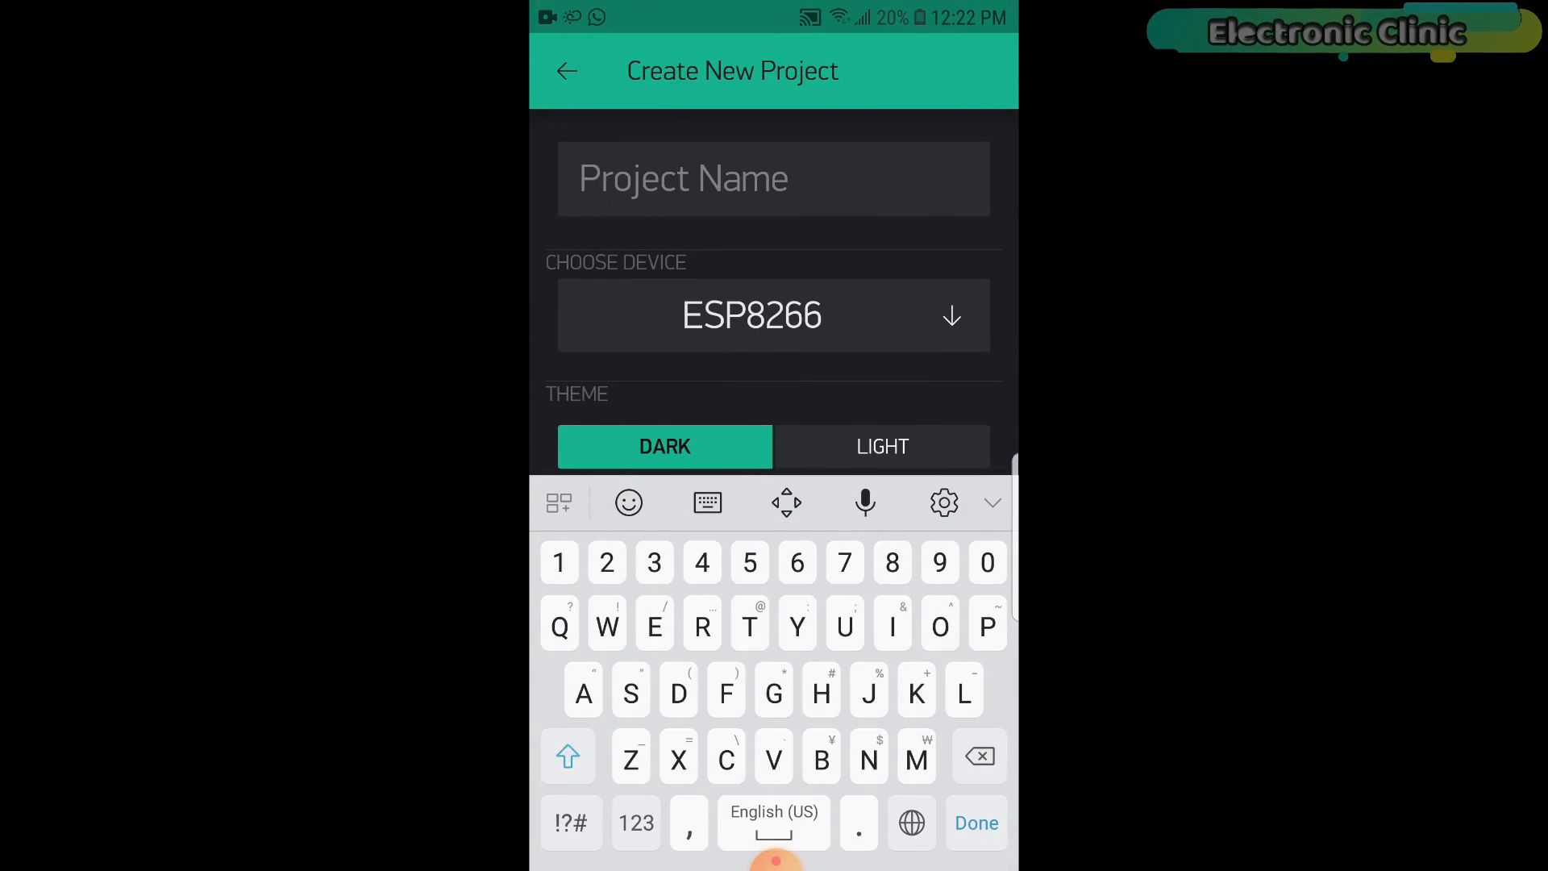
# Name the project ESP8266 LORA, pick NodeMCU as board with Wi-Fi connection, and create it.
pyautogui.write('ESP8266')
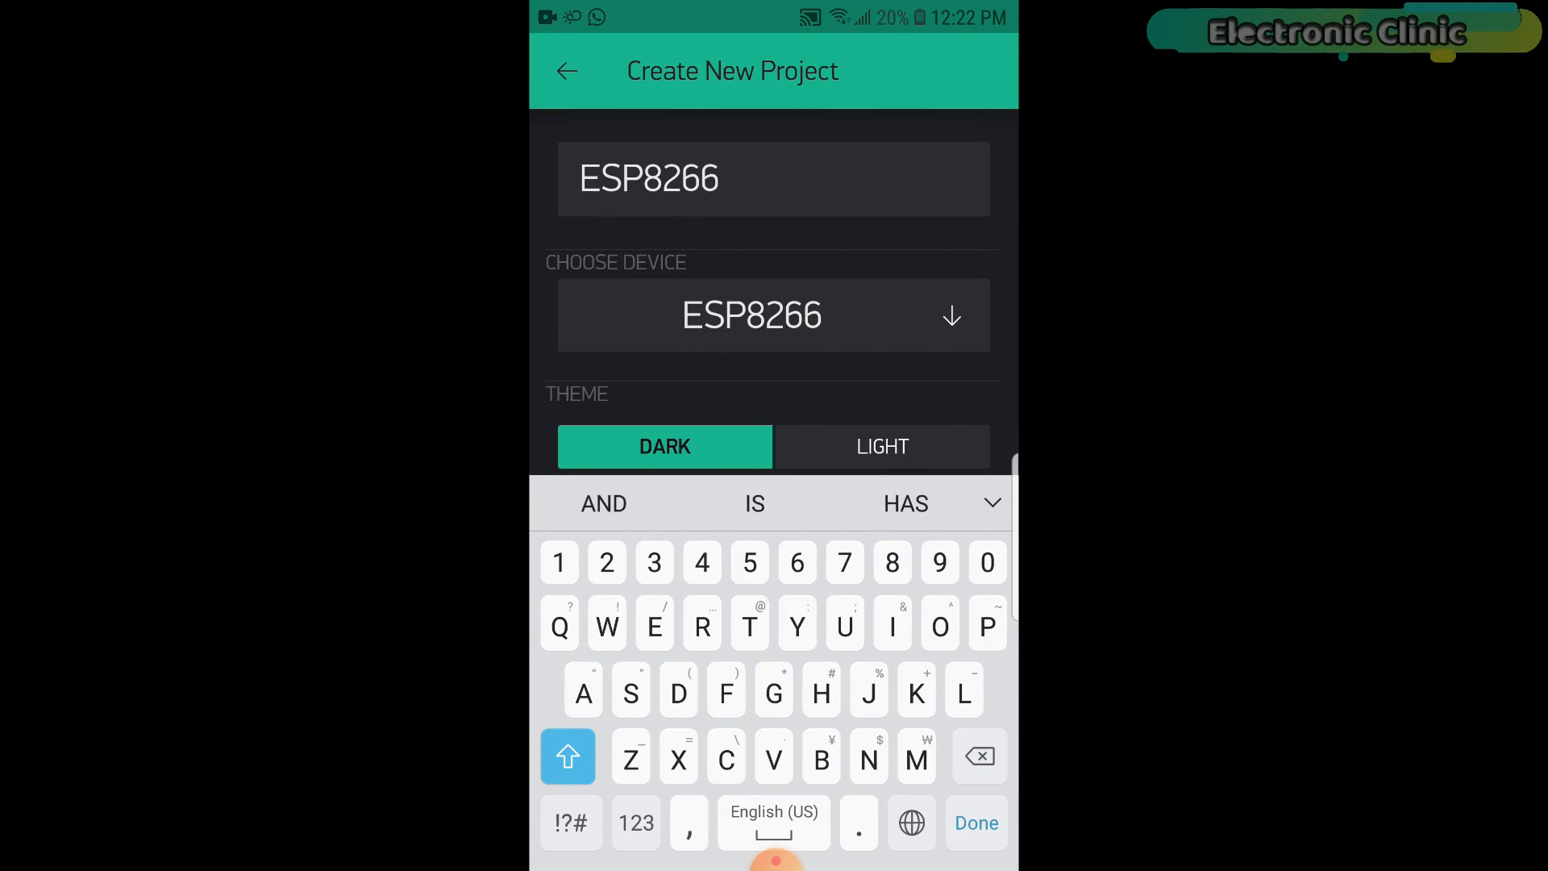
pyautogui.write('LORA')
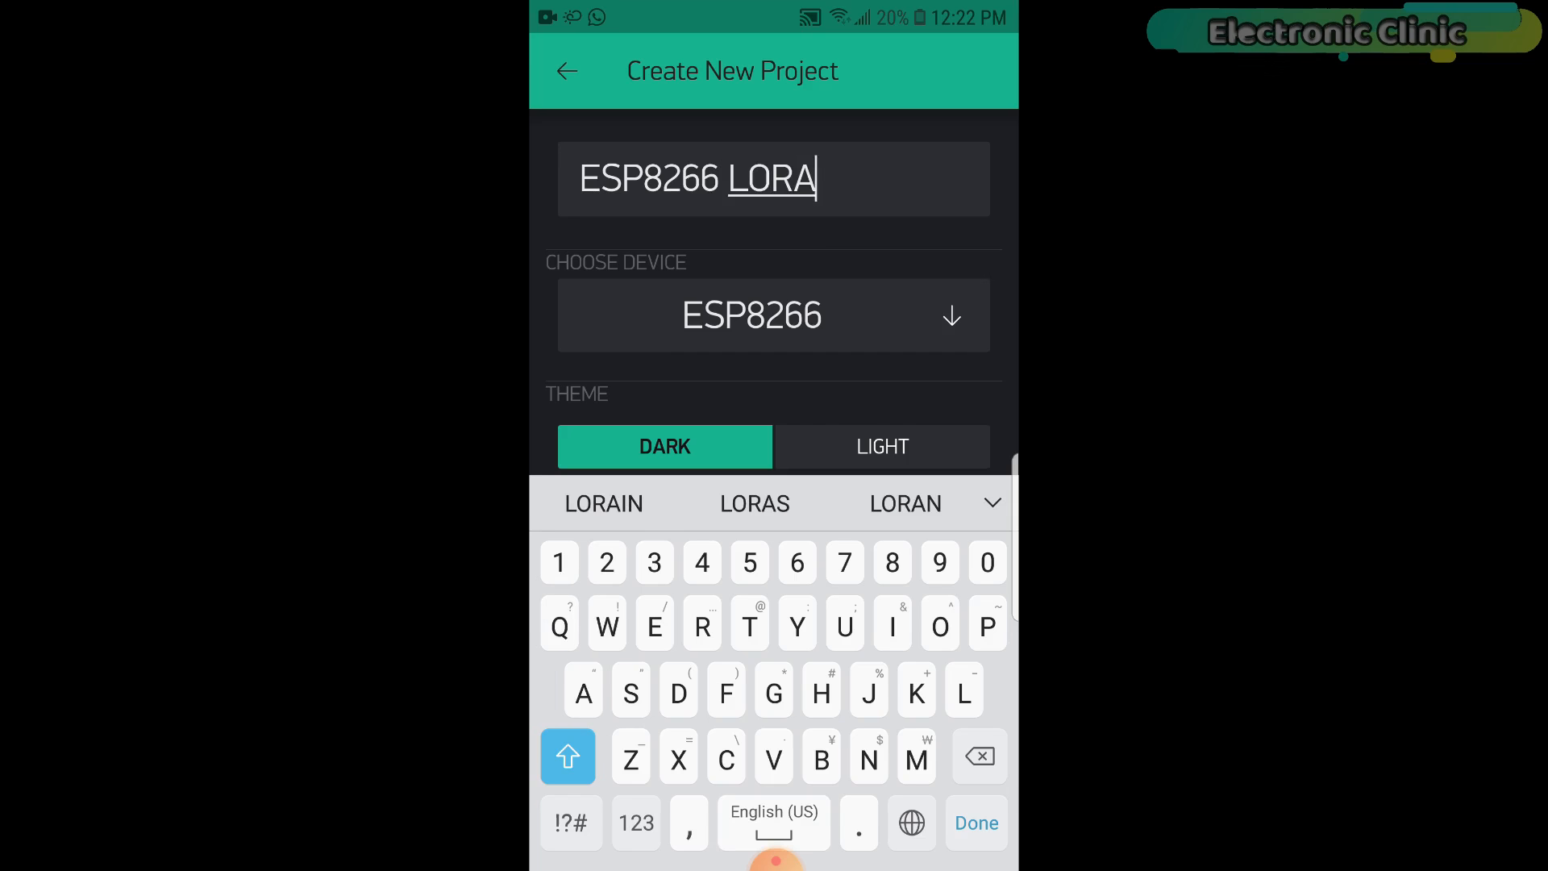
pyautogui.click(774, 316)
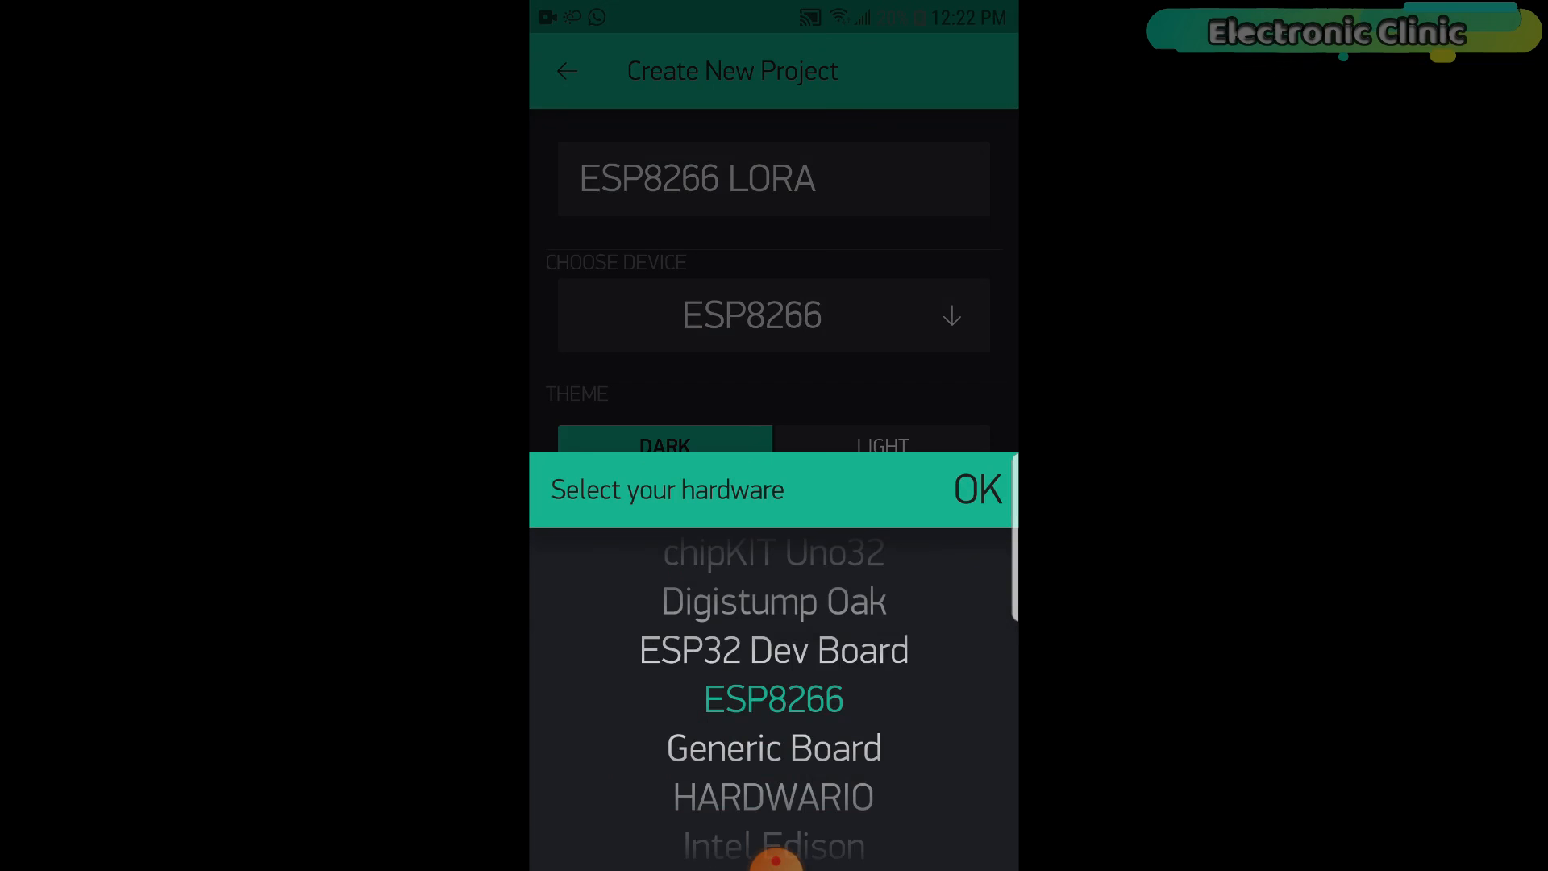
pyautogui.scroll(-3)
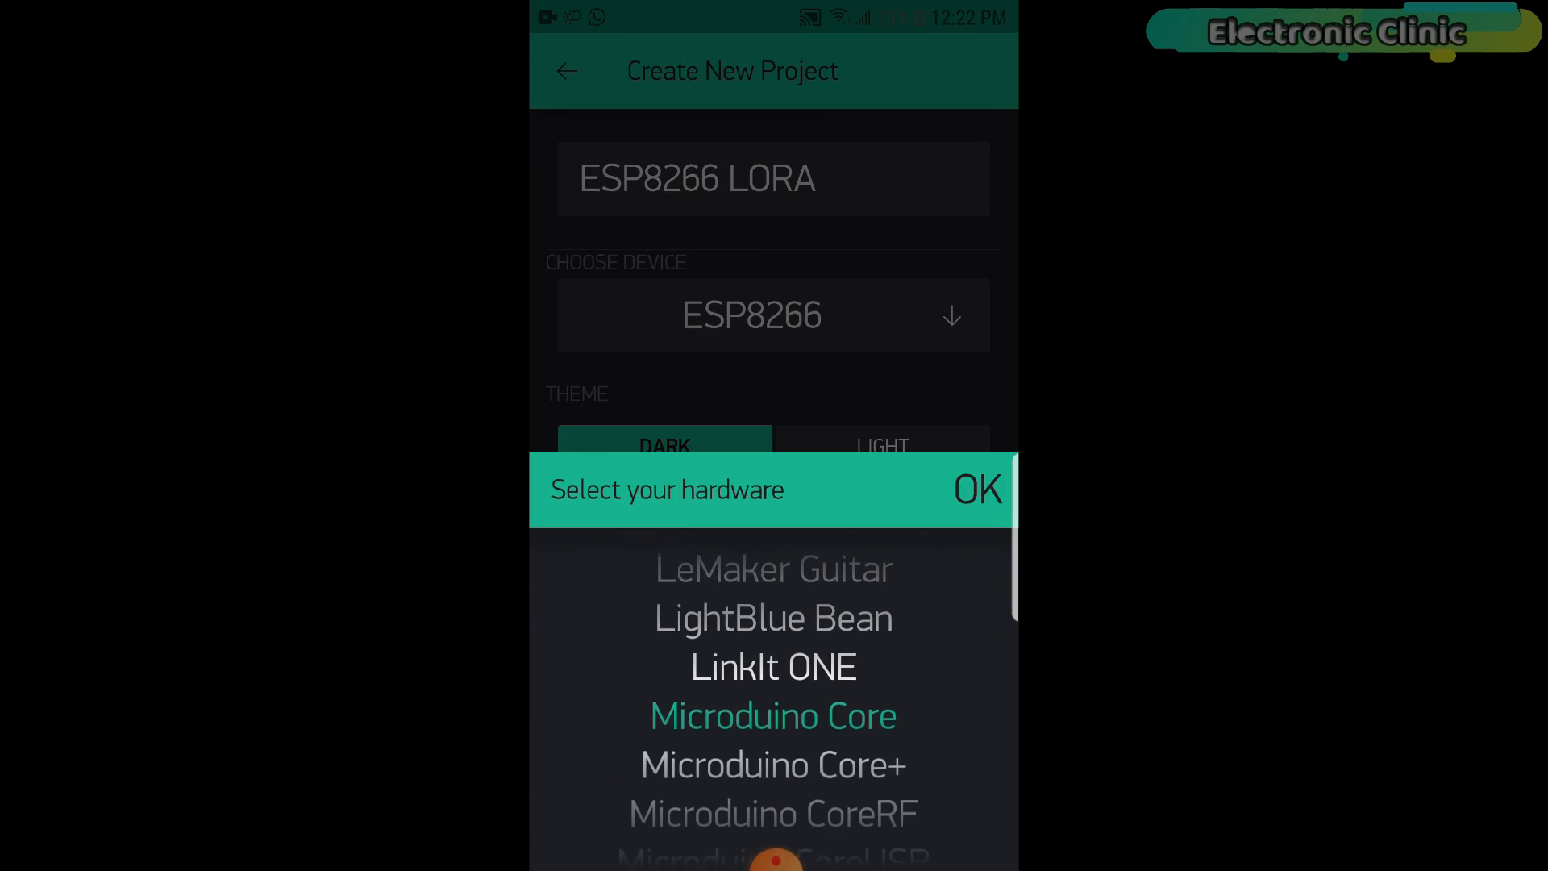
pyautogui.scroll(-3)
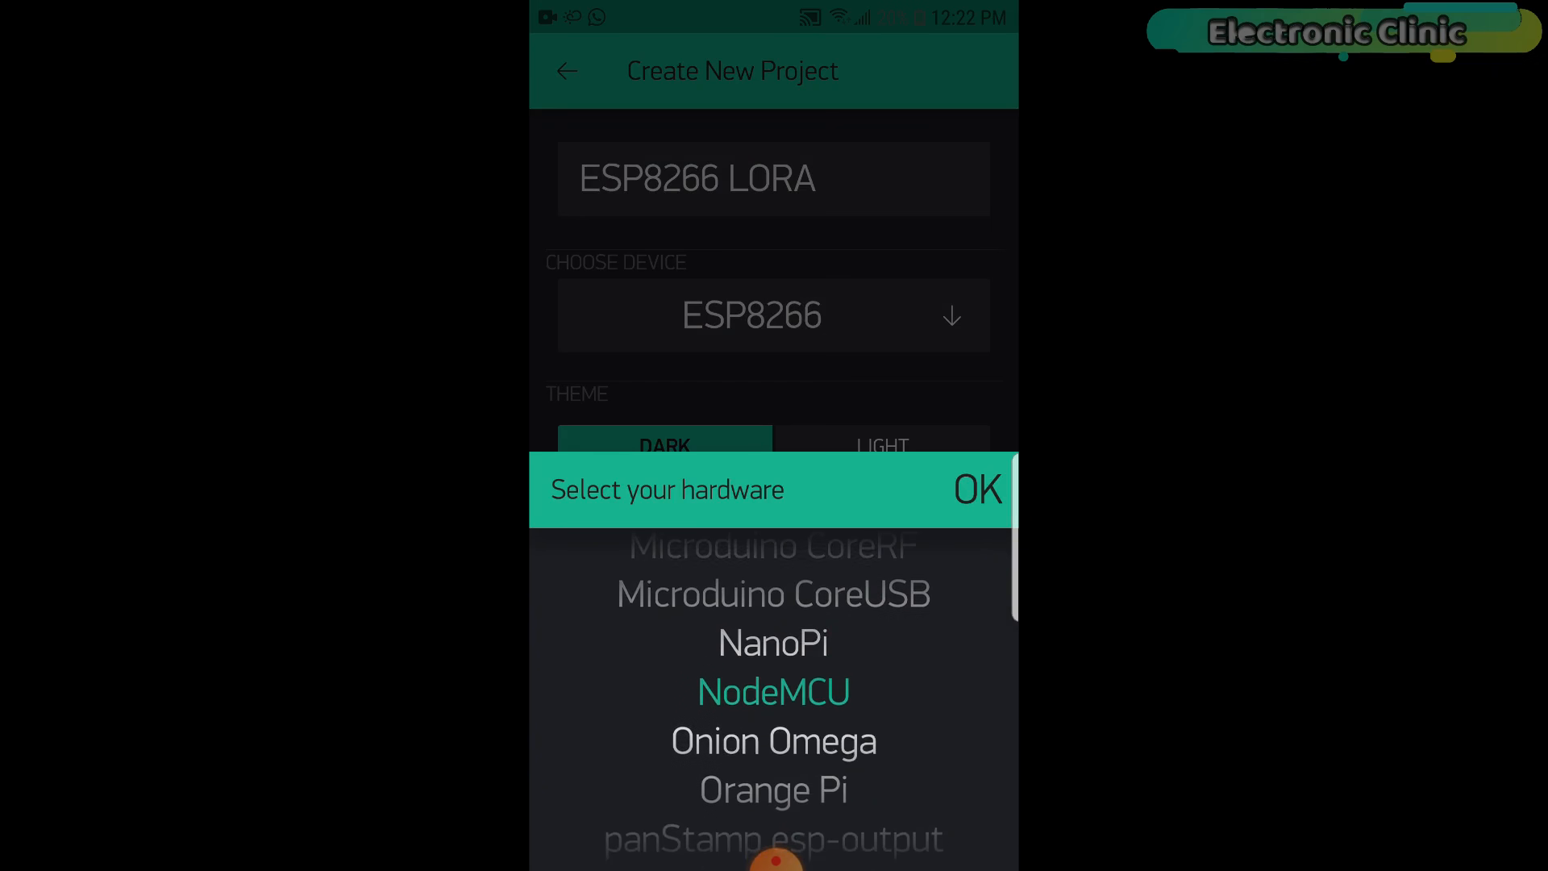
pyautogui.click(977, 489)
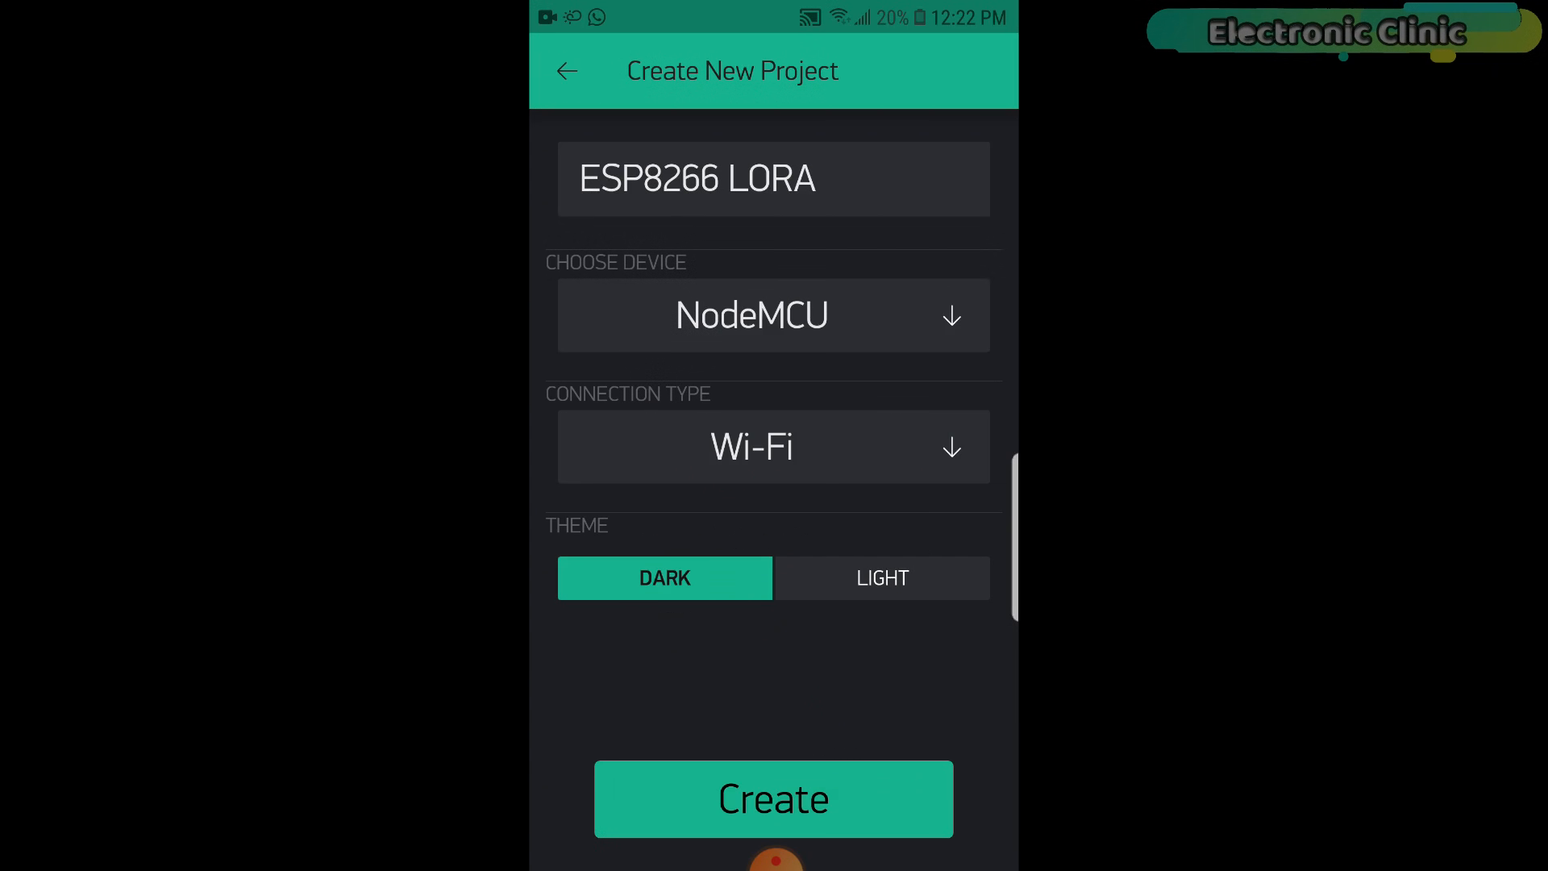
pyautogui.click(773, 447)
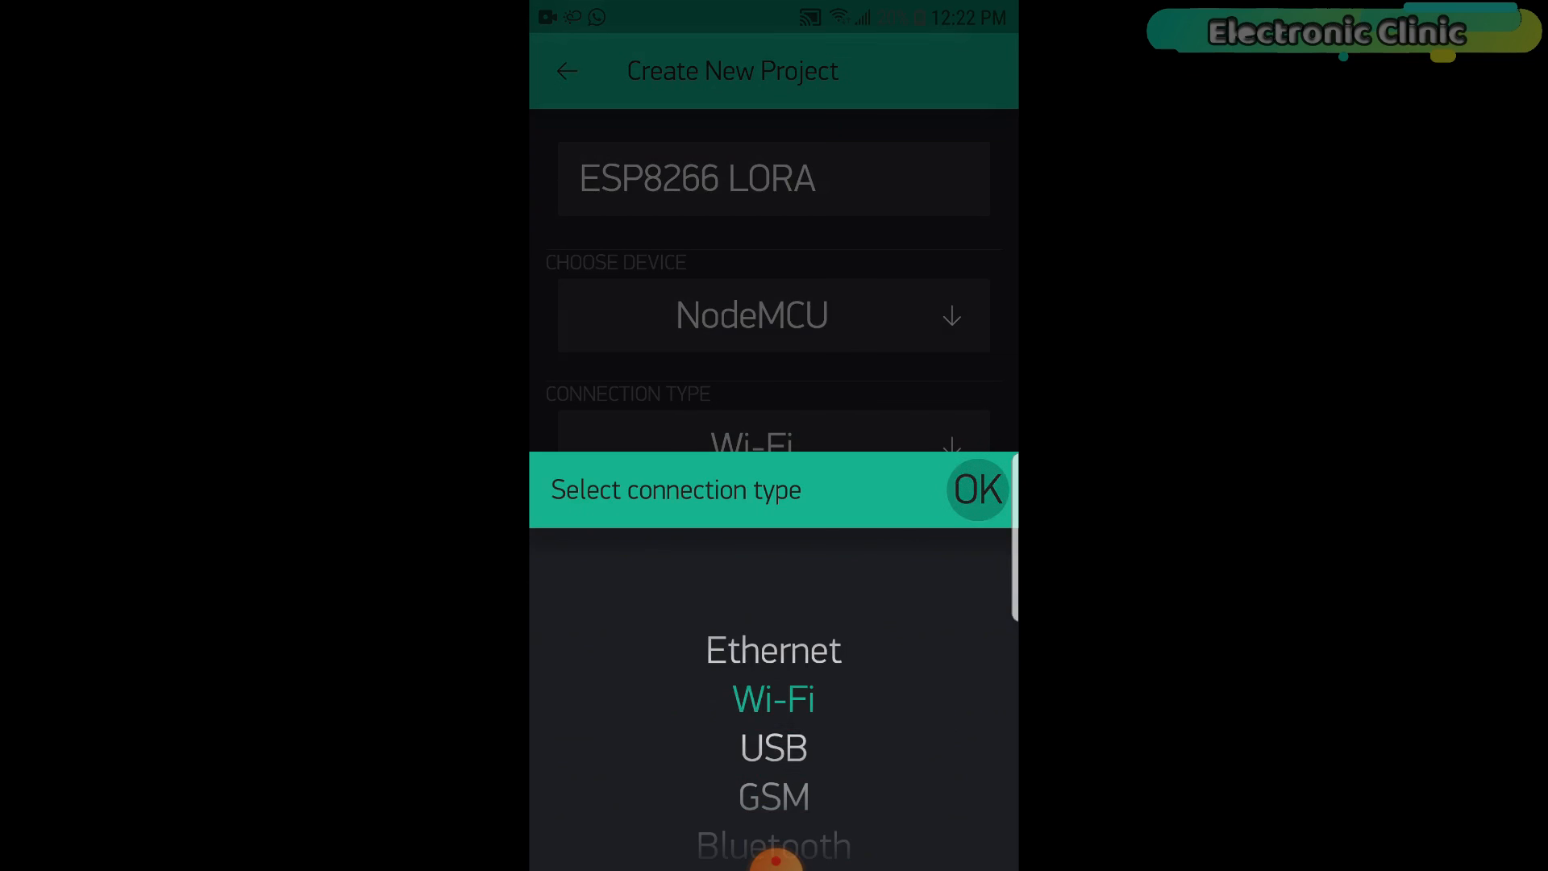
pyautogui.click(772, 798)
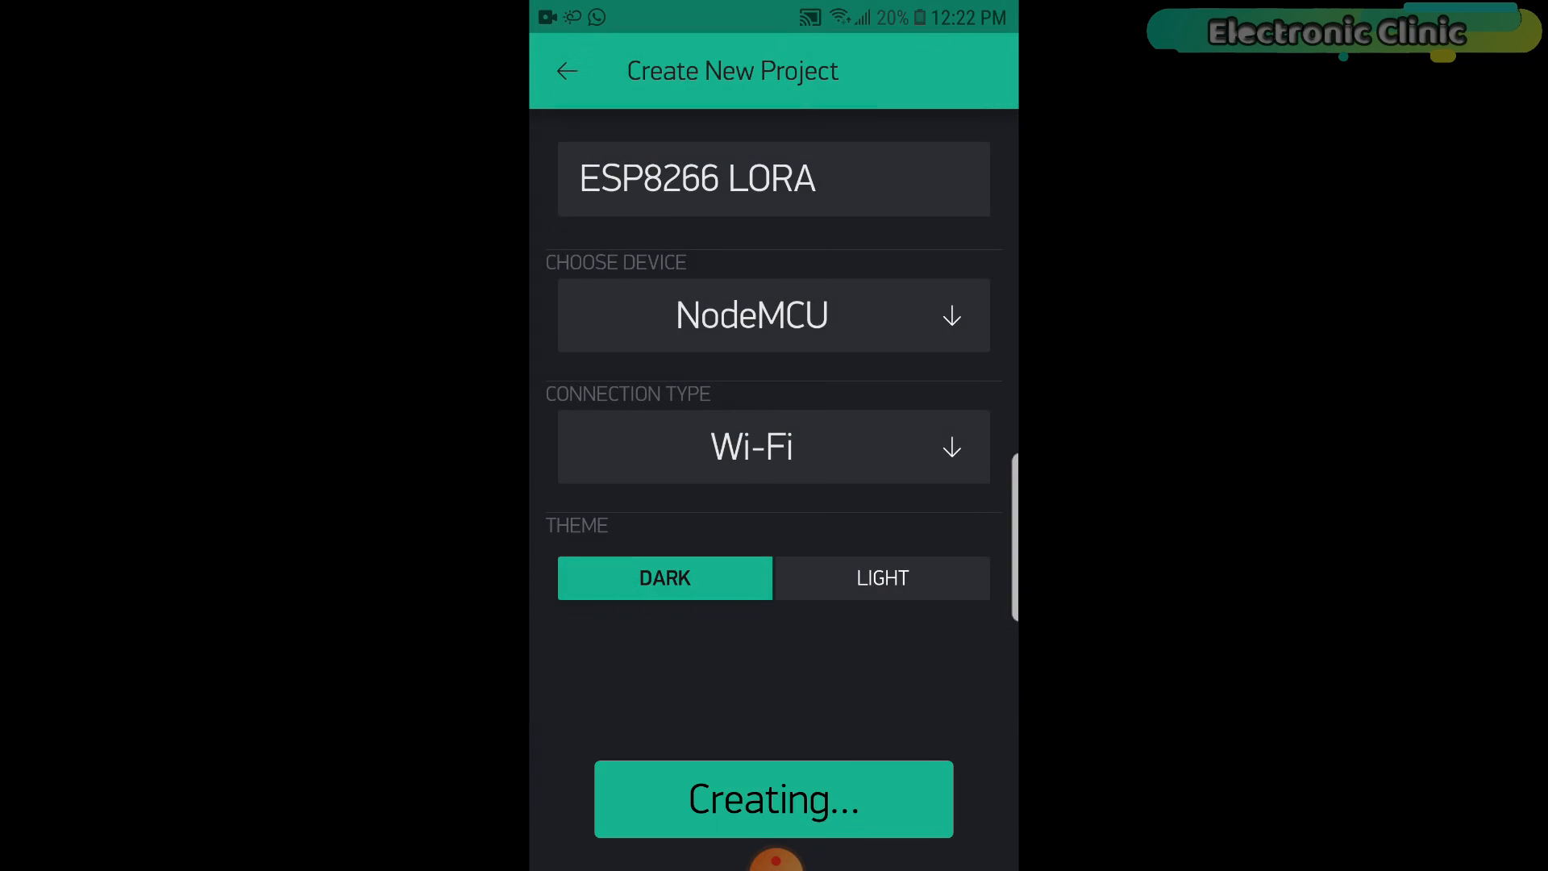
pyautogui.click(774, 798)
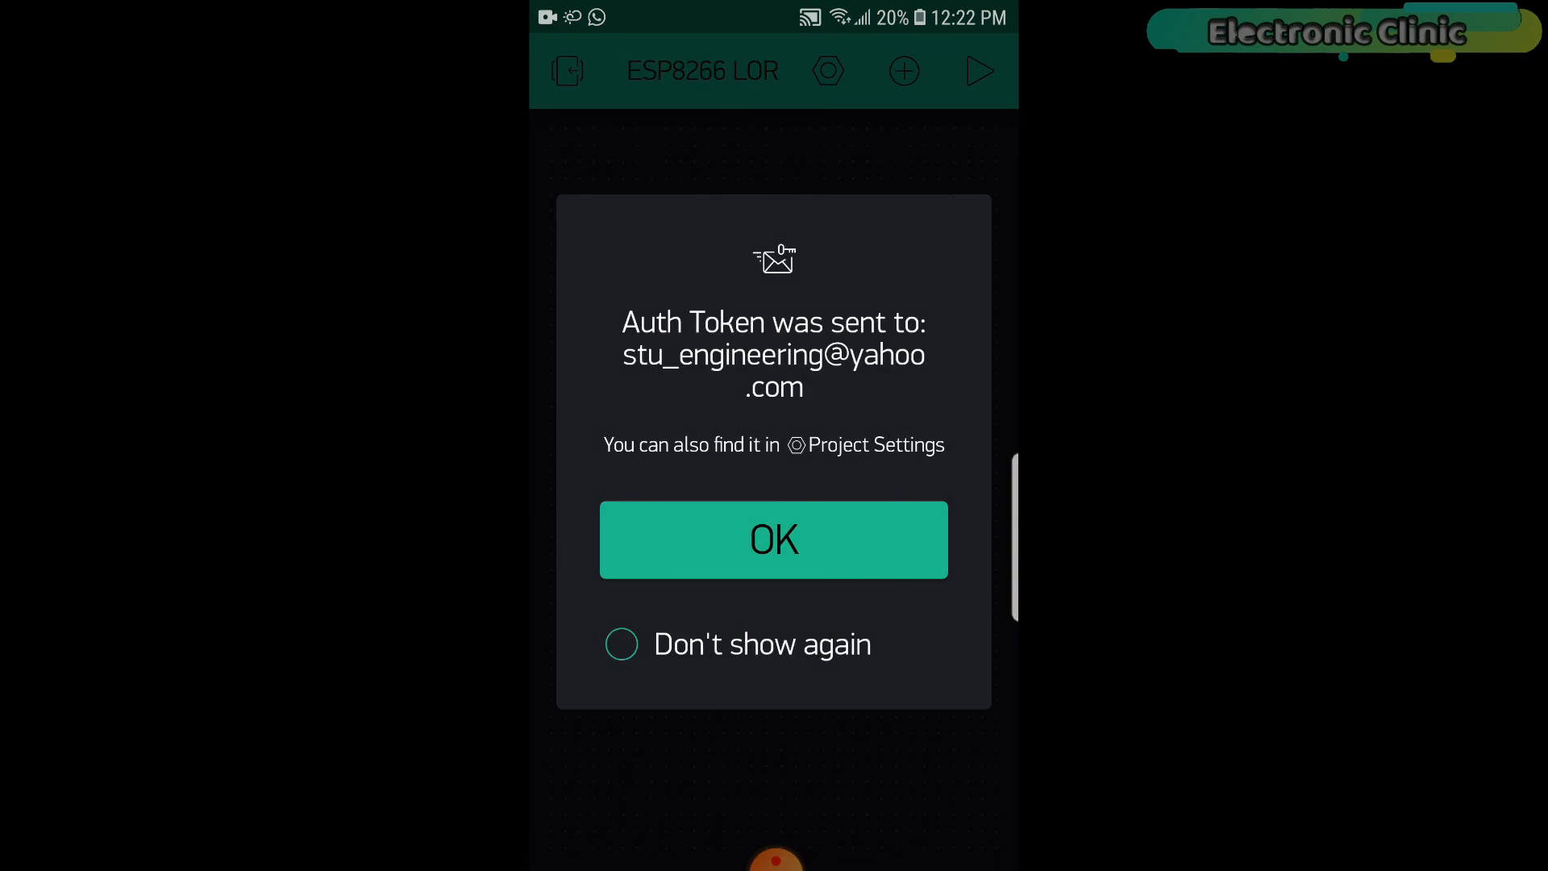
# Dismiss the auth token notice and name the gauge Moisture on virtual pin V2.
pyautogui.click(774, 539)
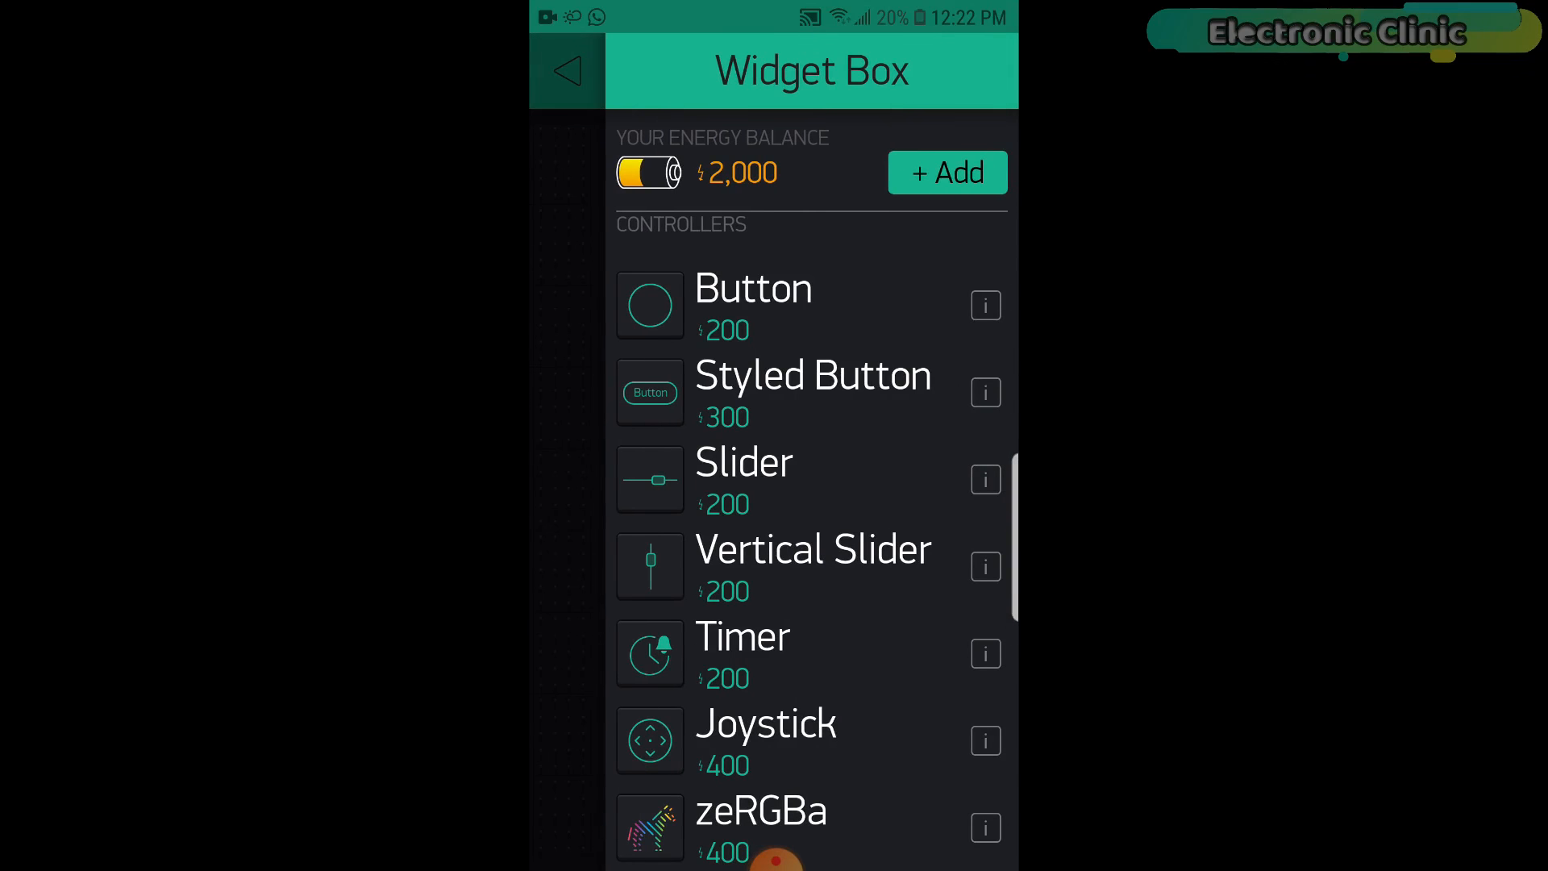
pyautogui.scroll(-3)
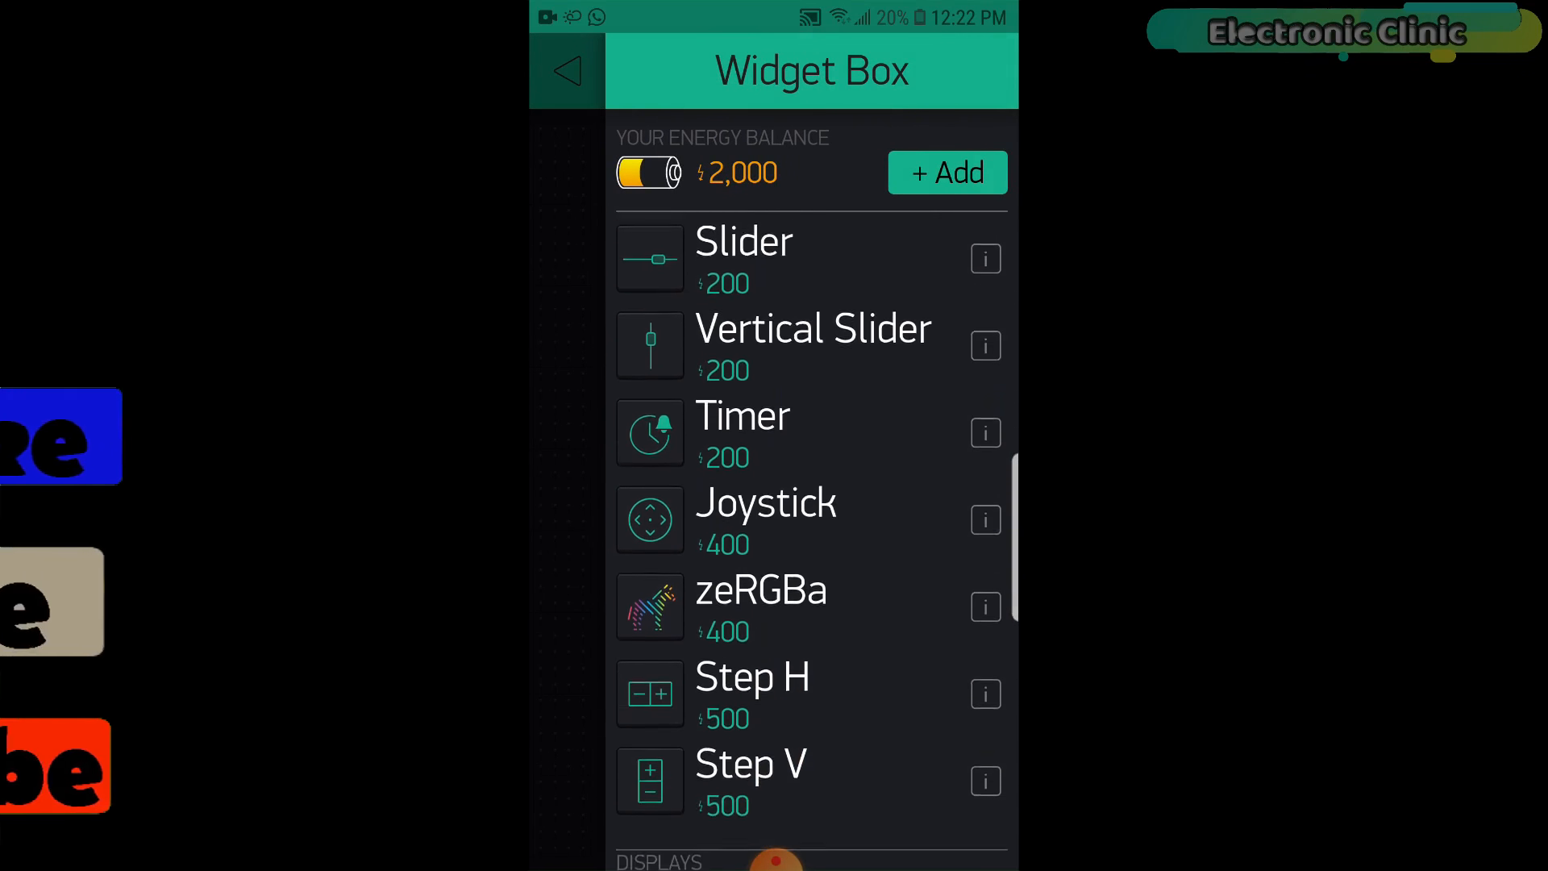
pyautogui.scroll(-3)
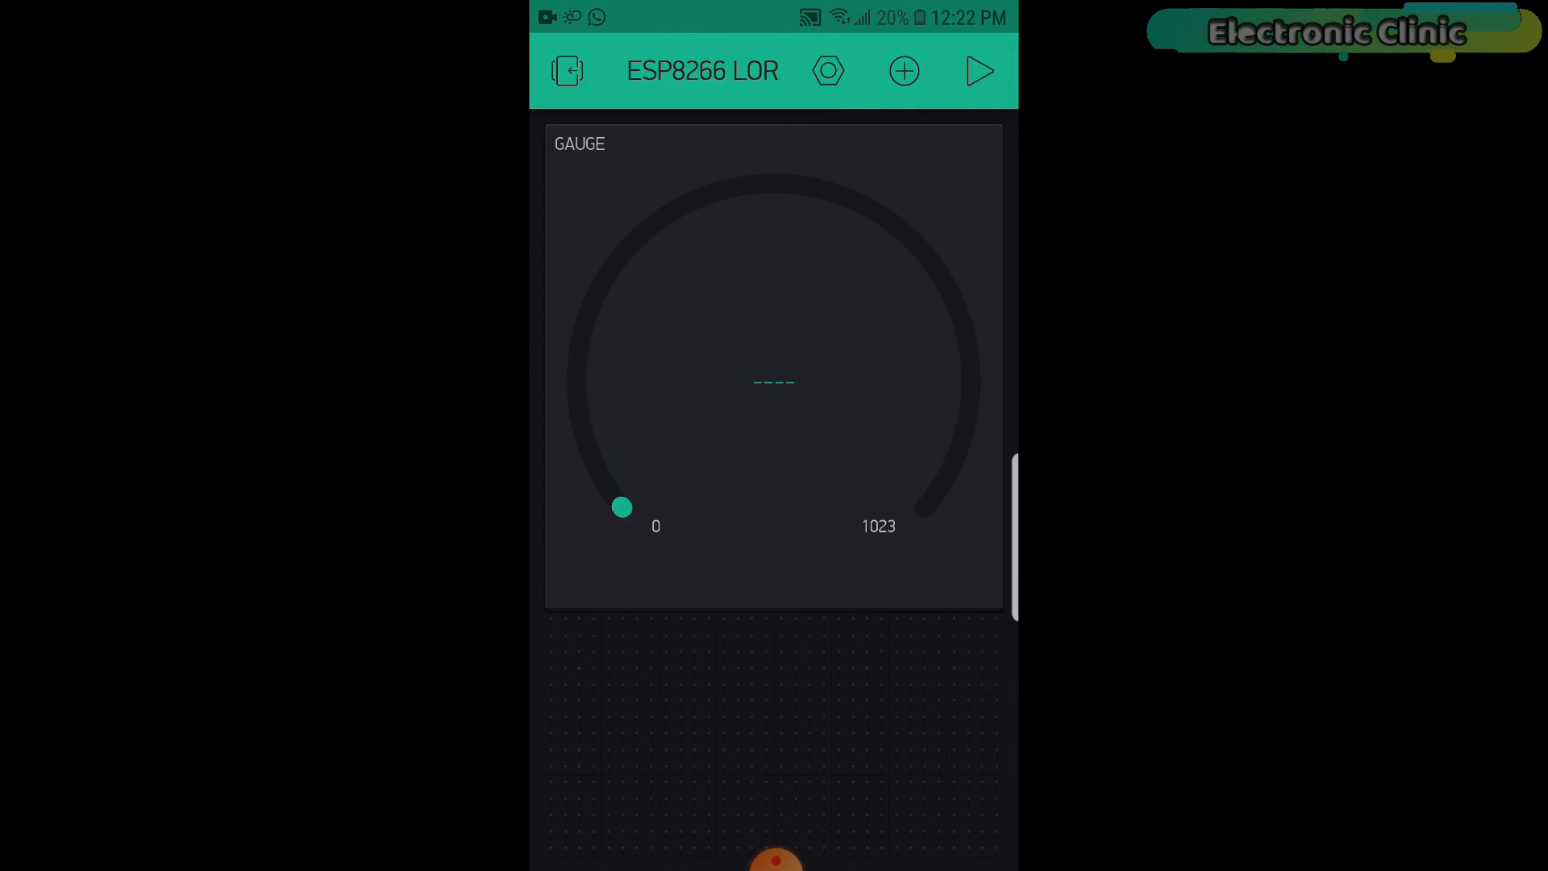
pyautogui.click(772, 384)
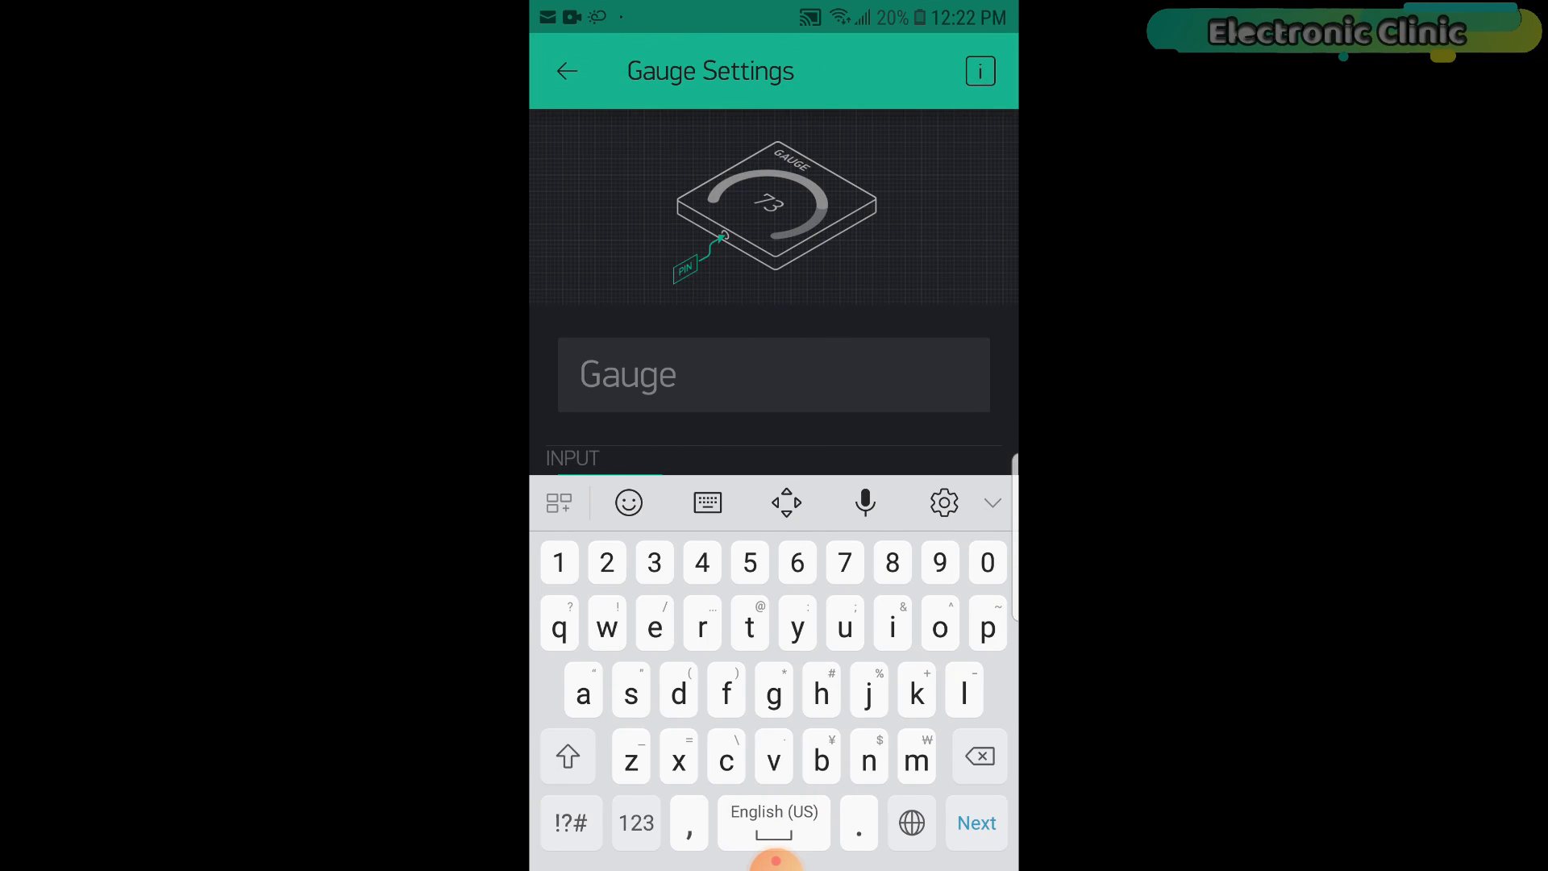
pyautogui.write('Mois')
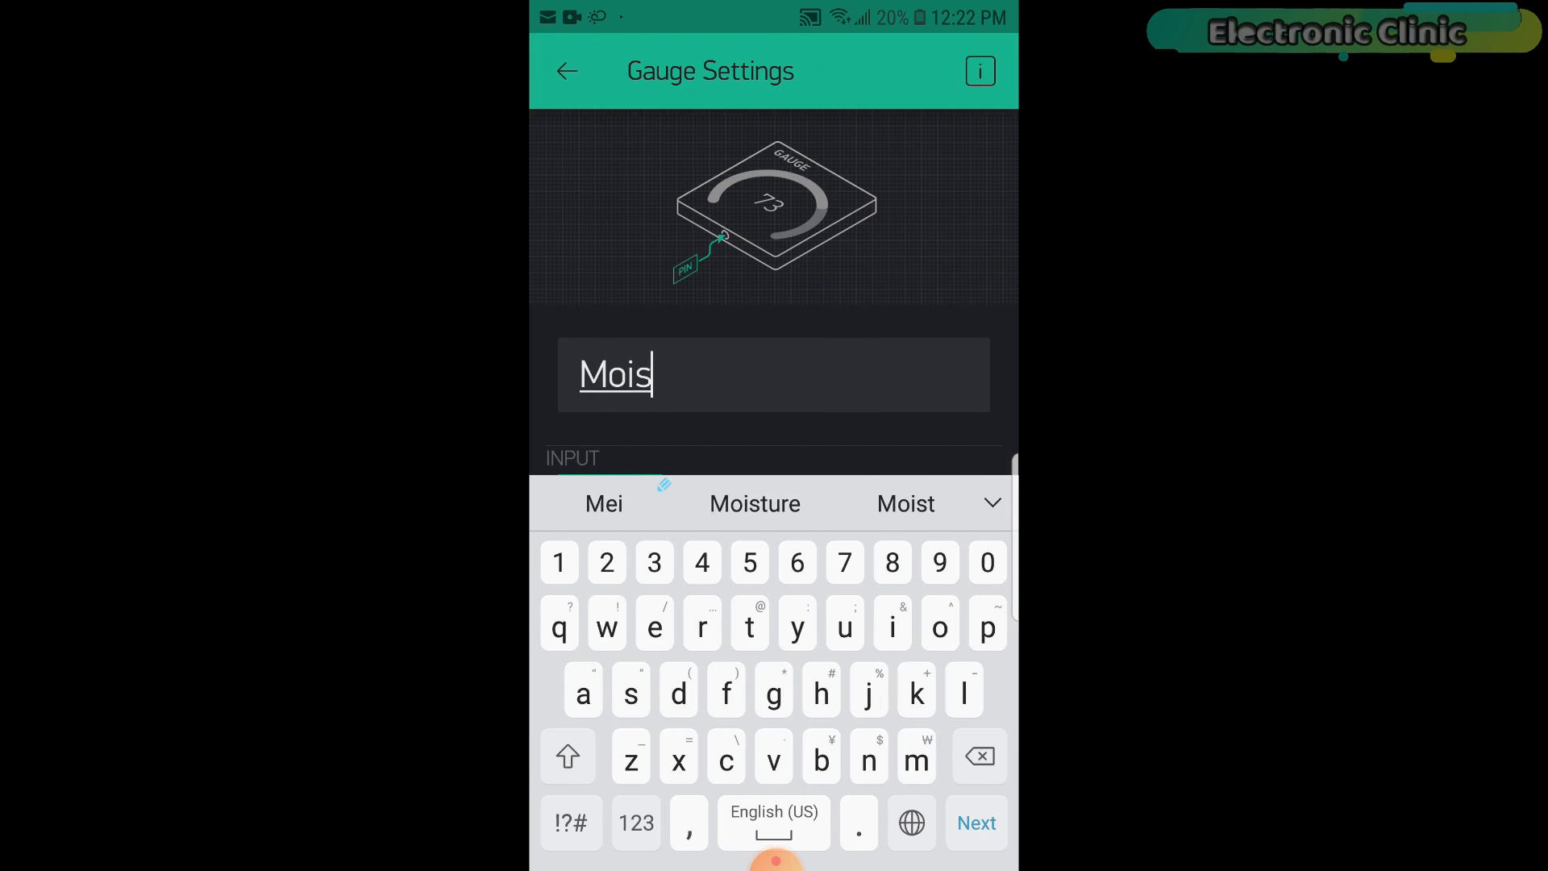
pyautogui.click(755, 503)
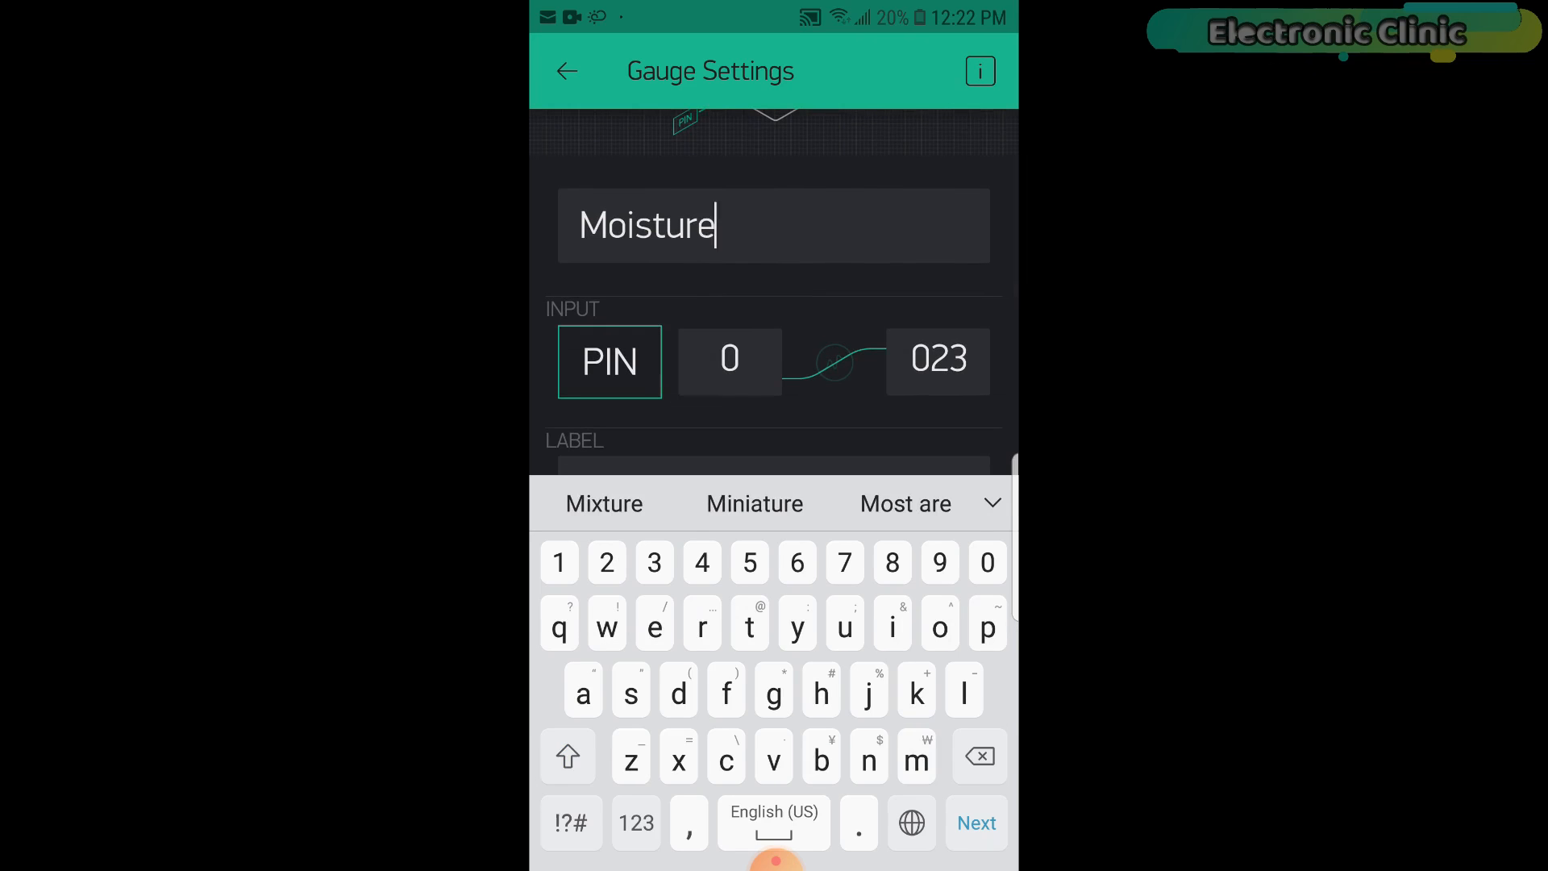
pyautogui.click(609, 361)
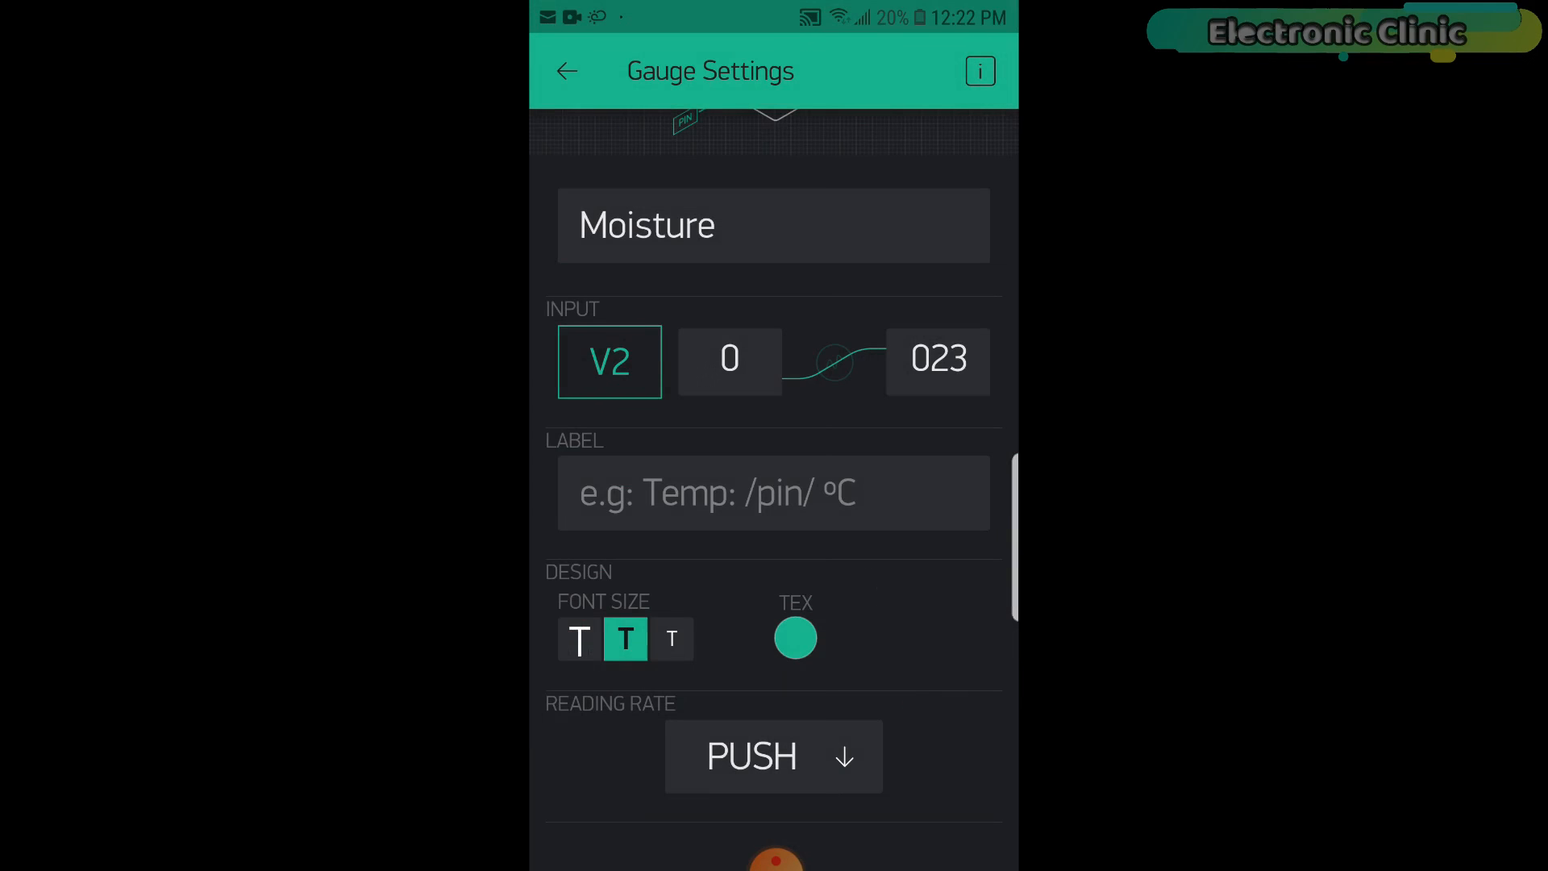
# Set the largest value text size and a refresh rate, then return to the dashboard.
pyautogui.click(577, 639)
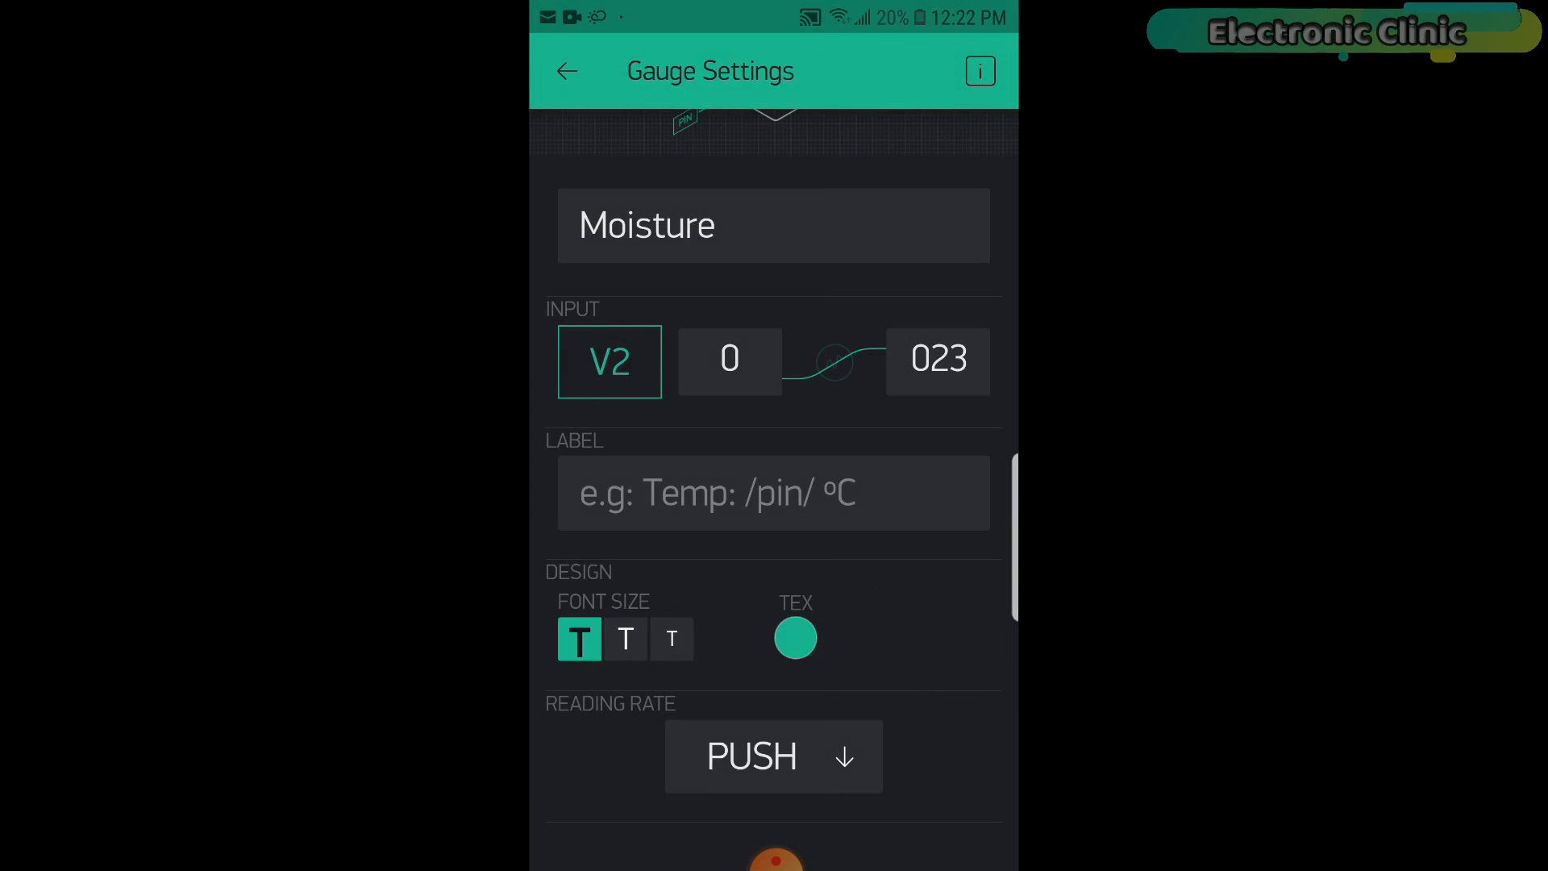
pyautogui.click(774, 754)
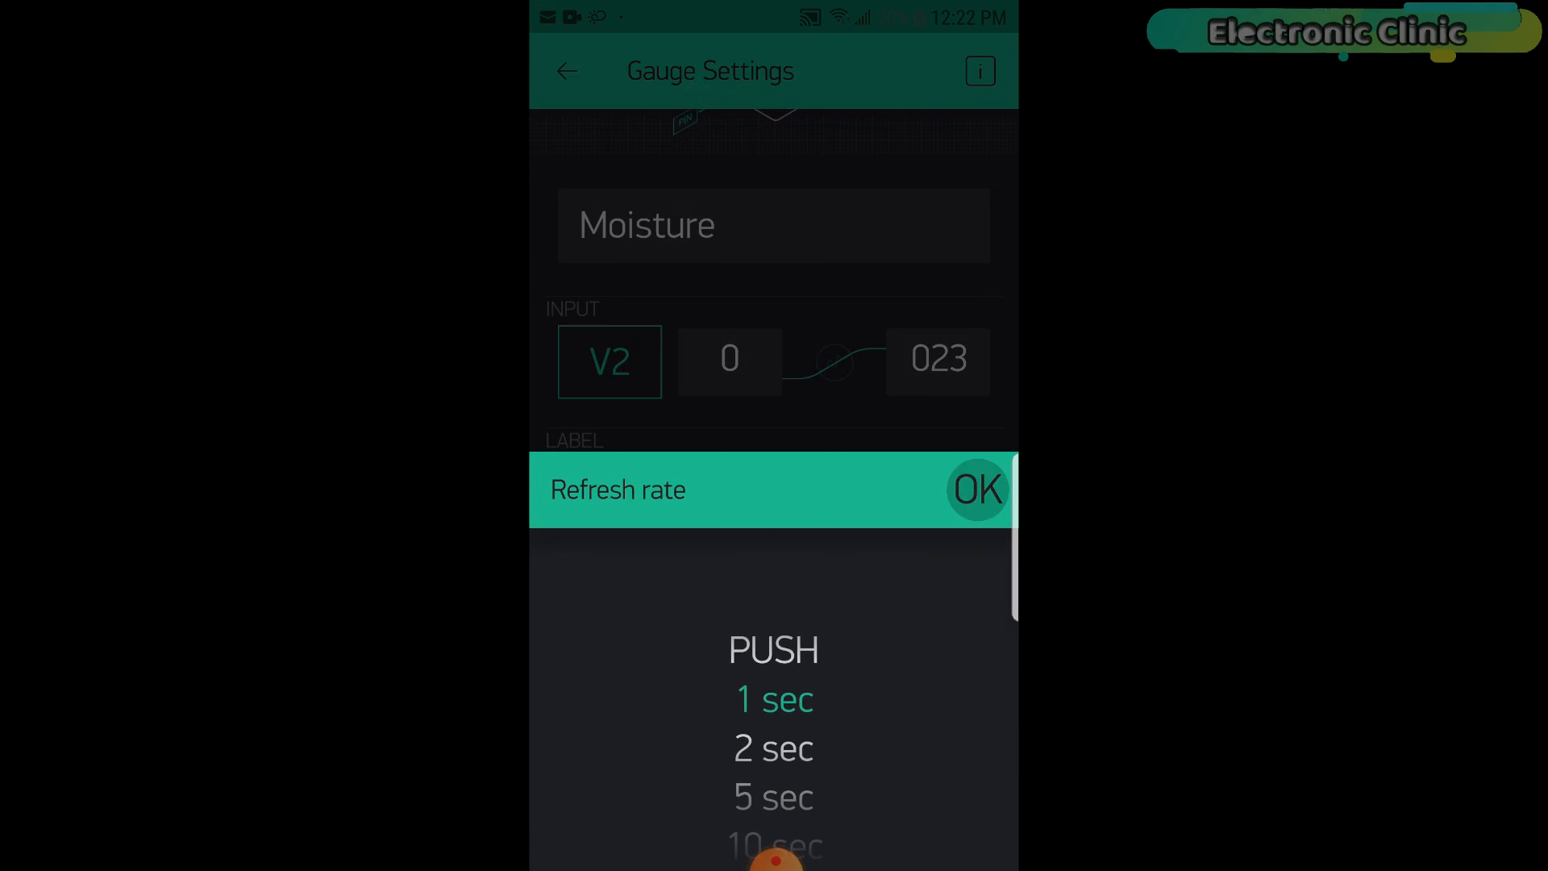
pyautogui.click(977, 488)
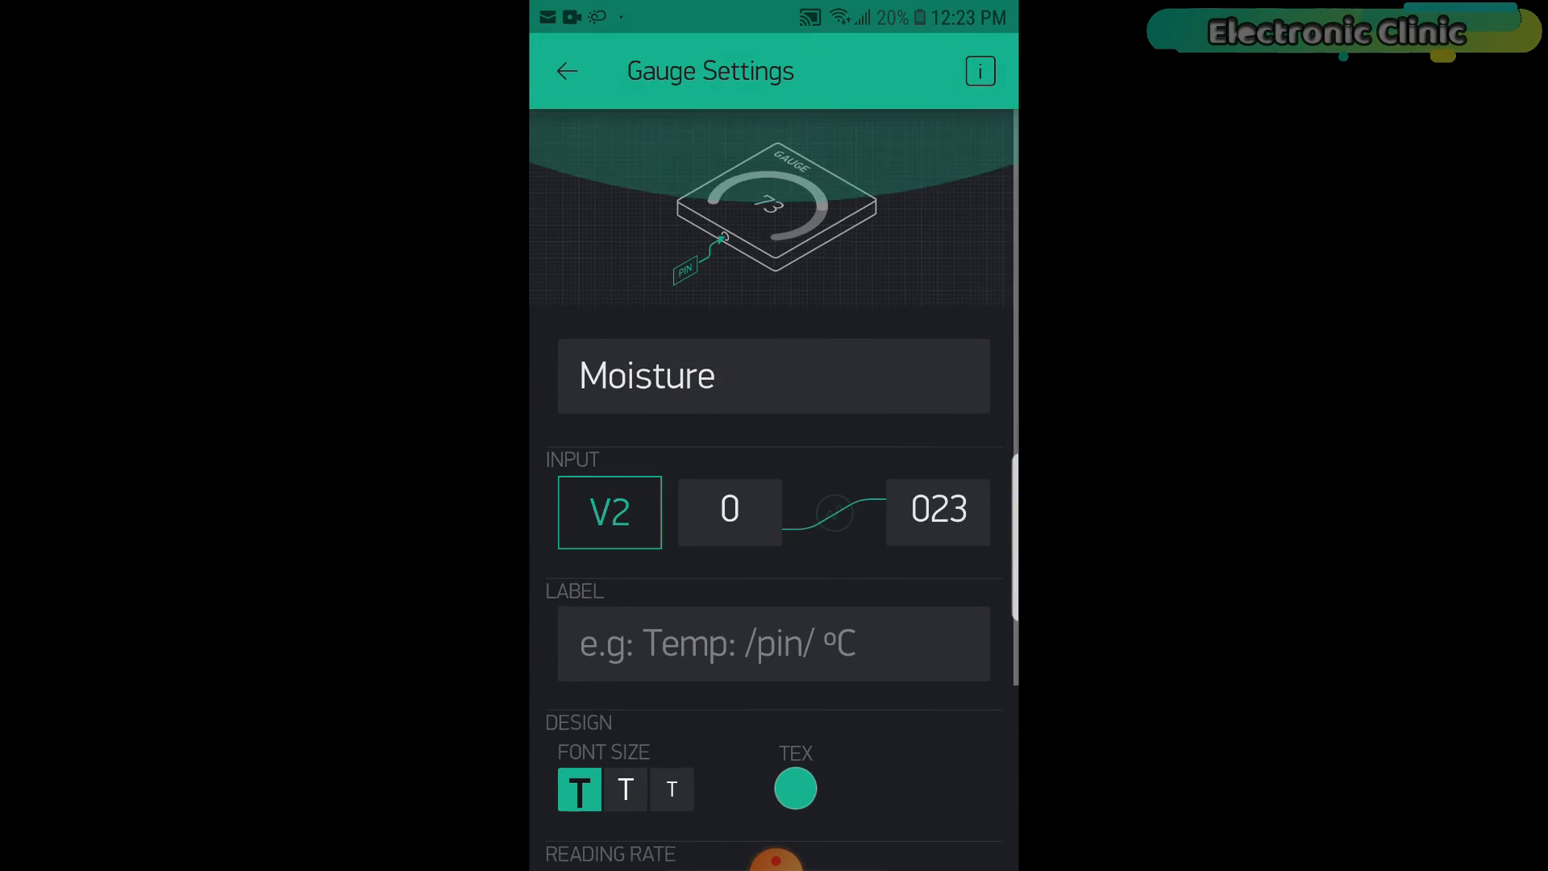
pyautogui.click(566, 71)
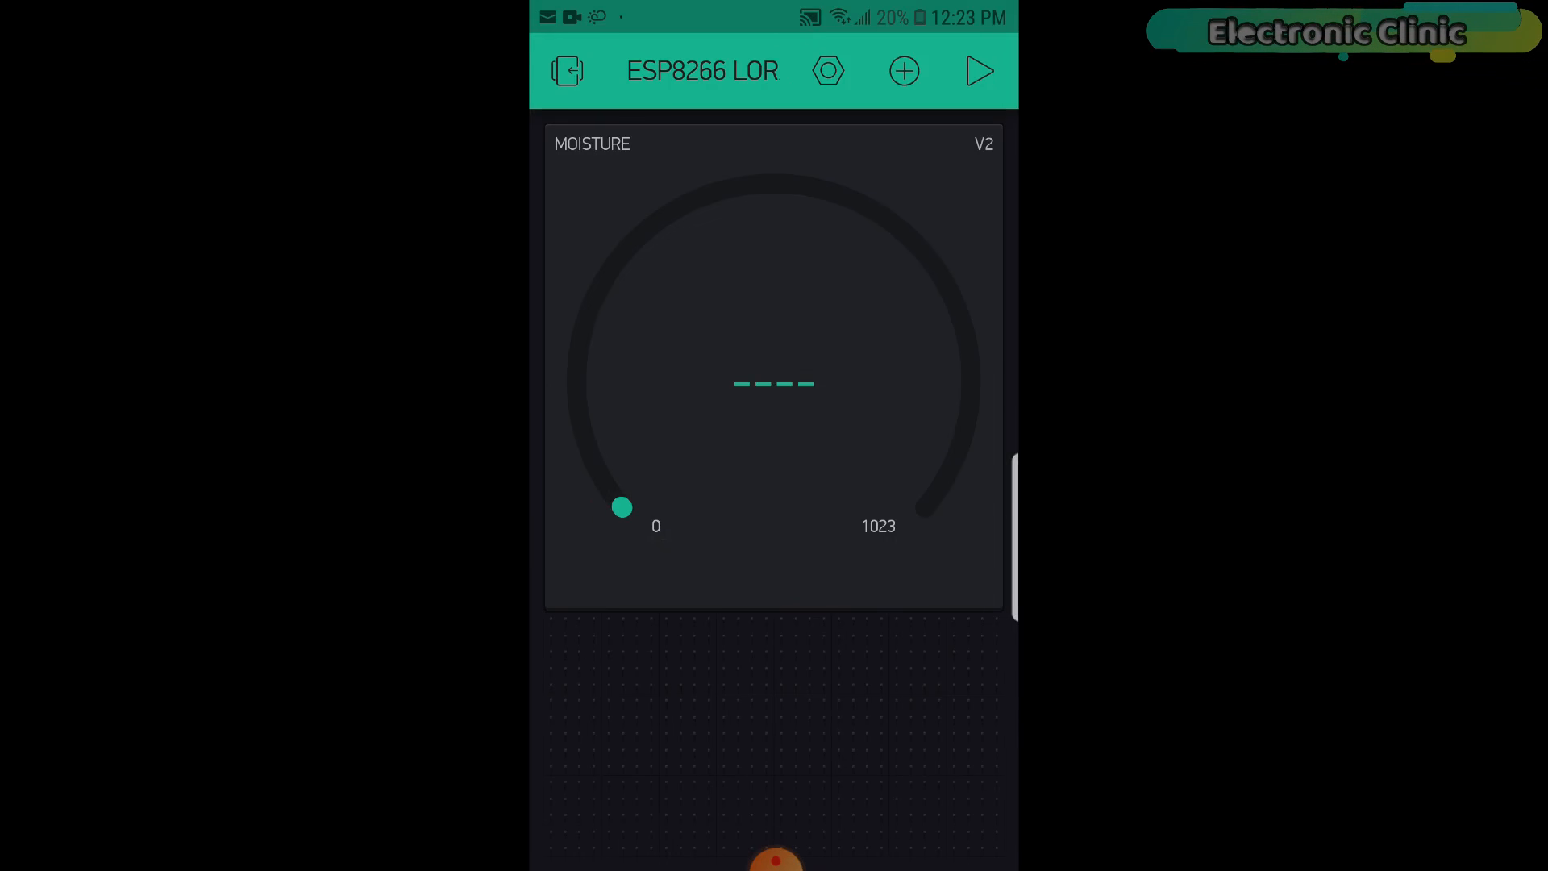
# Add a Notification widget and enable alerts when the hardware goes offline.
pyautogui.click(903, 71)
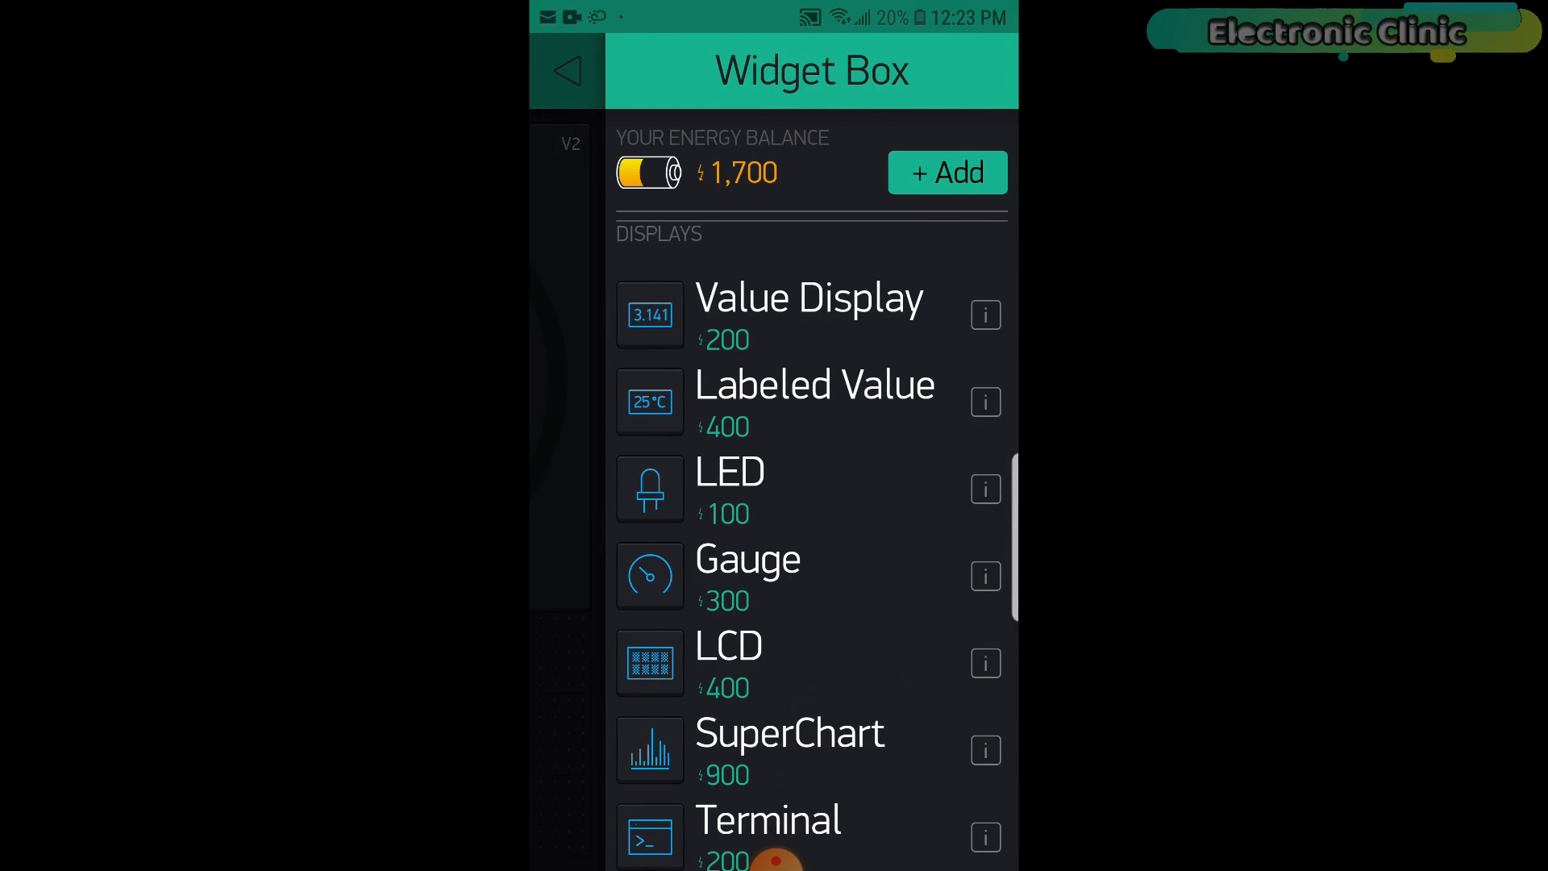
pyautogui.scroll(-3)
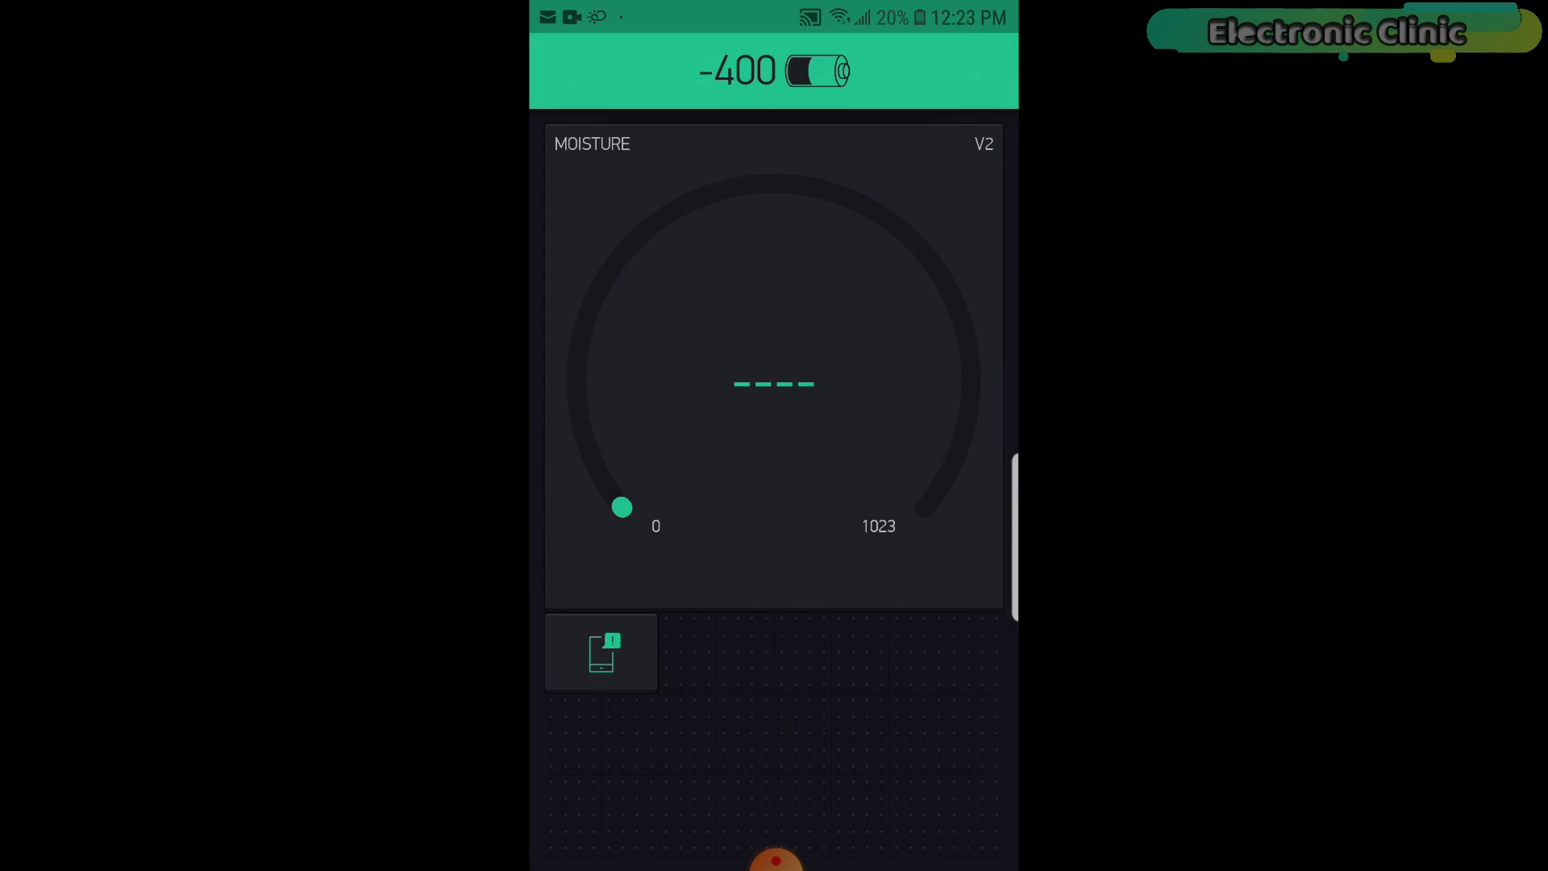
pyautogui.click(602, 653)
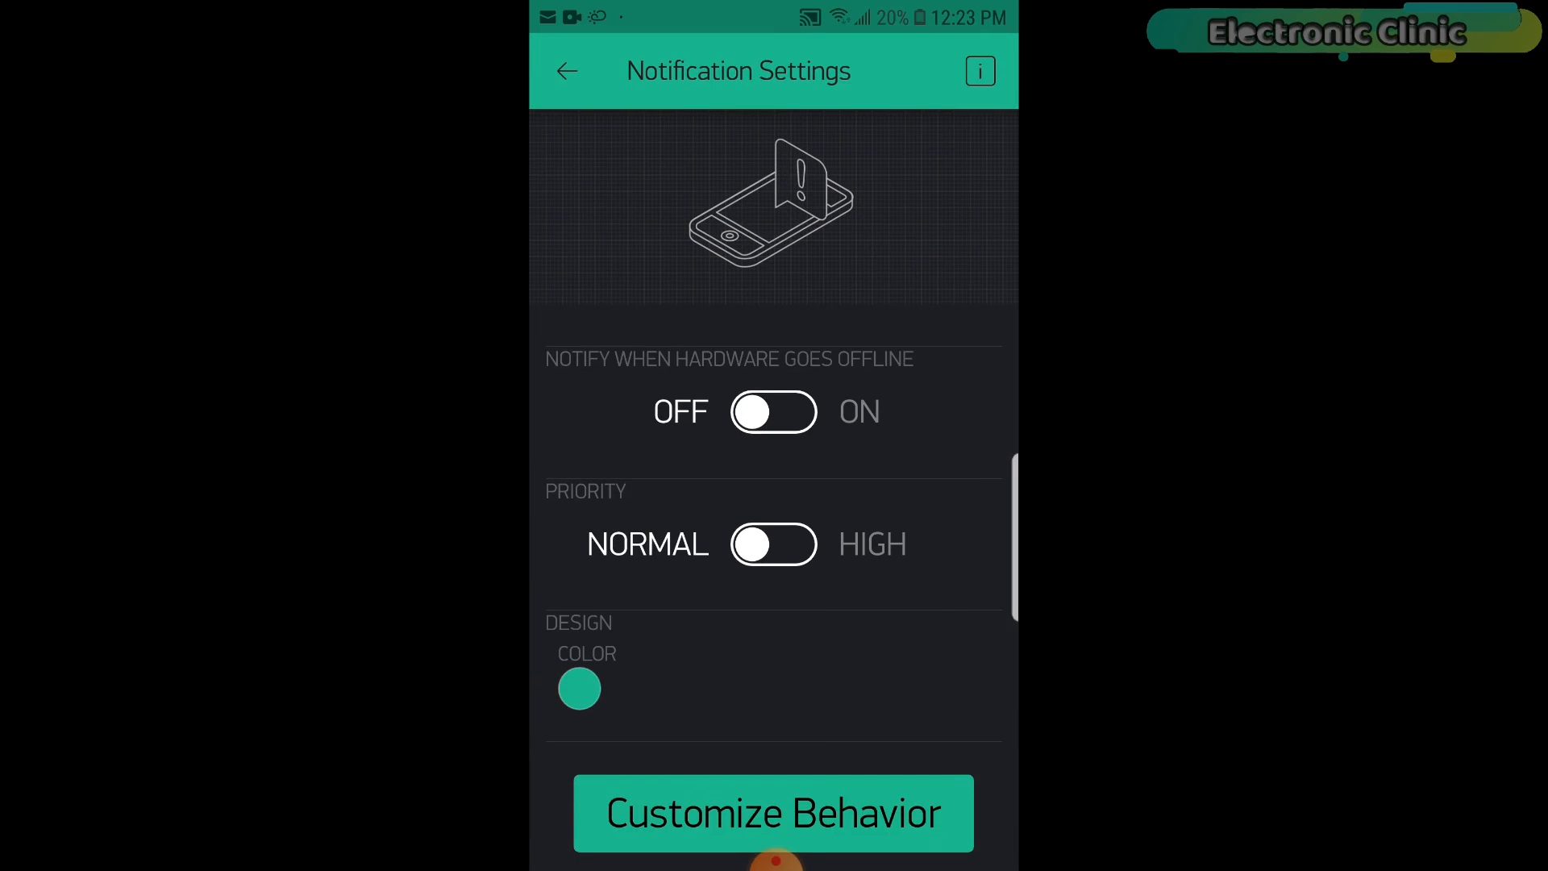
pyautogui.click(774, 412)
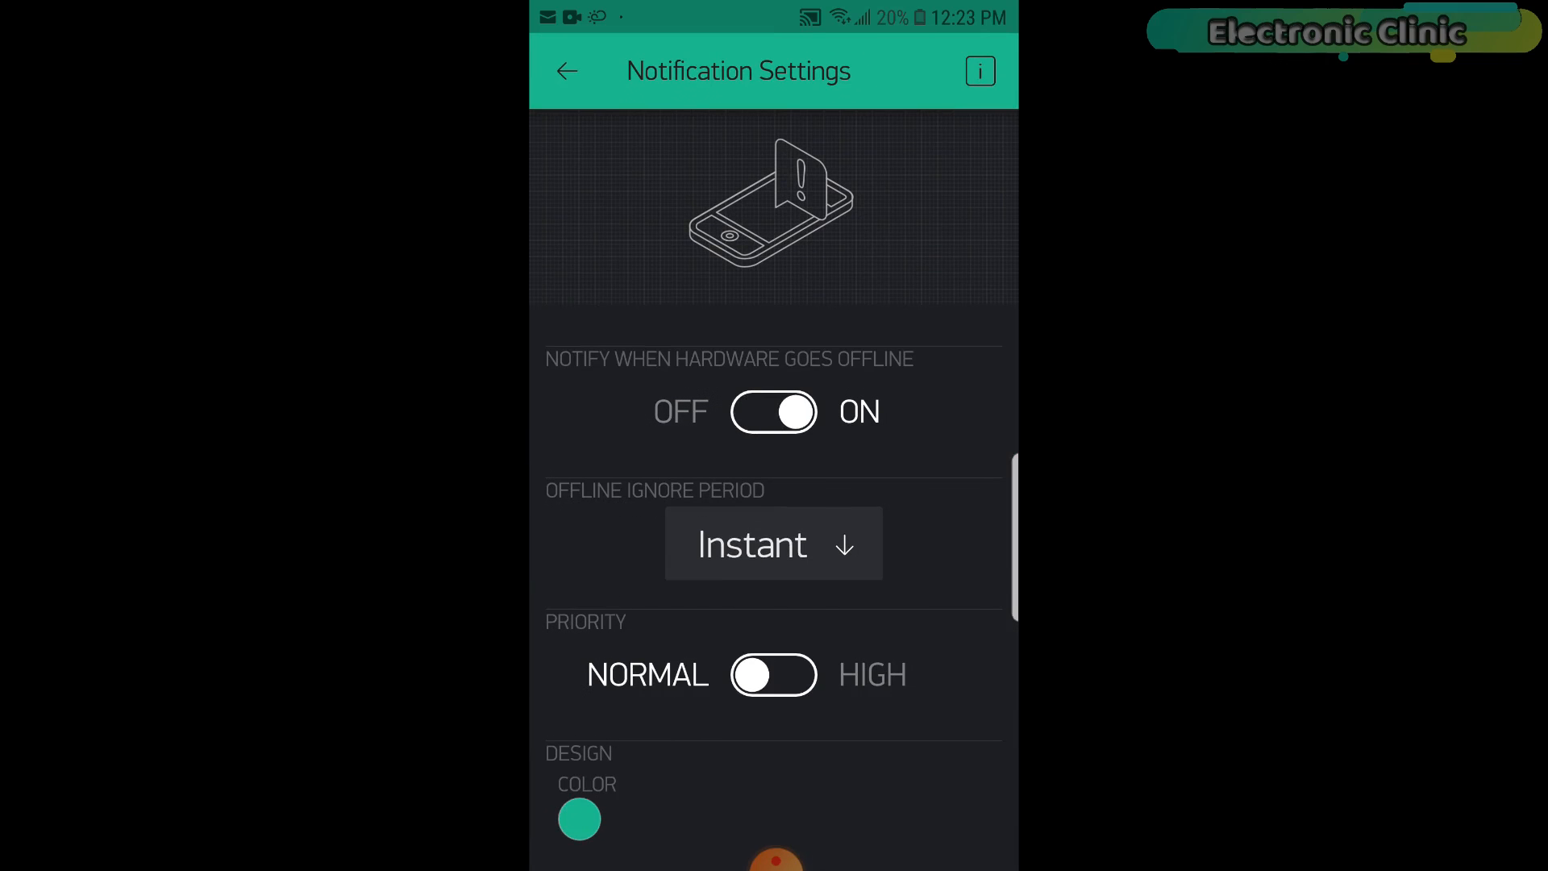
# Set a 5 sec offline ignore period and HIGH priority, then leave the settings.
pyautogui.click(773, 544)
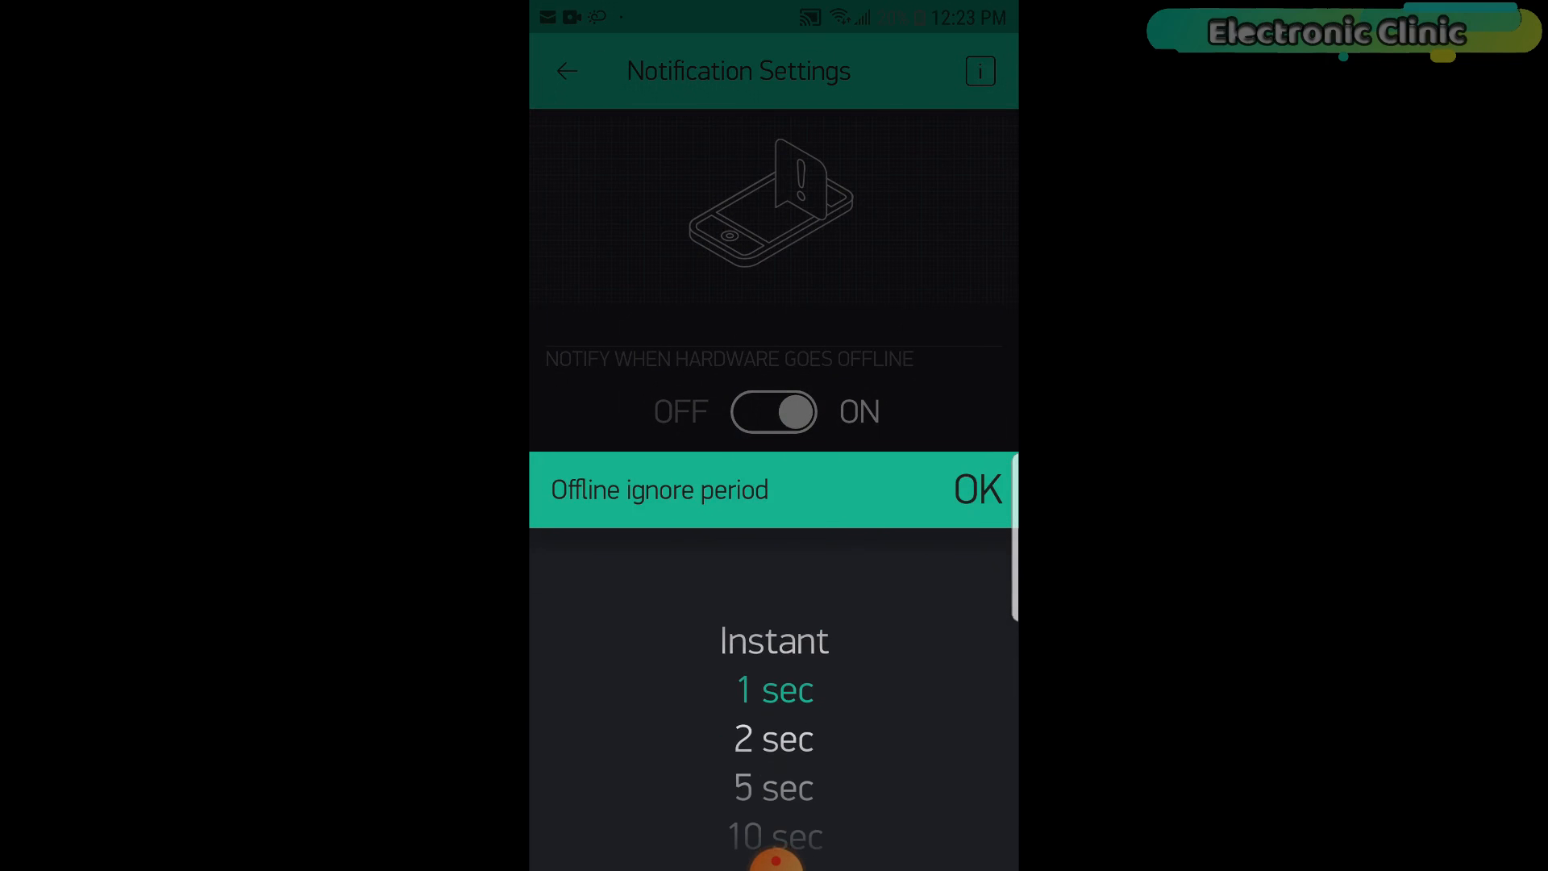
pyautogui.scroll(-3)
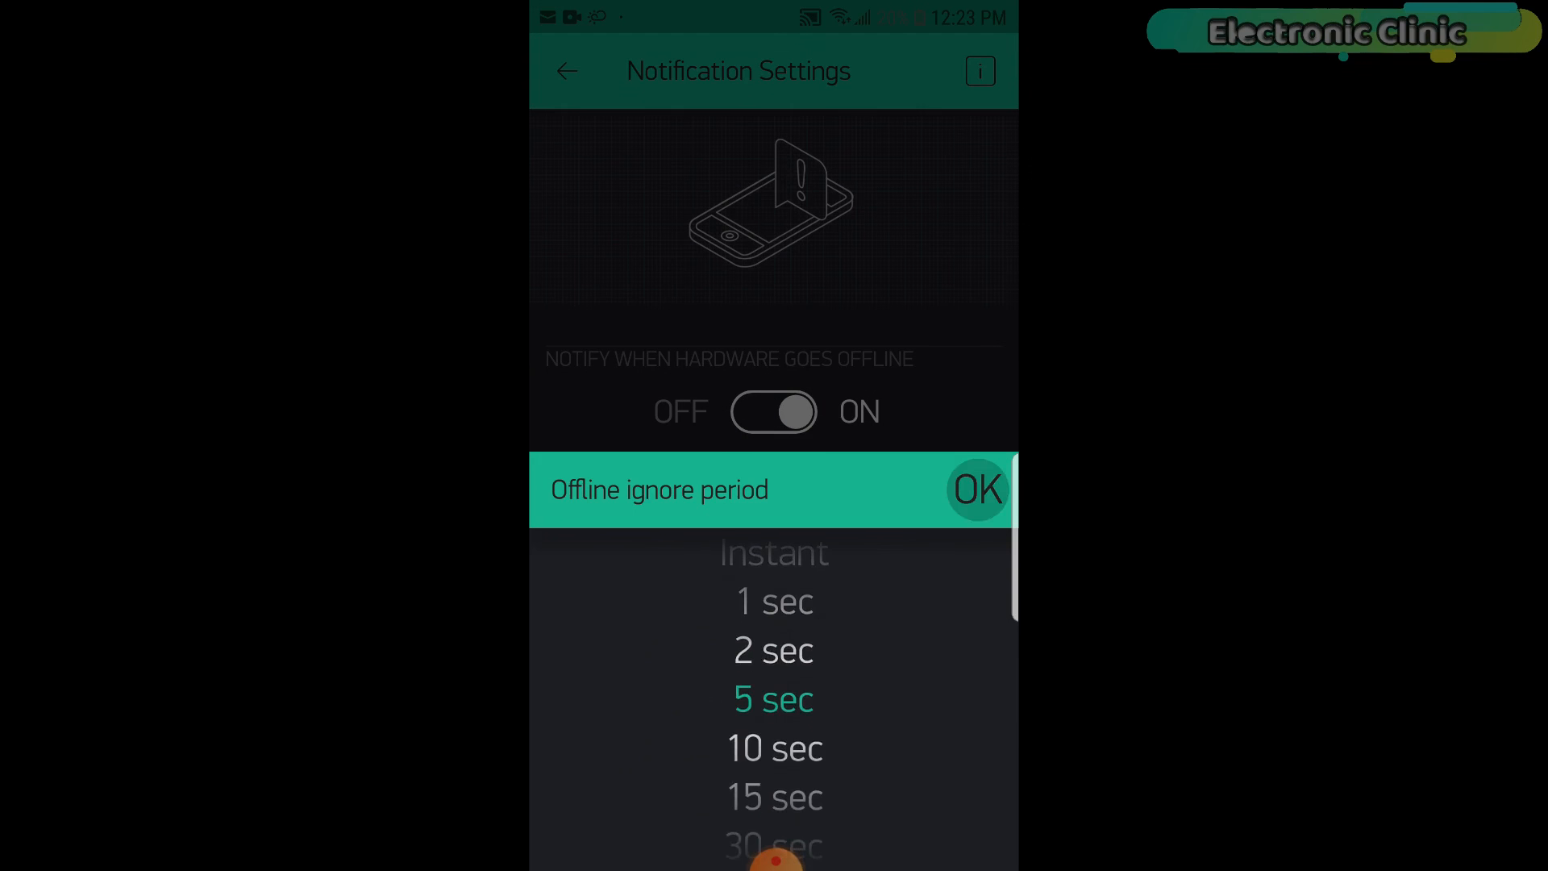
pyautogui.click(977, 490)
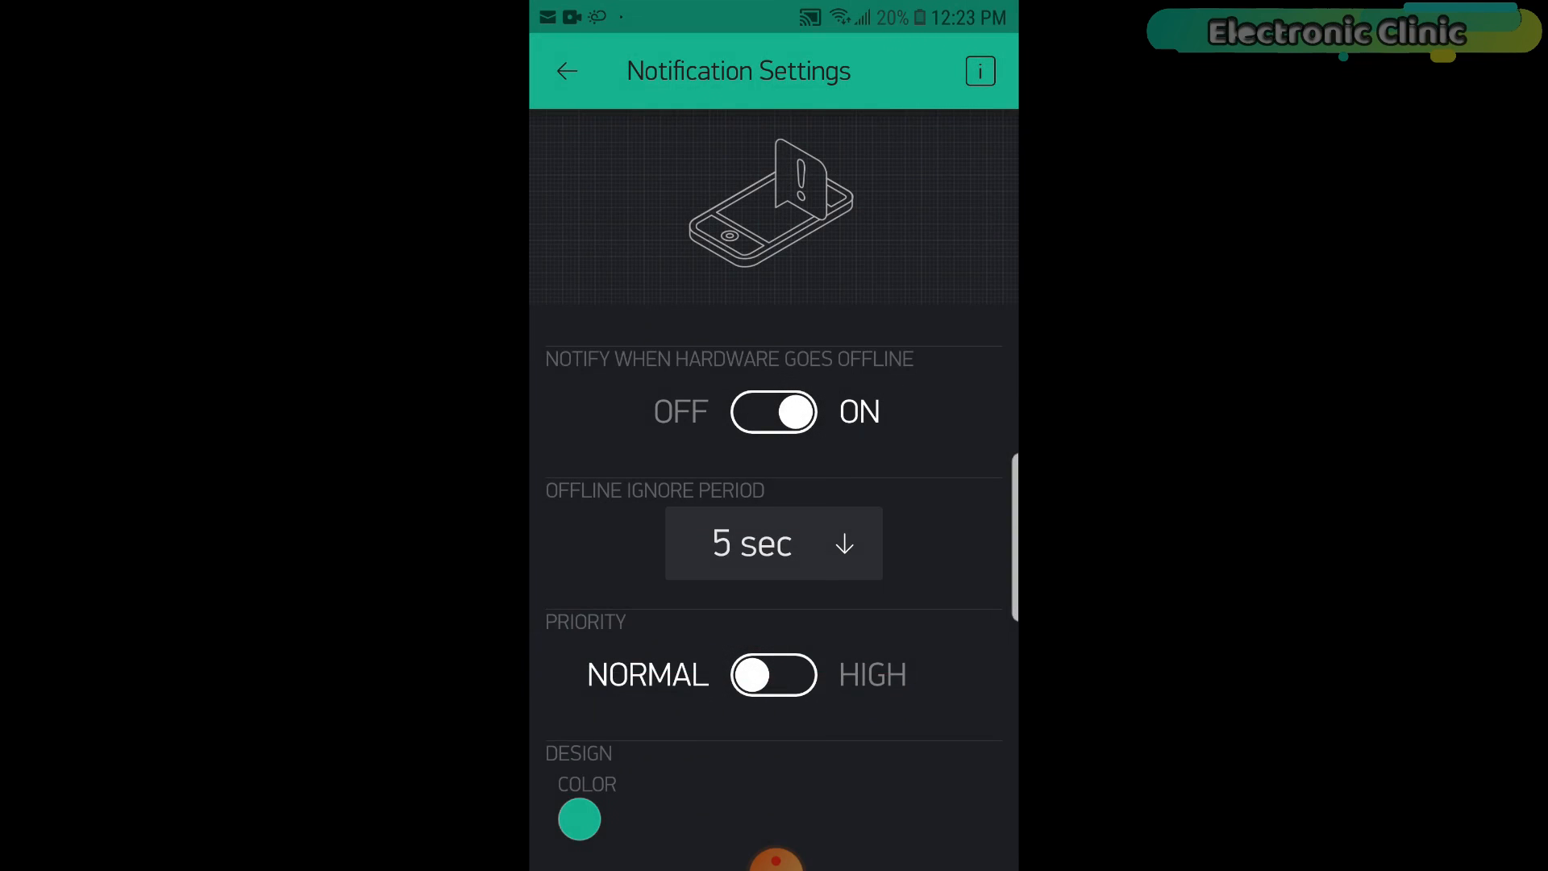
pyautogui.scroll(-3)
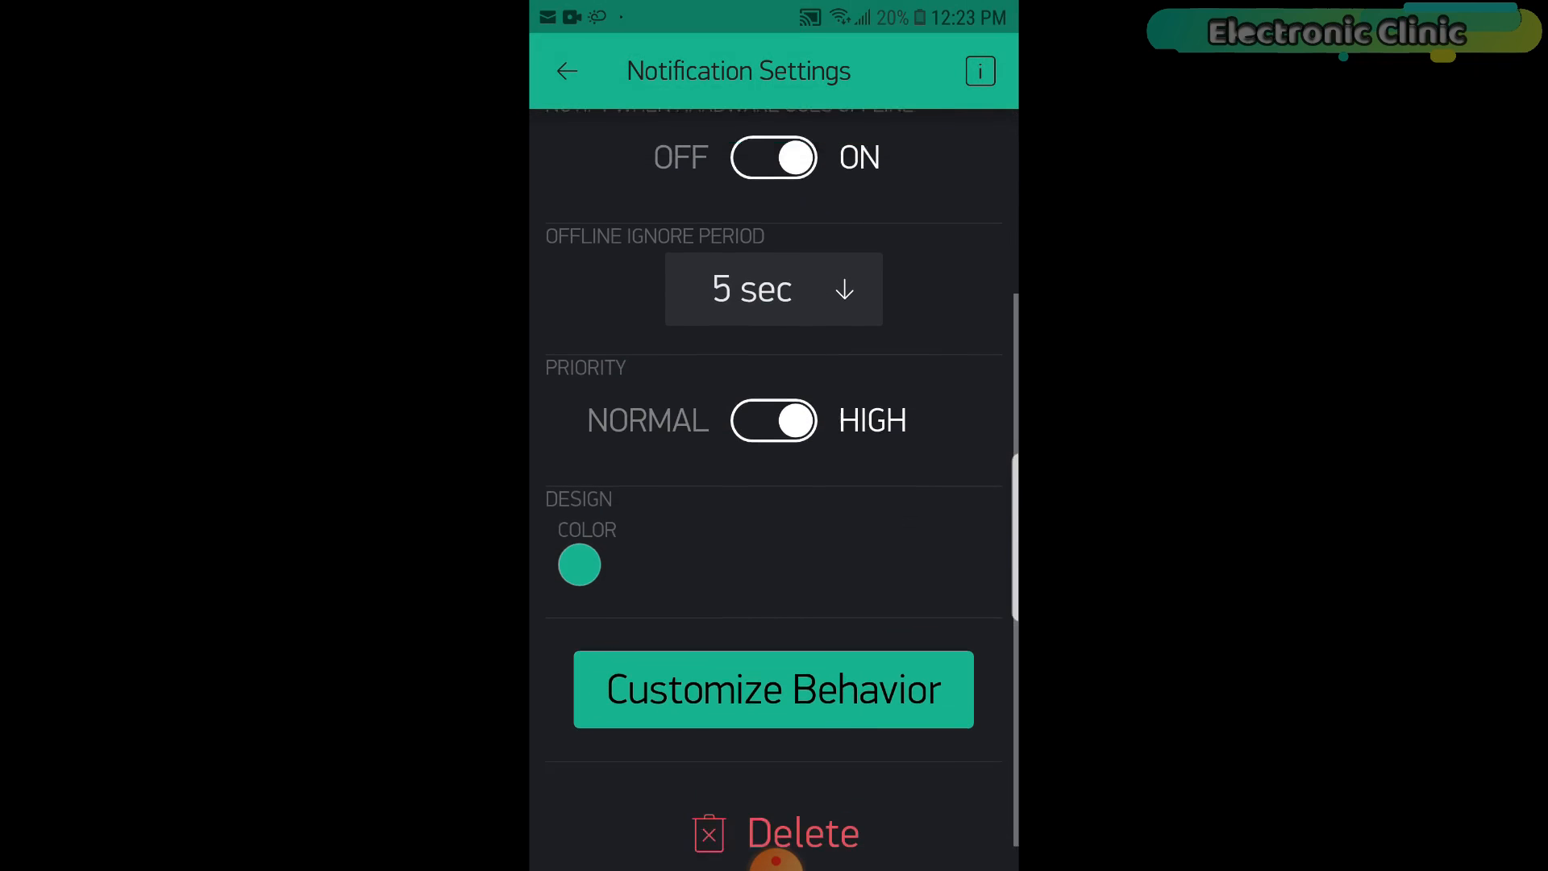
pyautogui.click(566, 70)
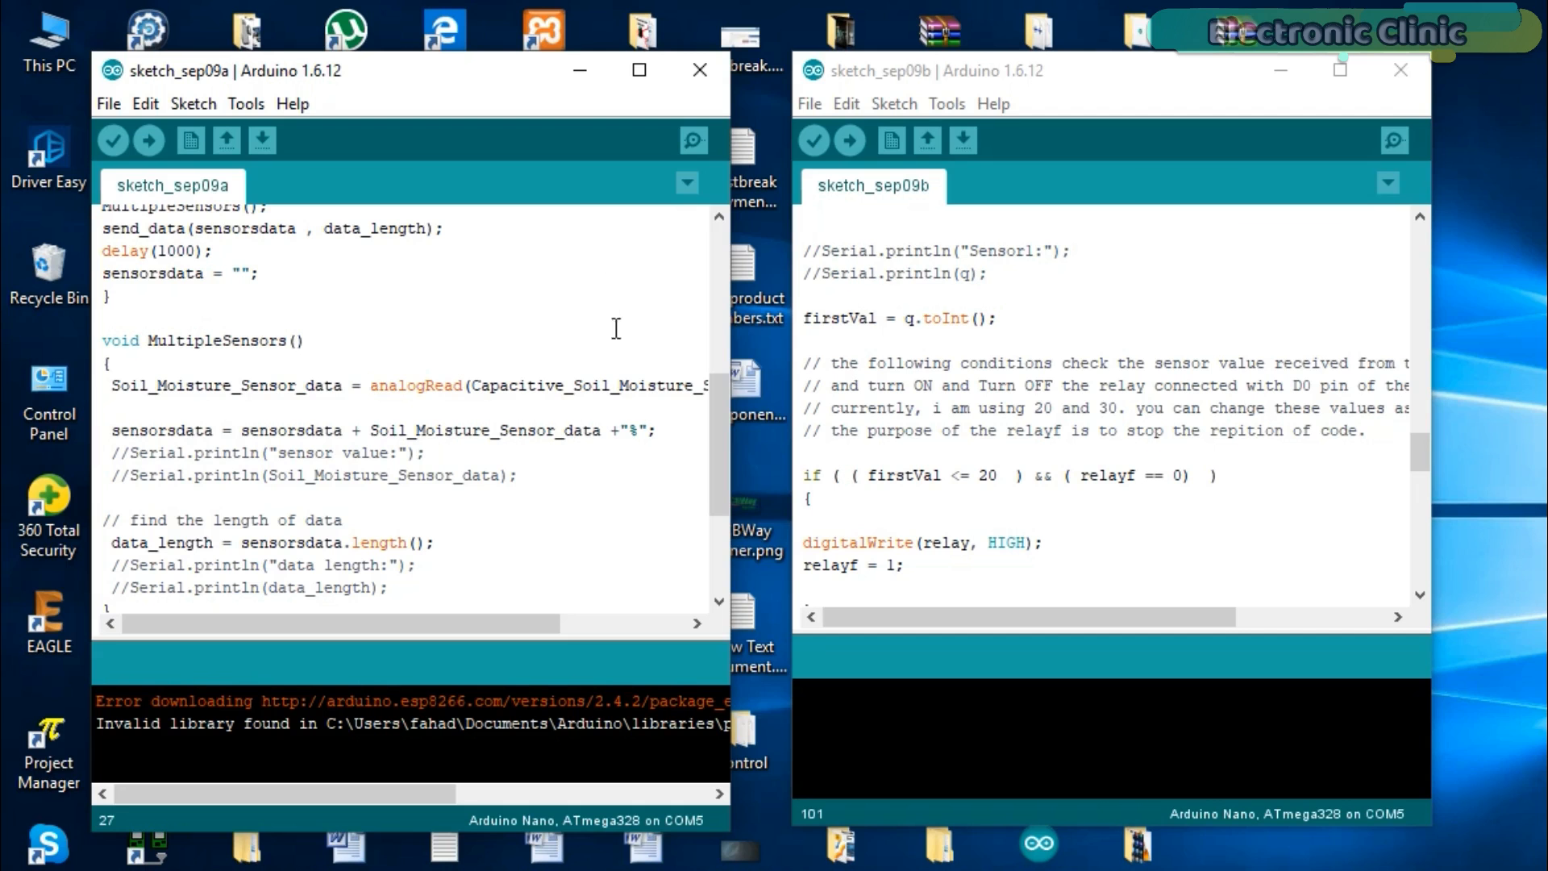
pyautogui.moveTo(603, 324)
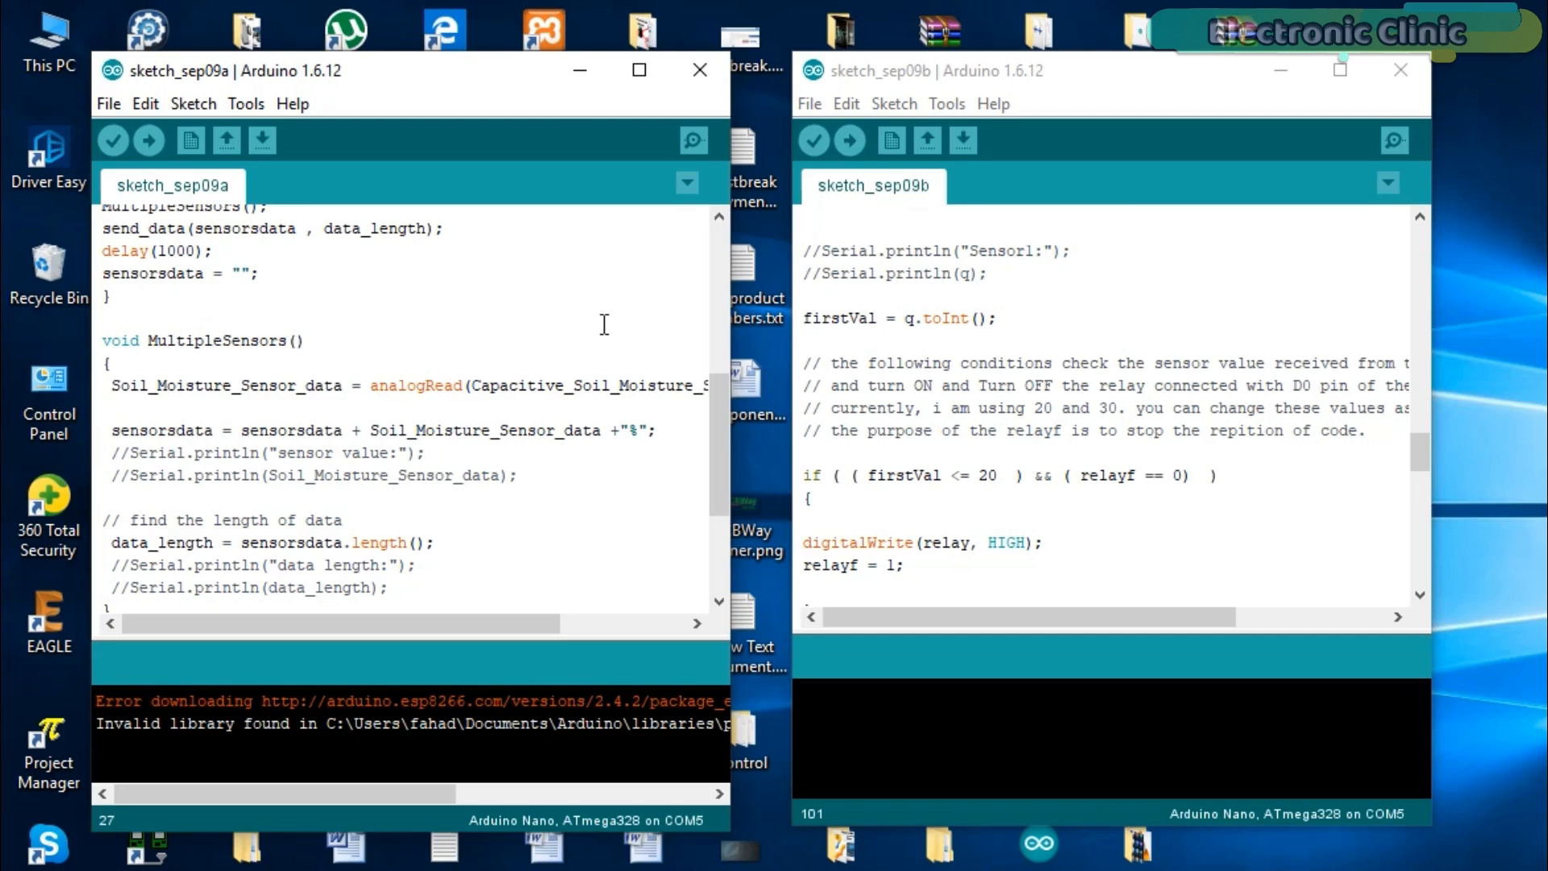
pyautogui.moveTo(616, 332)
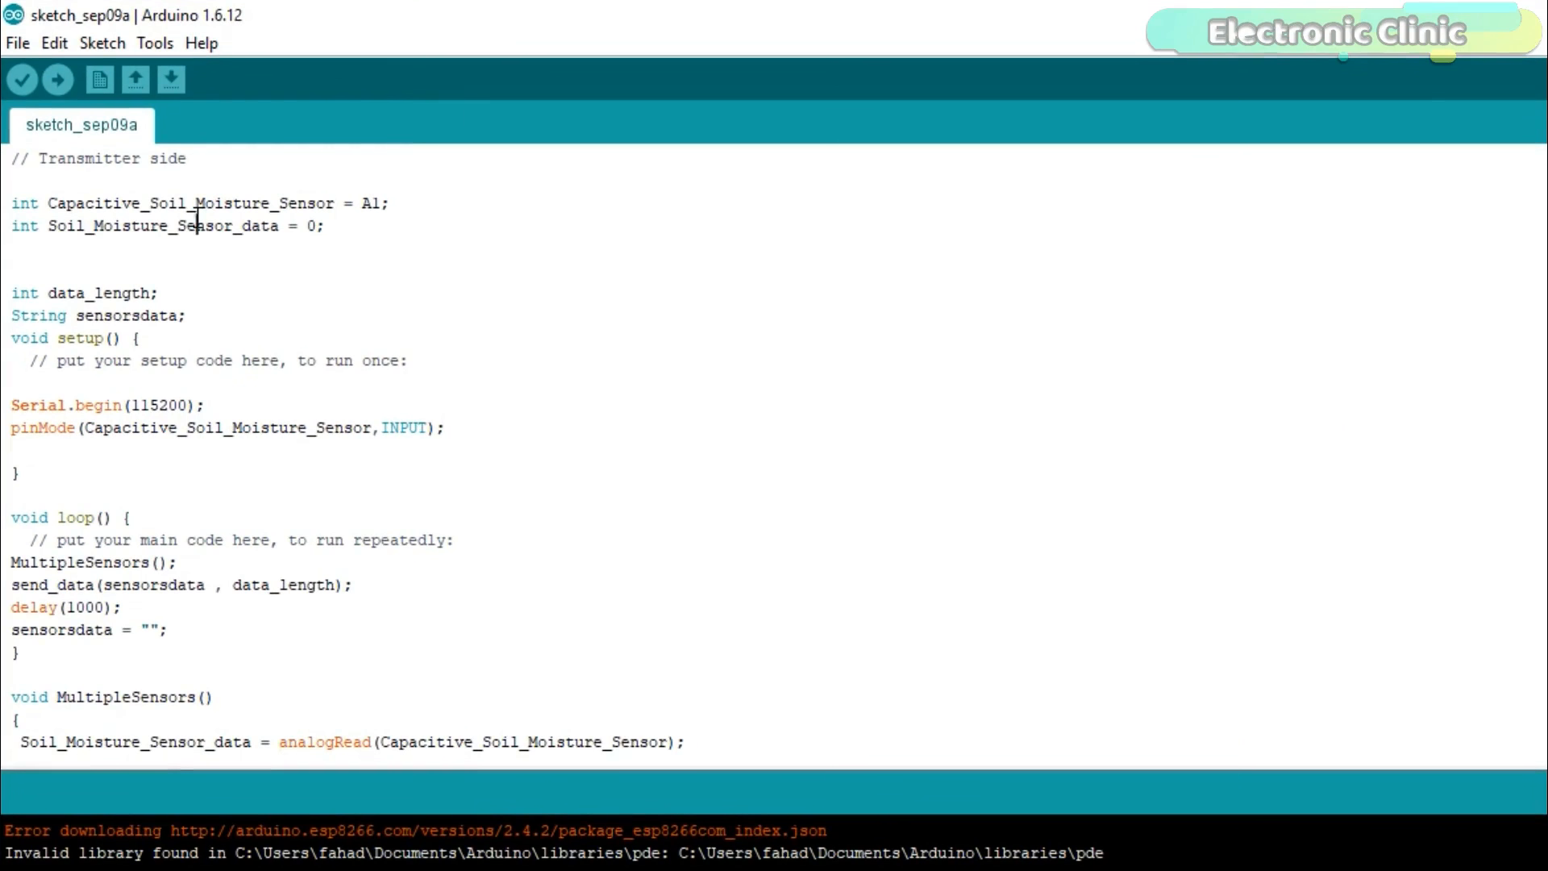
pyautogui.moveTo(340, 218); pyautogui.dragTo(419, 218)
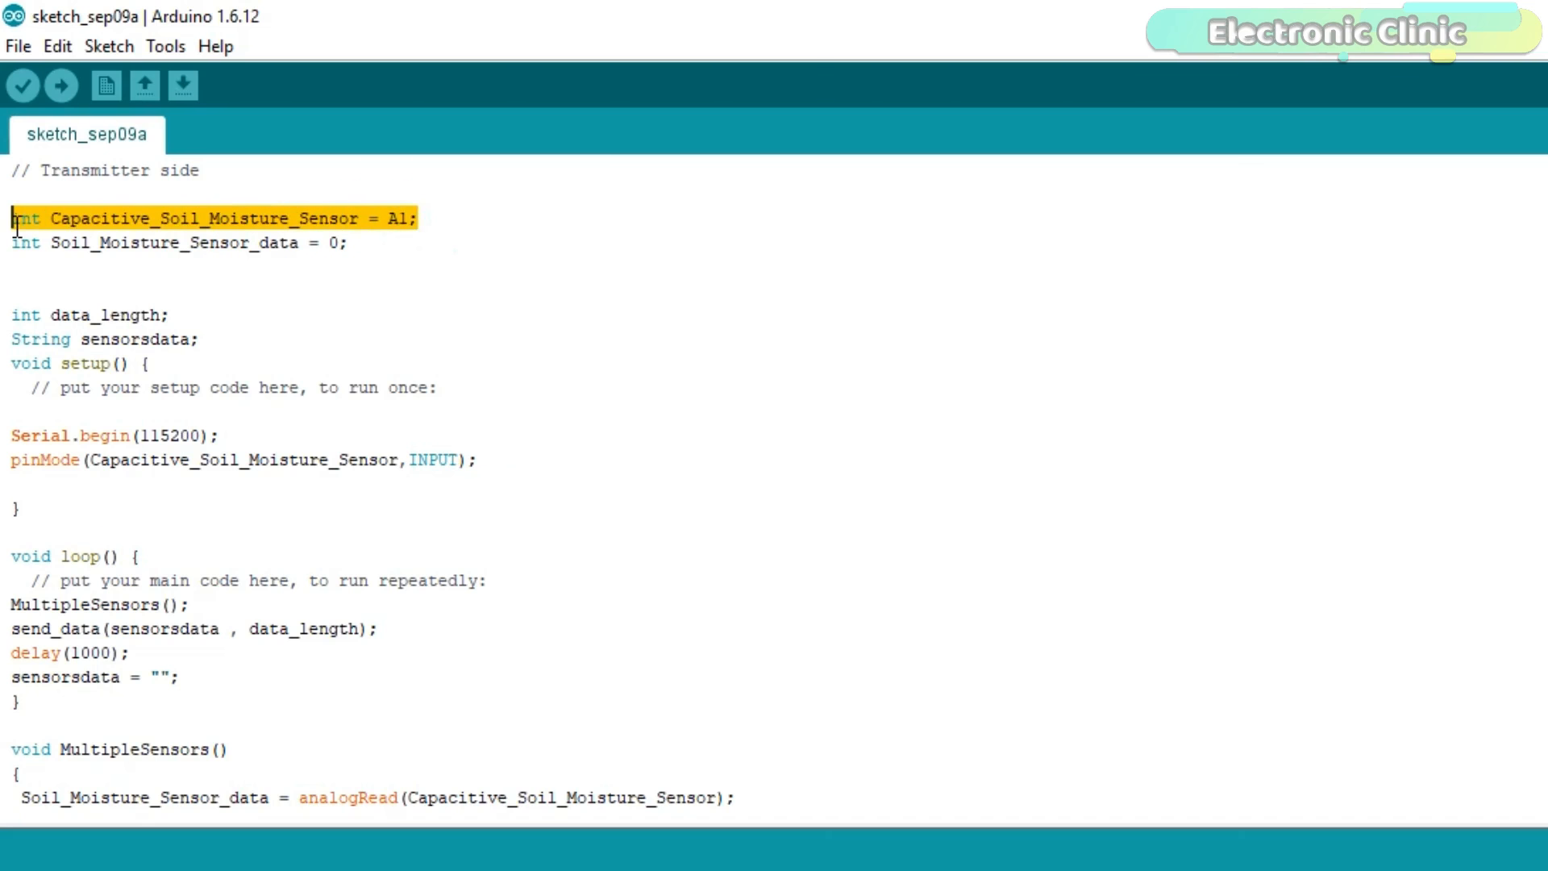
pyautogui.click(400, 224)
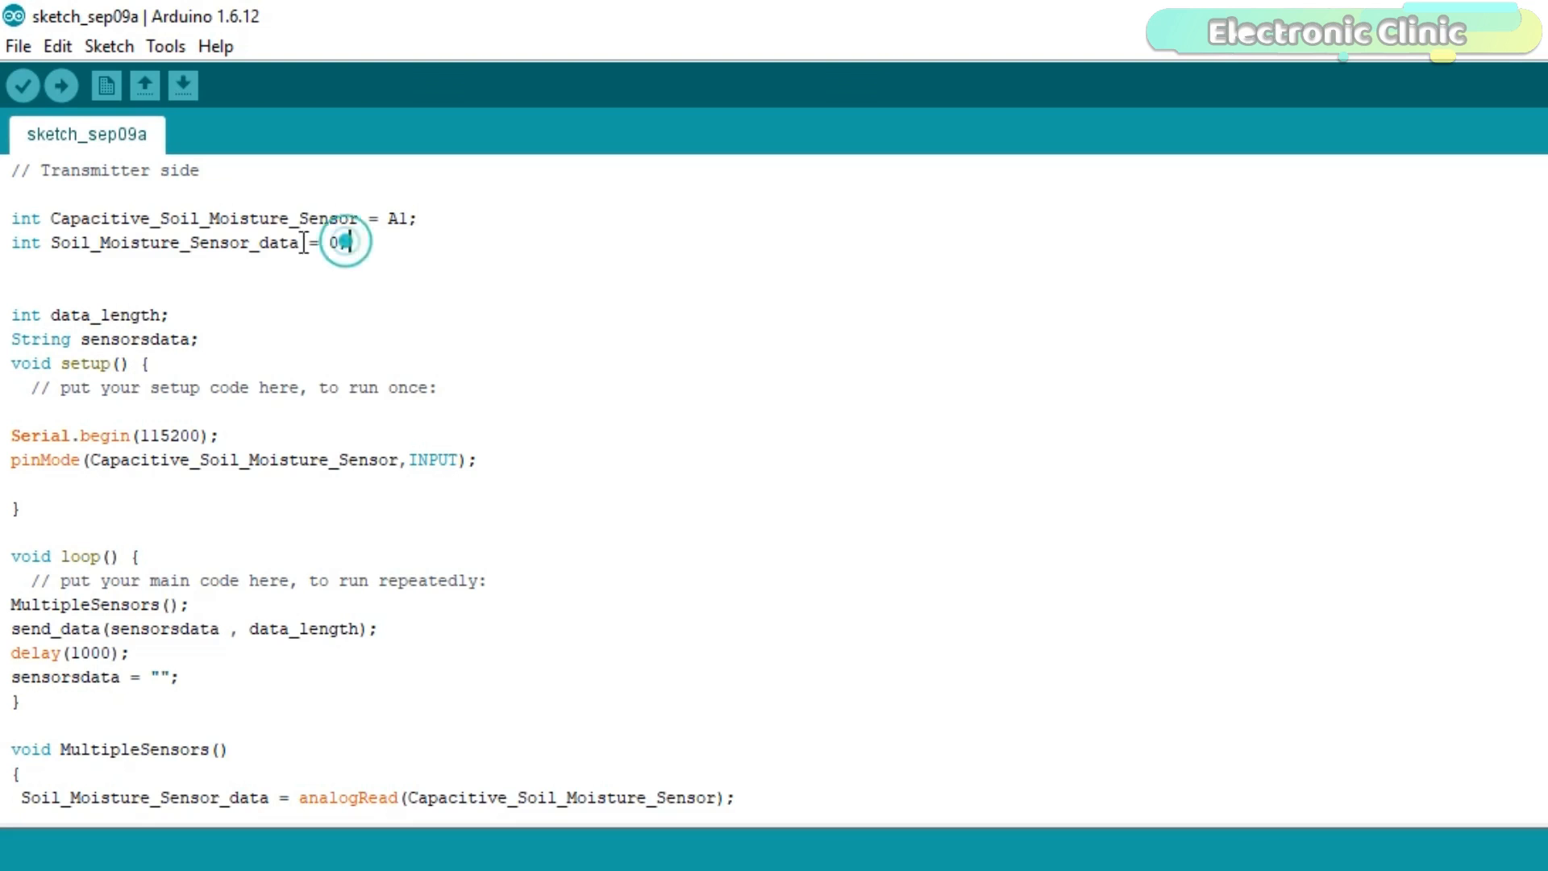
pyautogui.moveTo(265, 244)
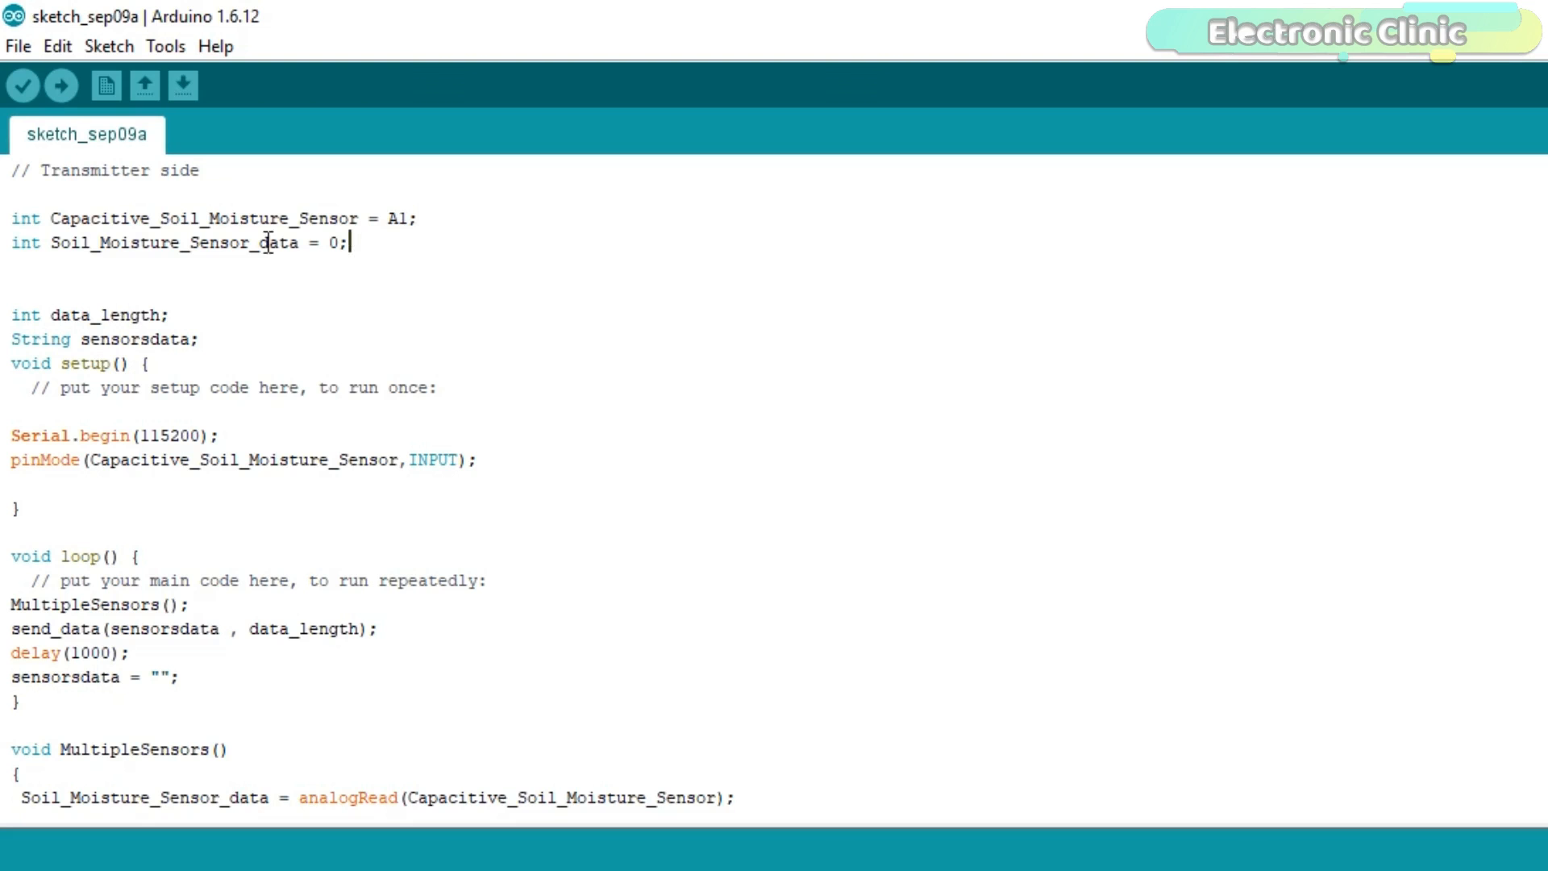
pyautogui.moveTo(245, 274)
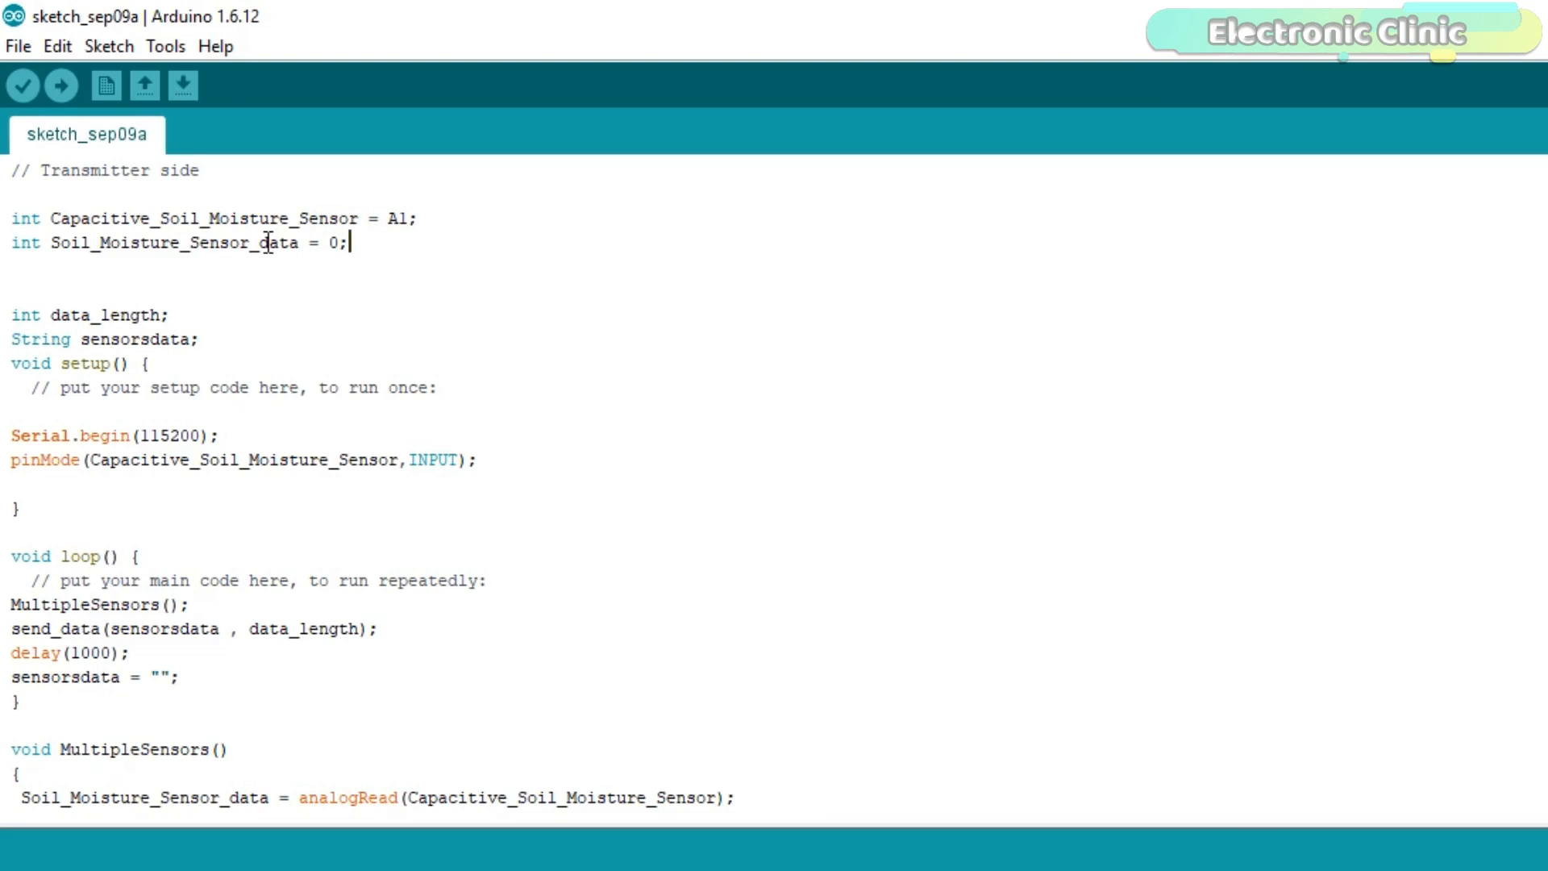
pyautogui.moveTo(142, 316)
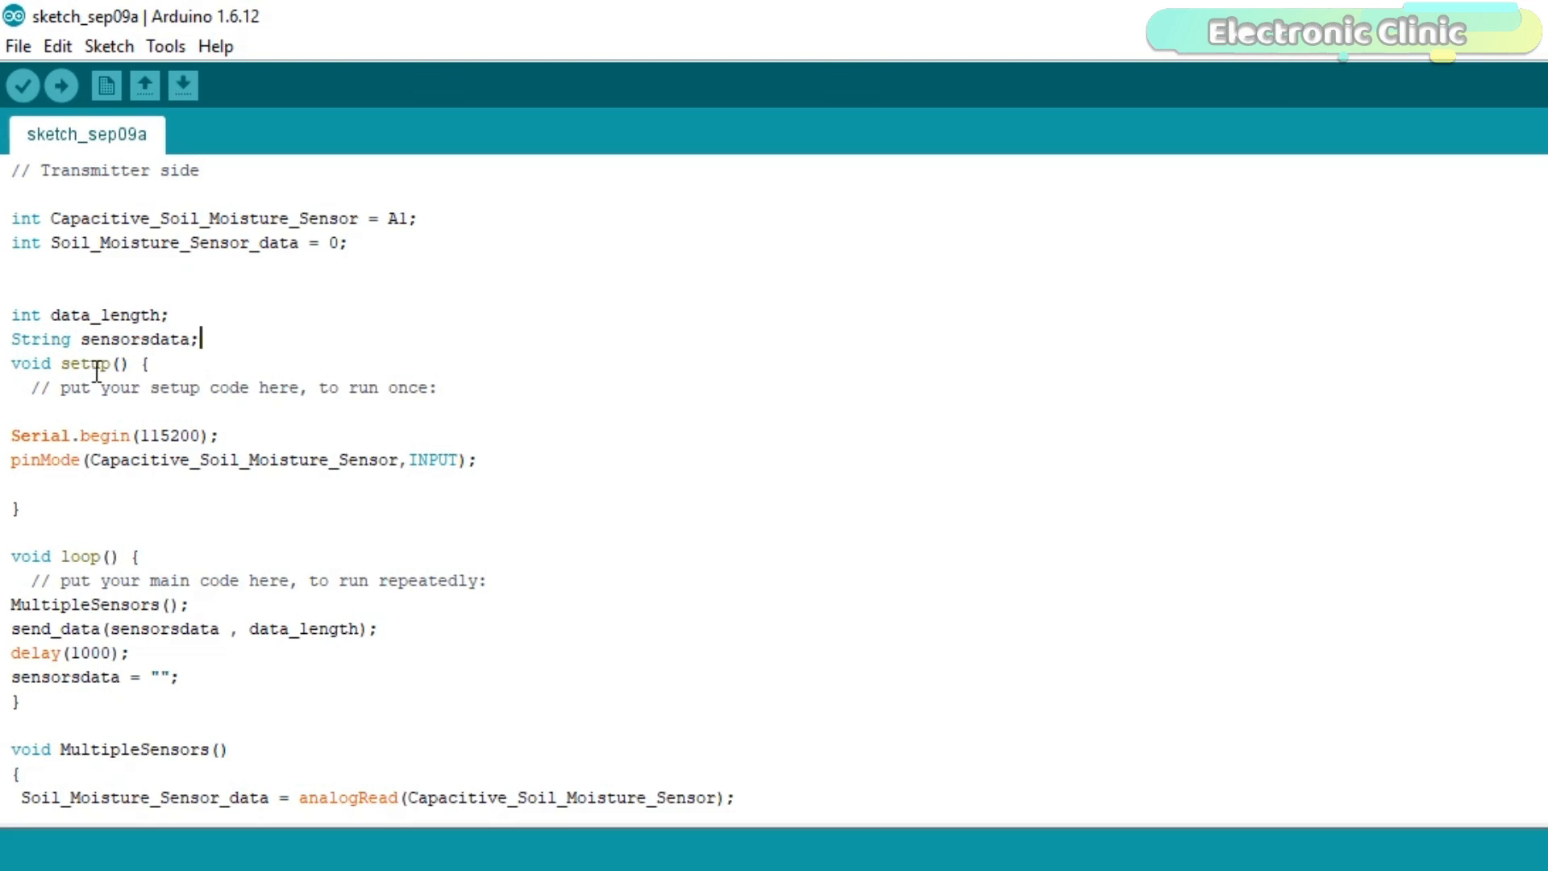
pyautogui.click(224, 435)
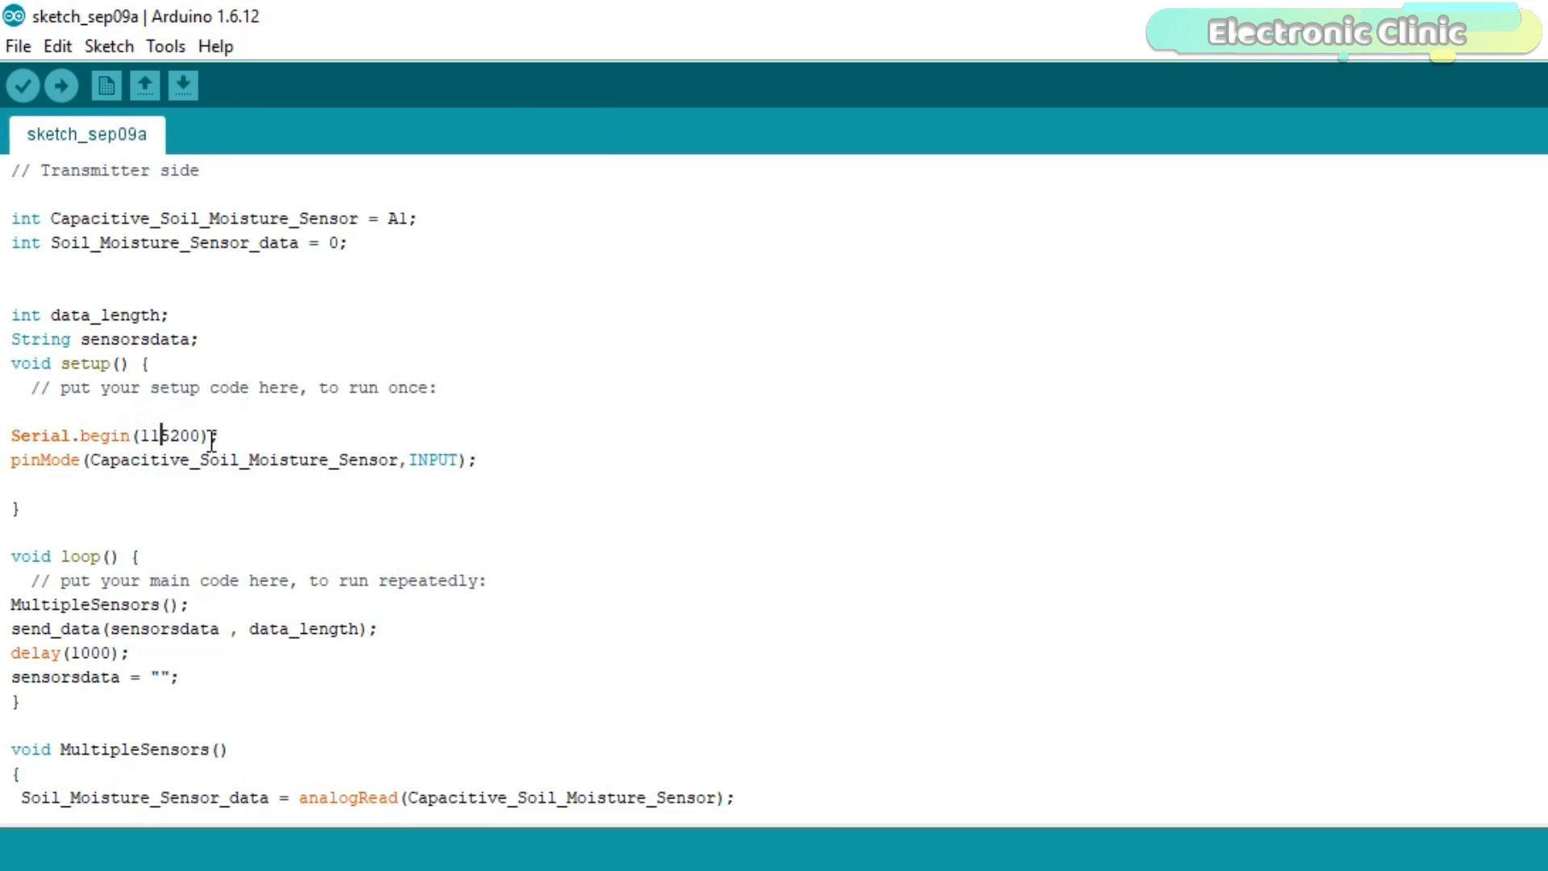
pyautogui.scroll(-3)
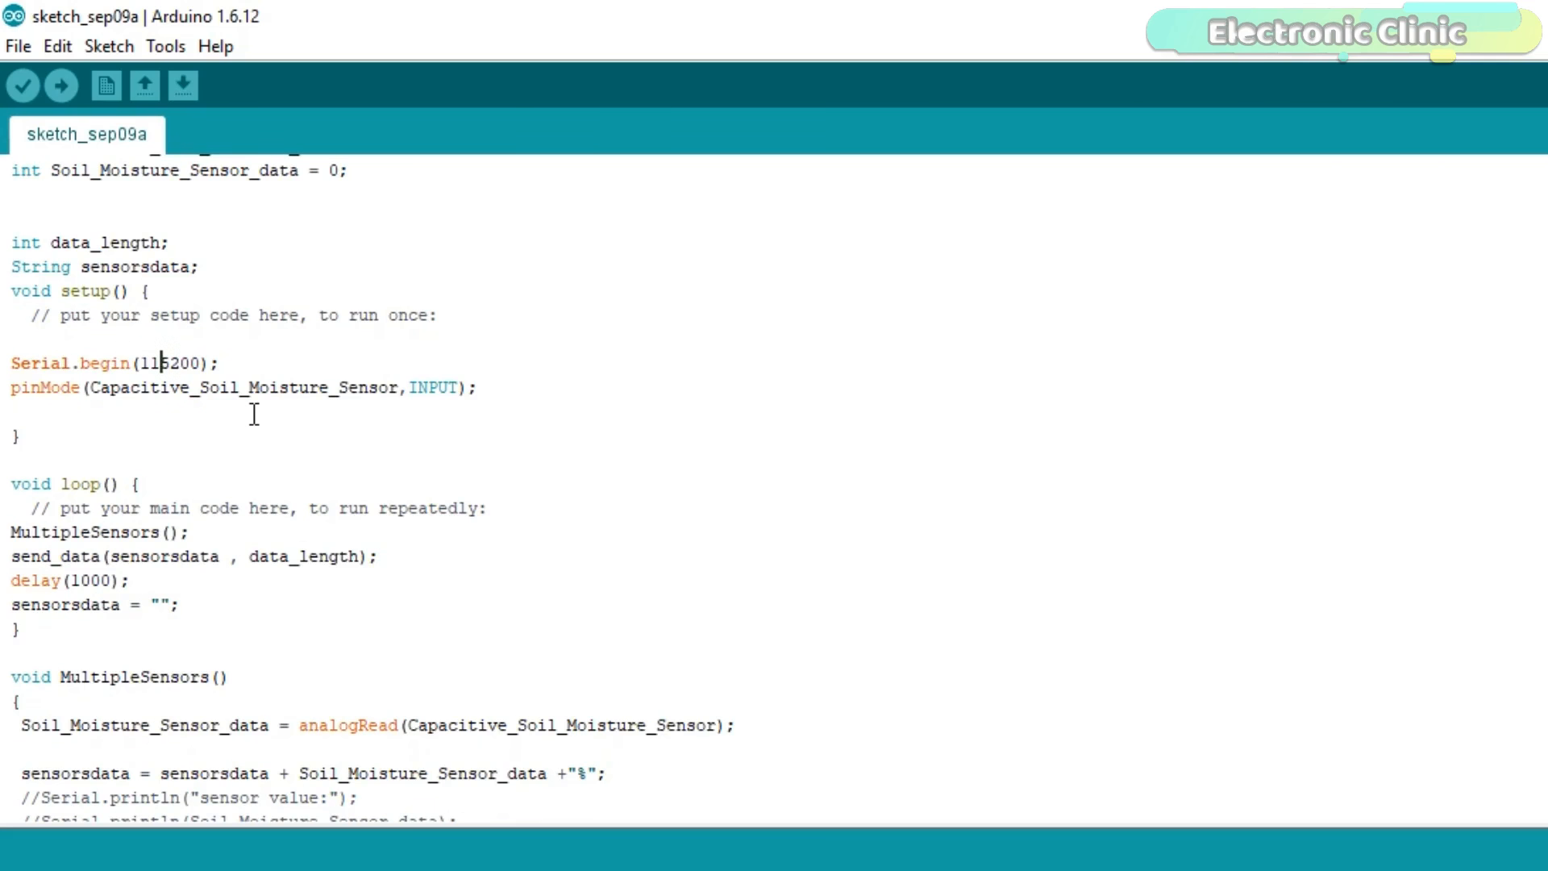
pyautogui.moveTo(520, 379)
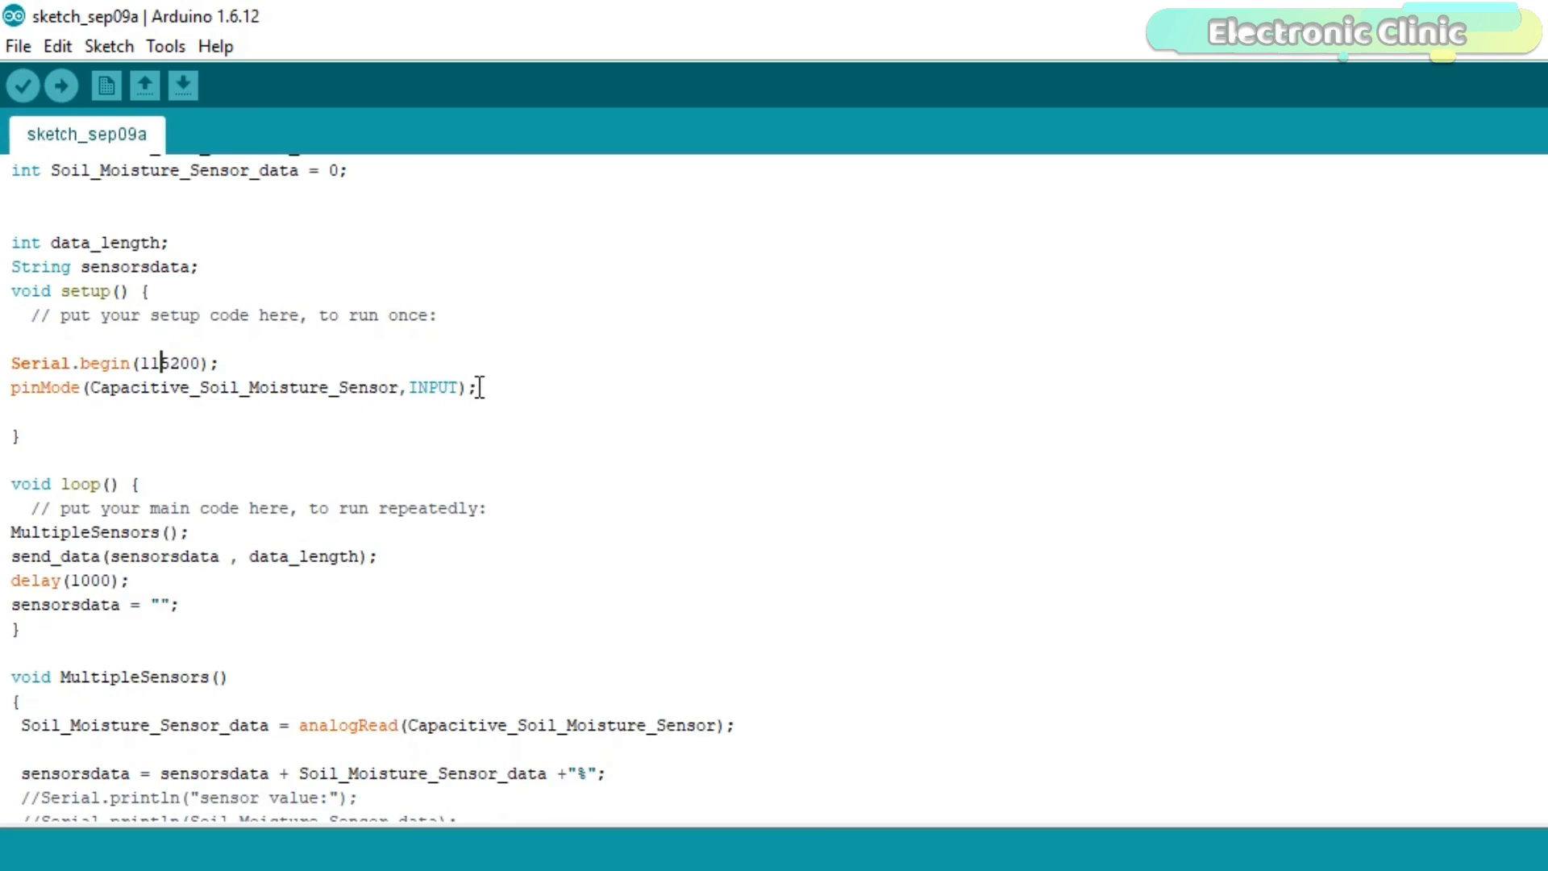
pyautogui.scroll(-3)
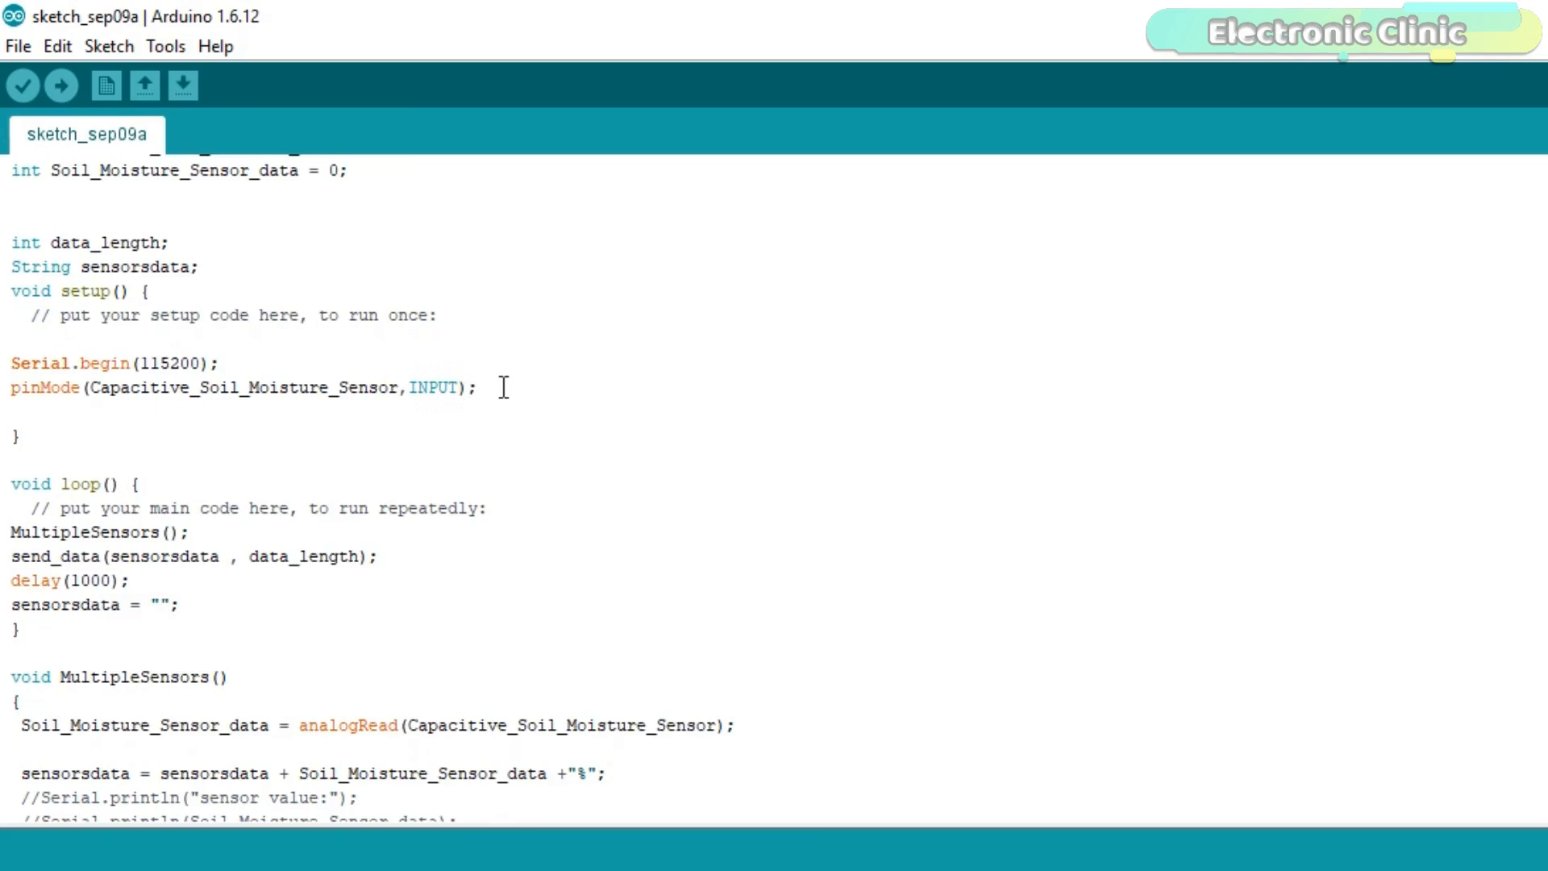
pyautogui.scroll(-3)
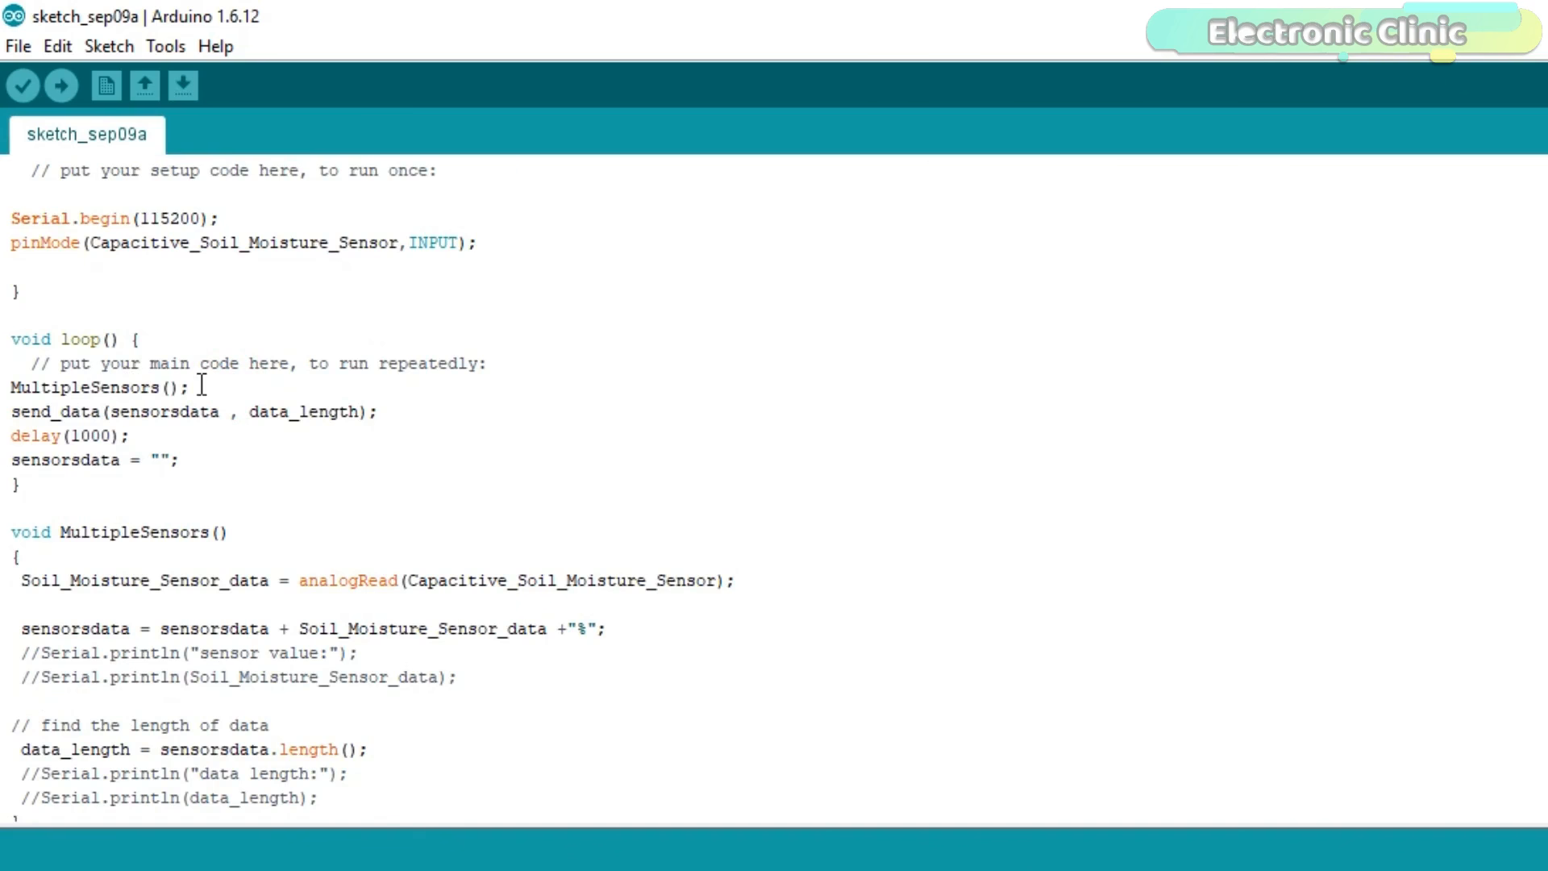
pyautogui.scroll(-3)
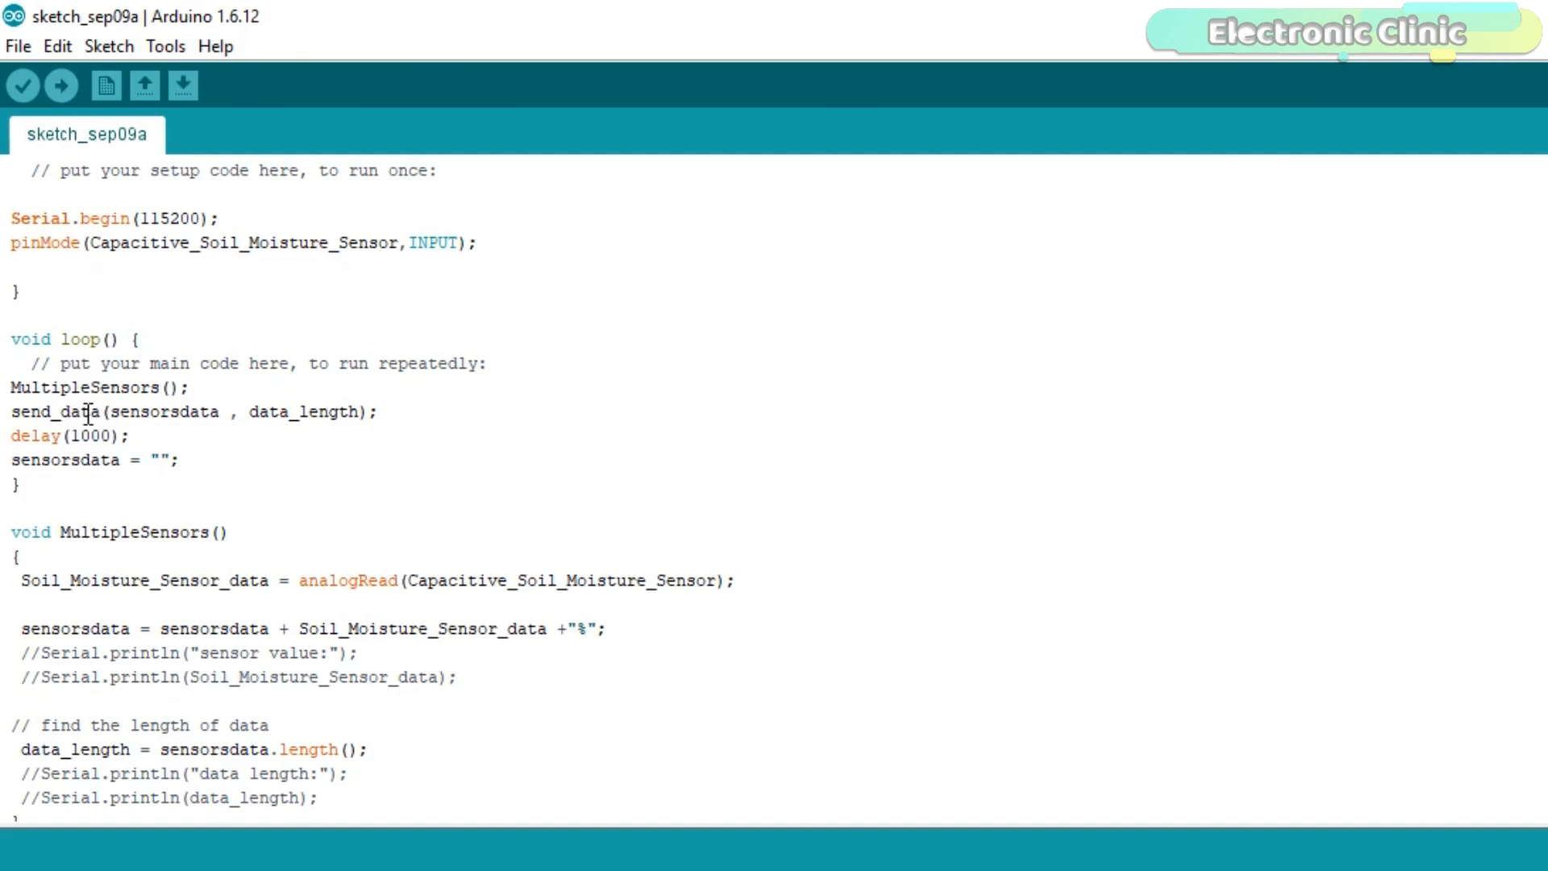
pyautogui.scroll(-3)
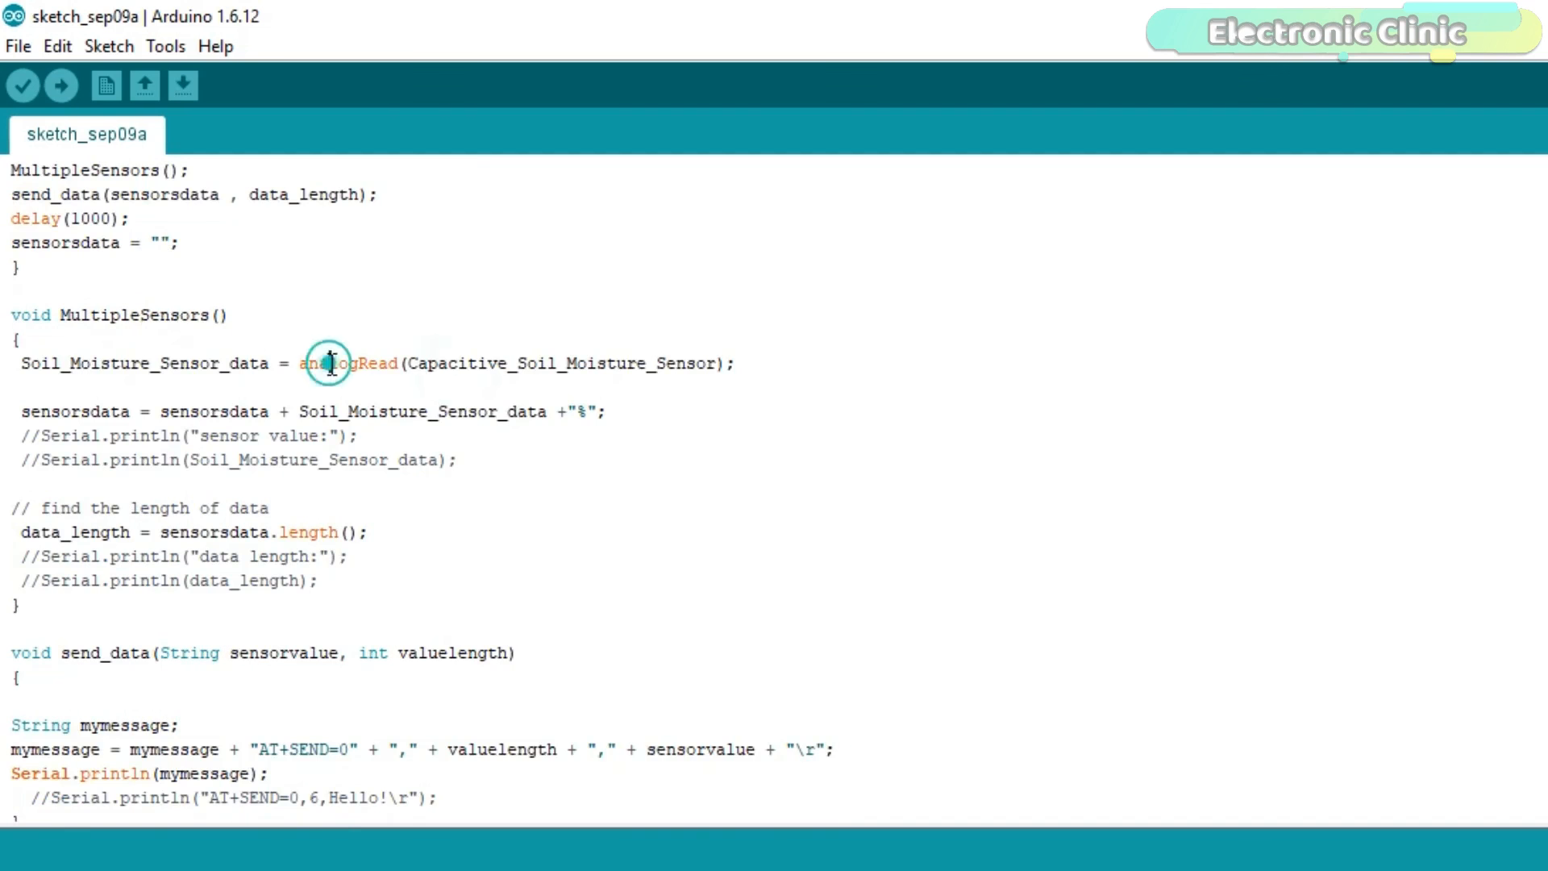
pyautogui.moveTo(363, 421)
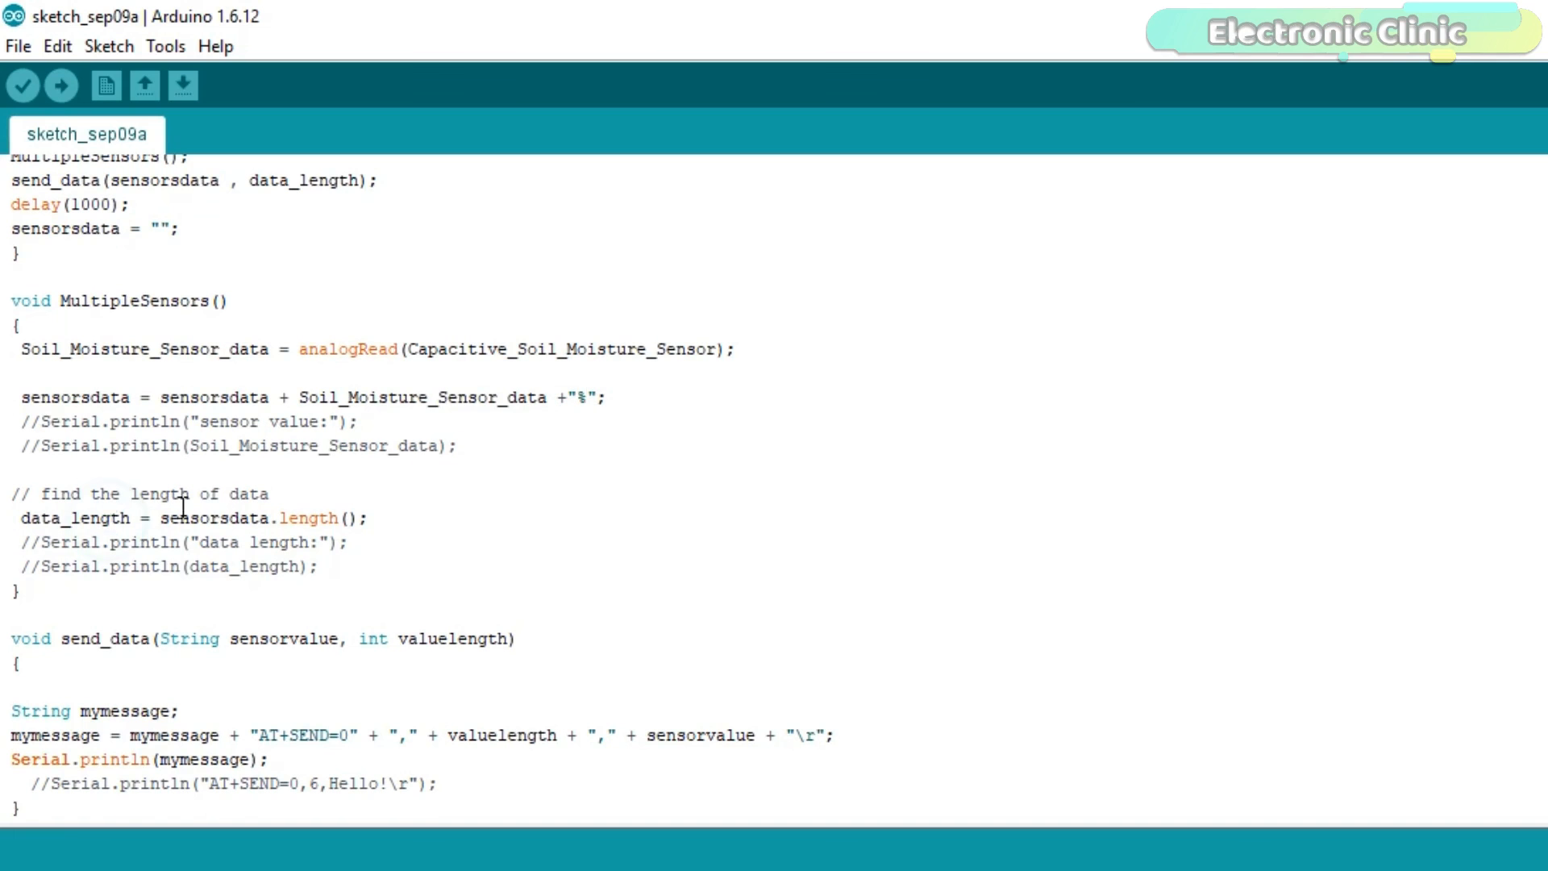
pyautogui.click(126, 638)
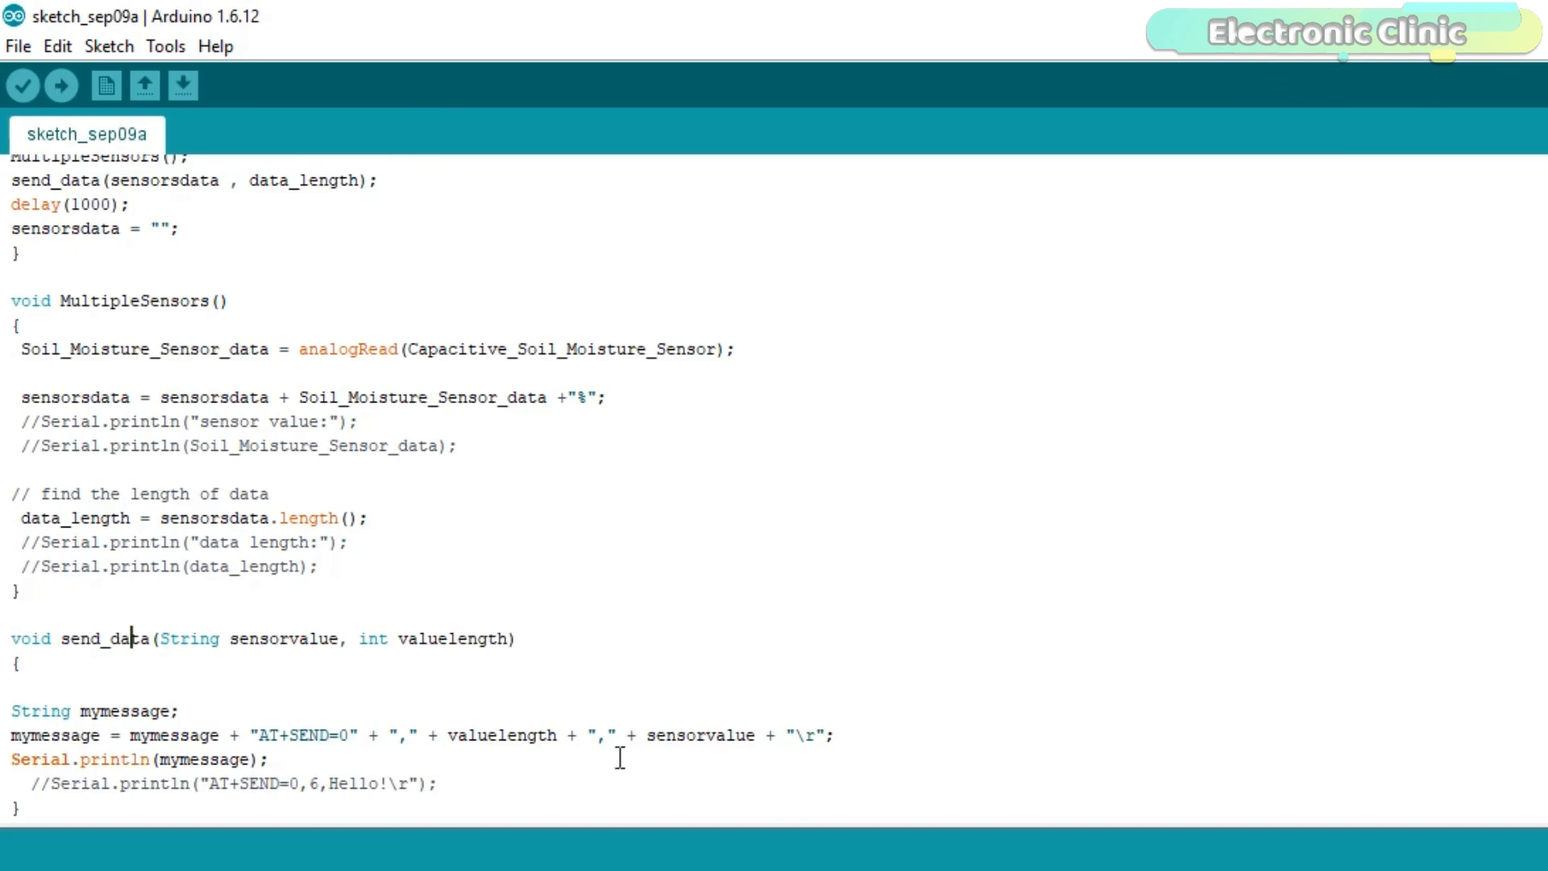
pyautogui.click(687, 735)
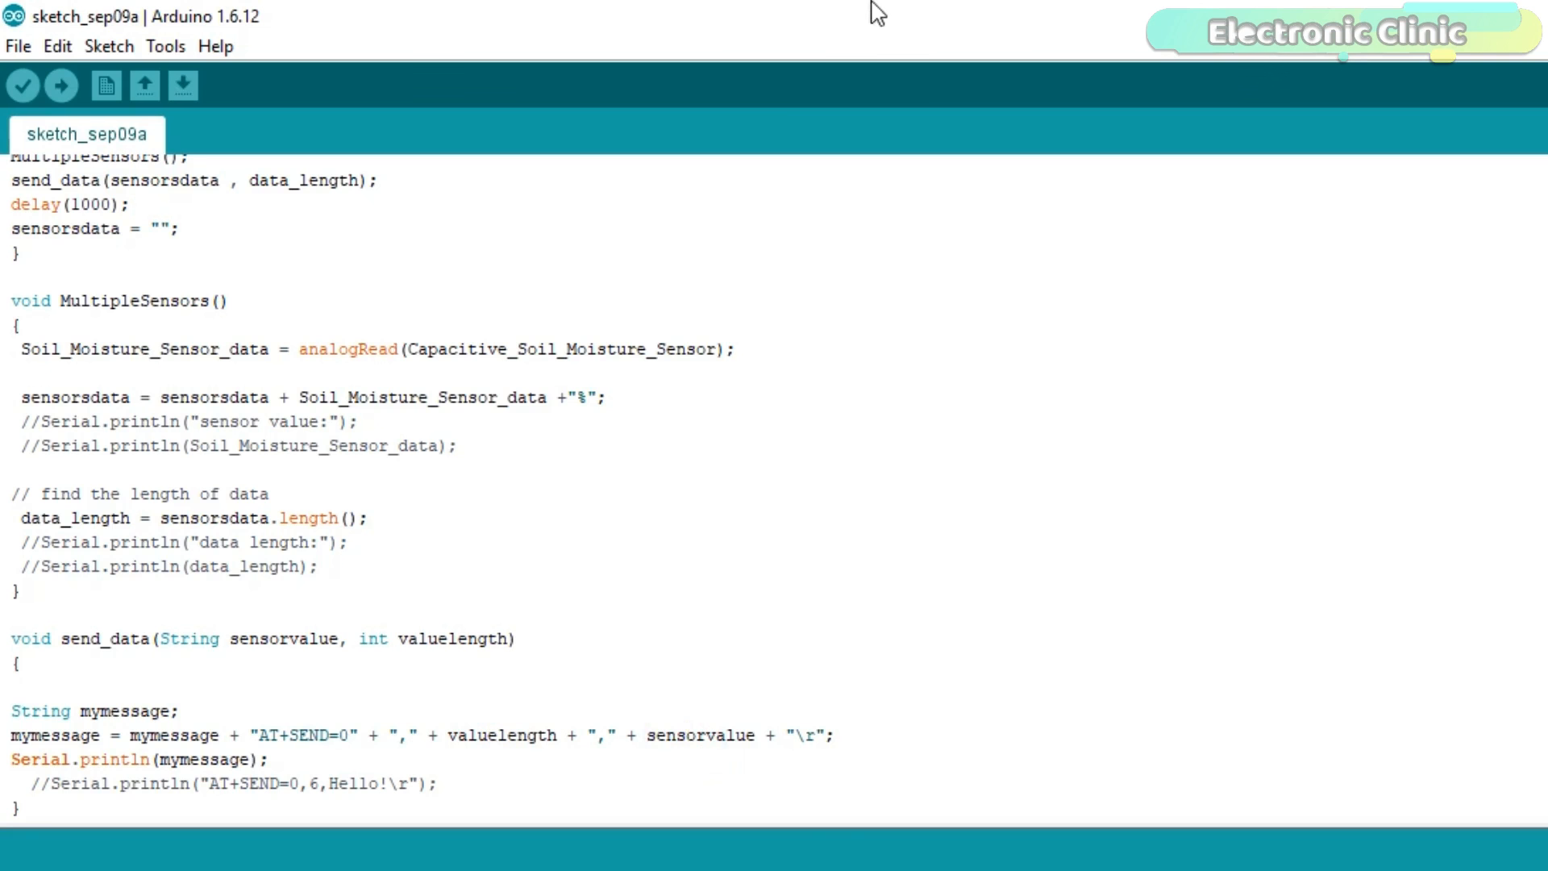
pyautogui.moveTo(1179, 76)
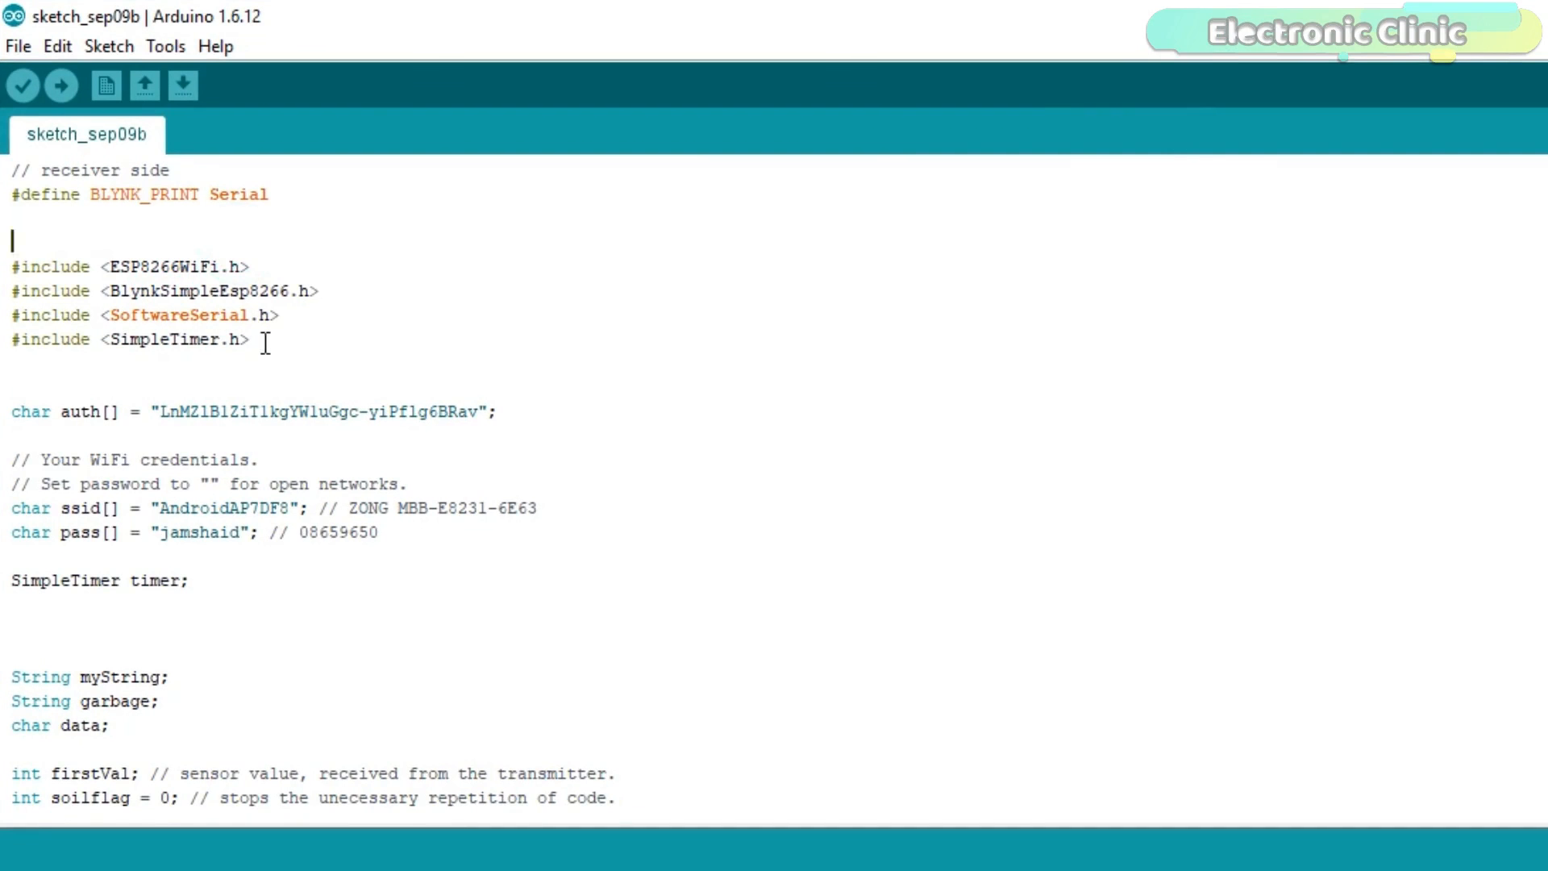
# Highlight the receiver sketch's four library include lines, then move on to the credentials.
pyautogui.moveTo(13, 266); pyautogui.dragTo(250, 339)
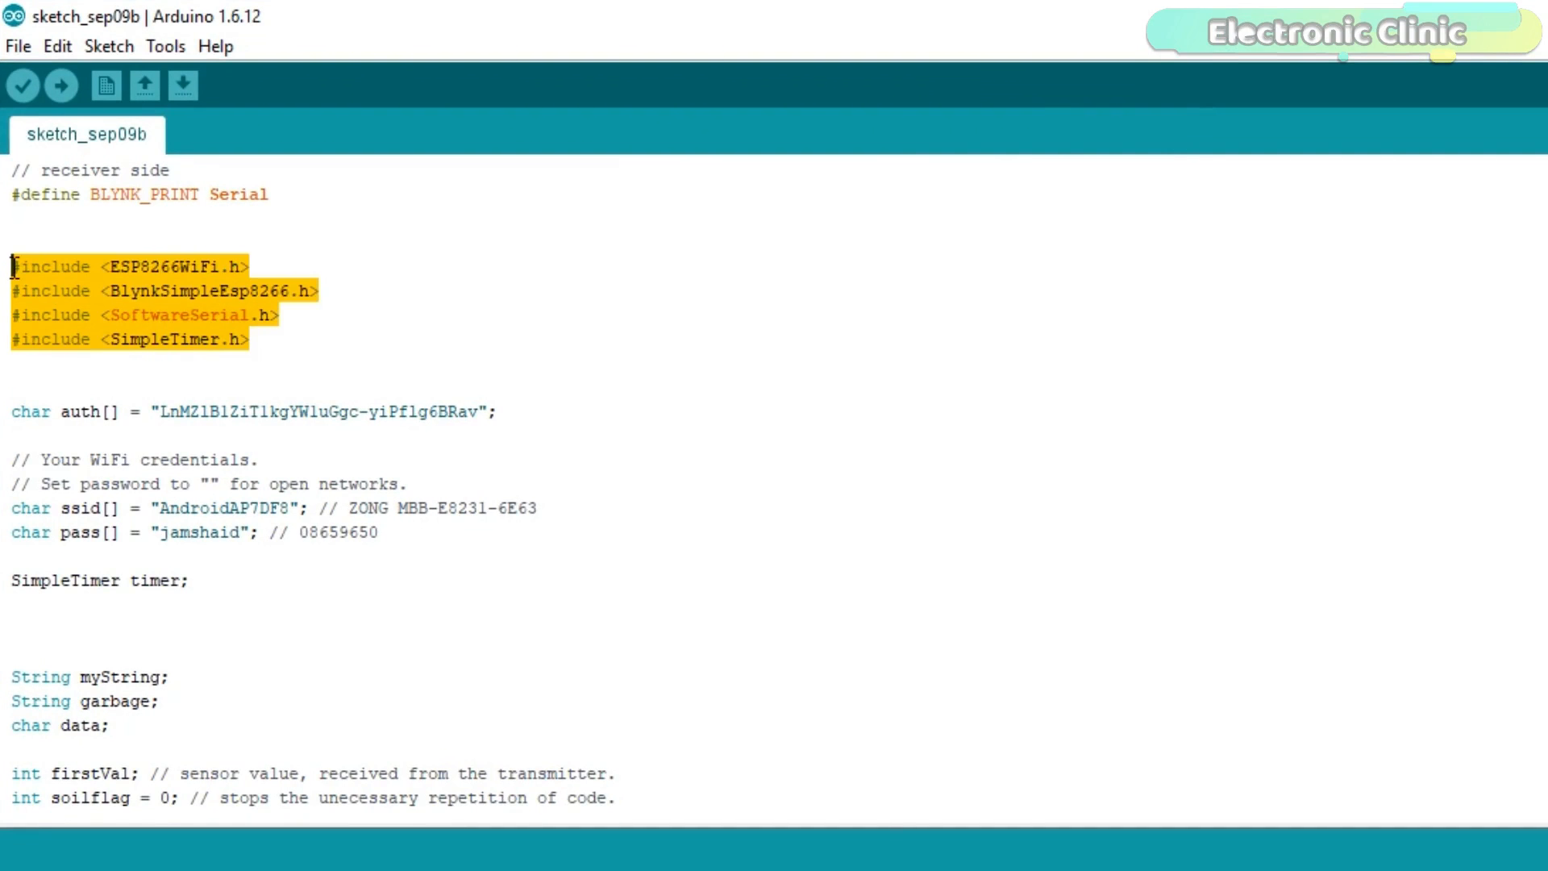
pyautogui.moveTo(181, 292)
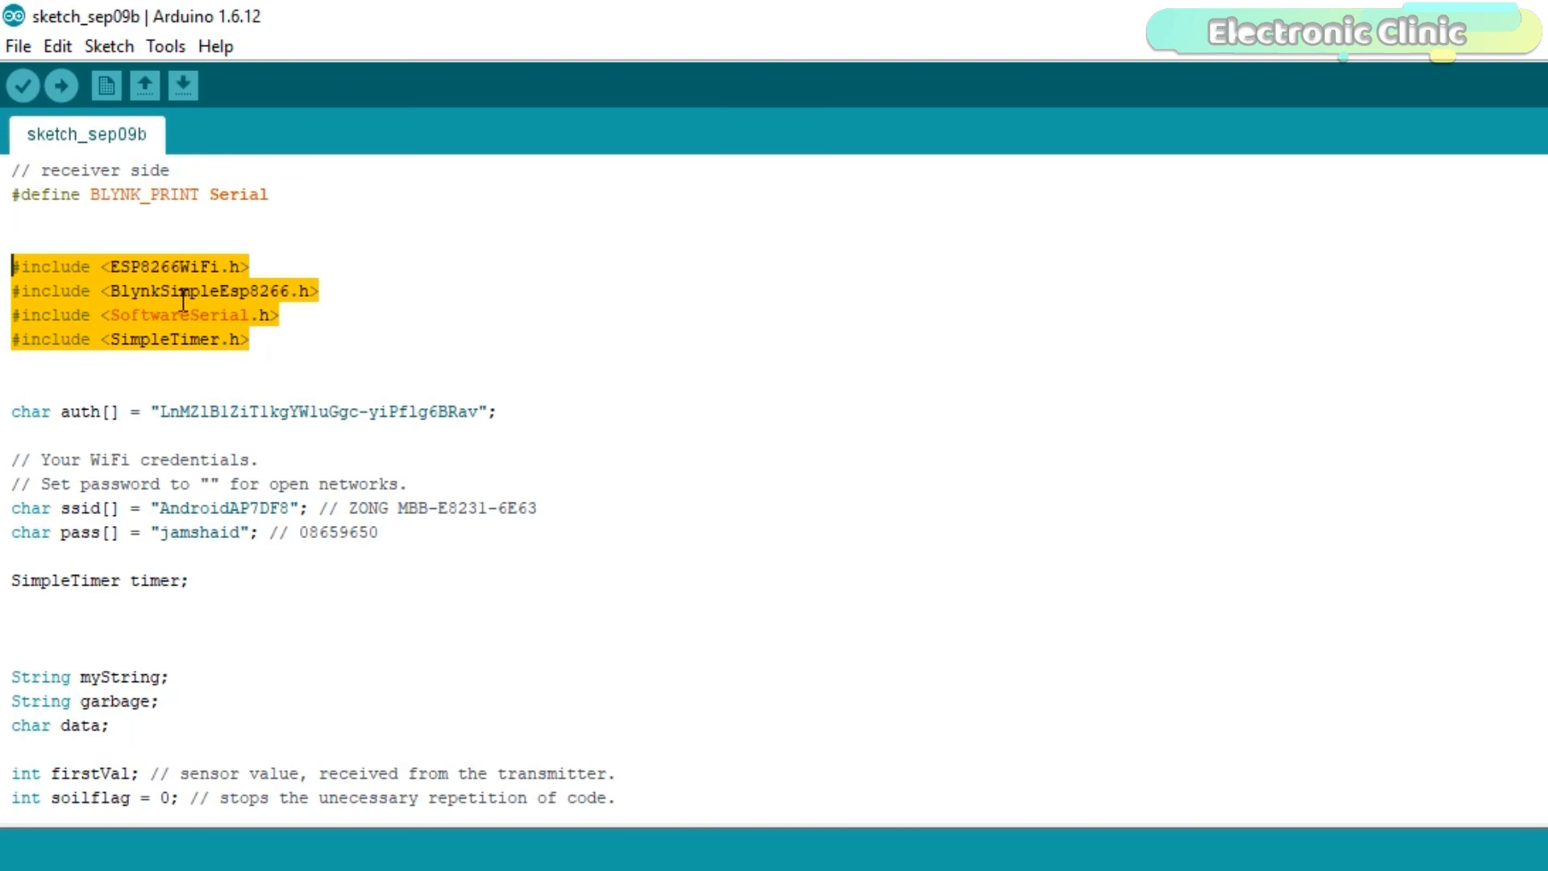
pyautogui.click(278, 338)
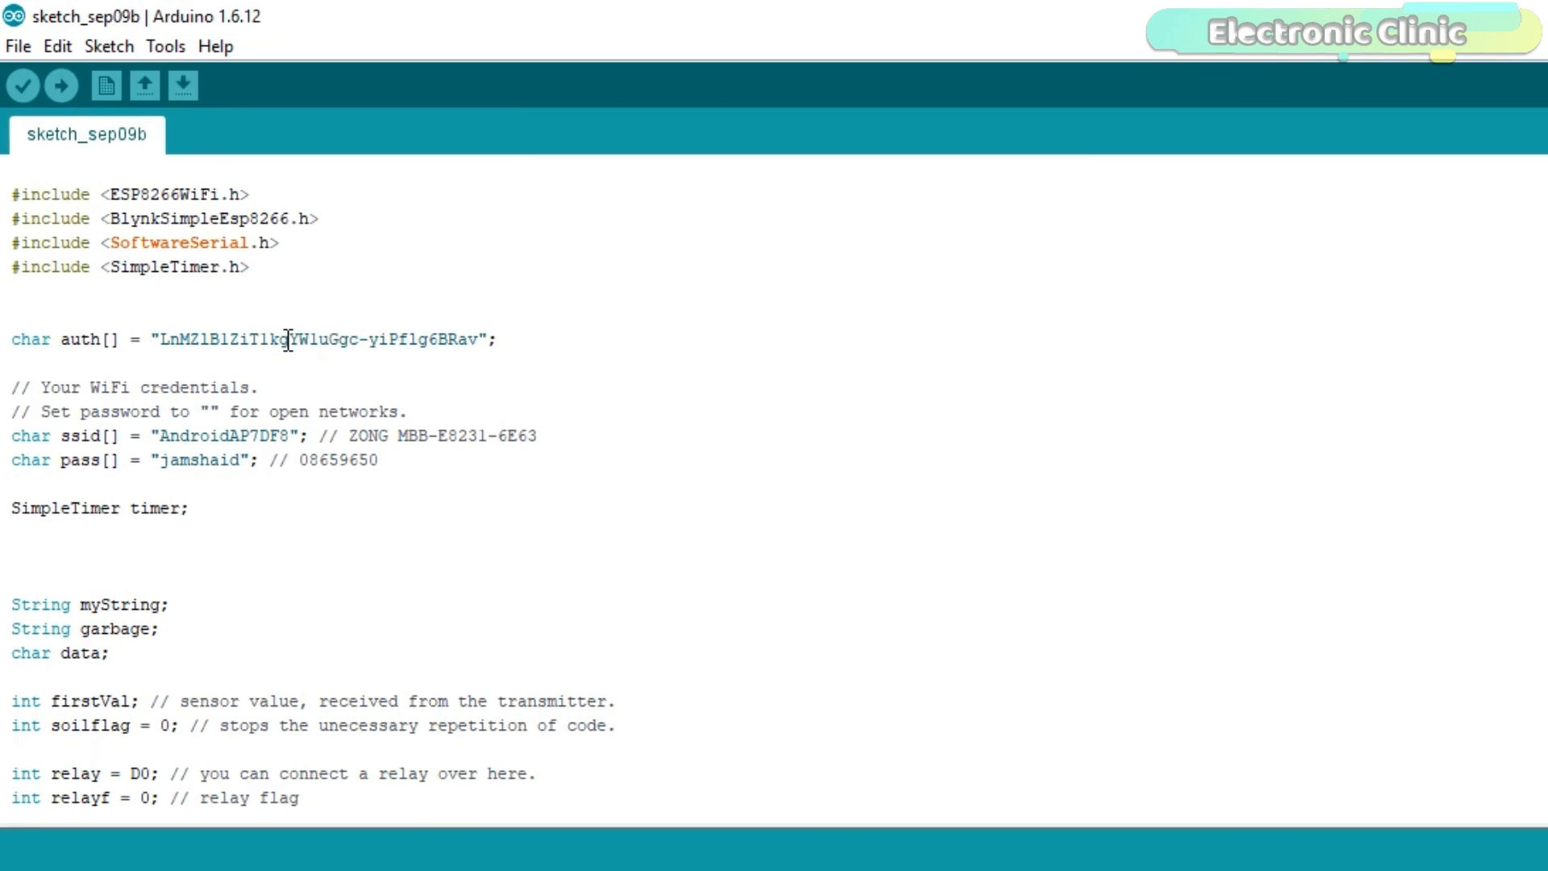
pyautogui.moveTo(314, 379)
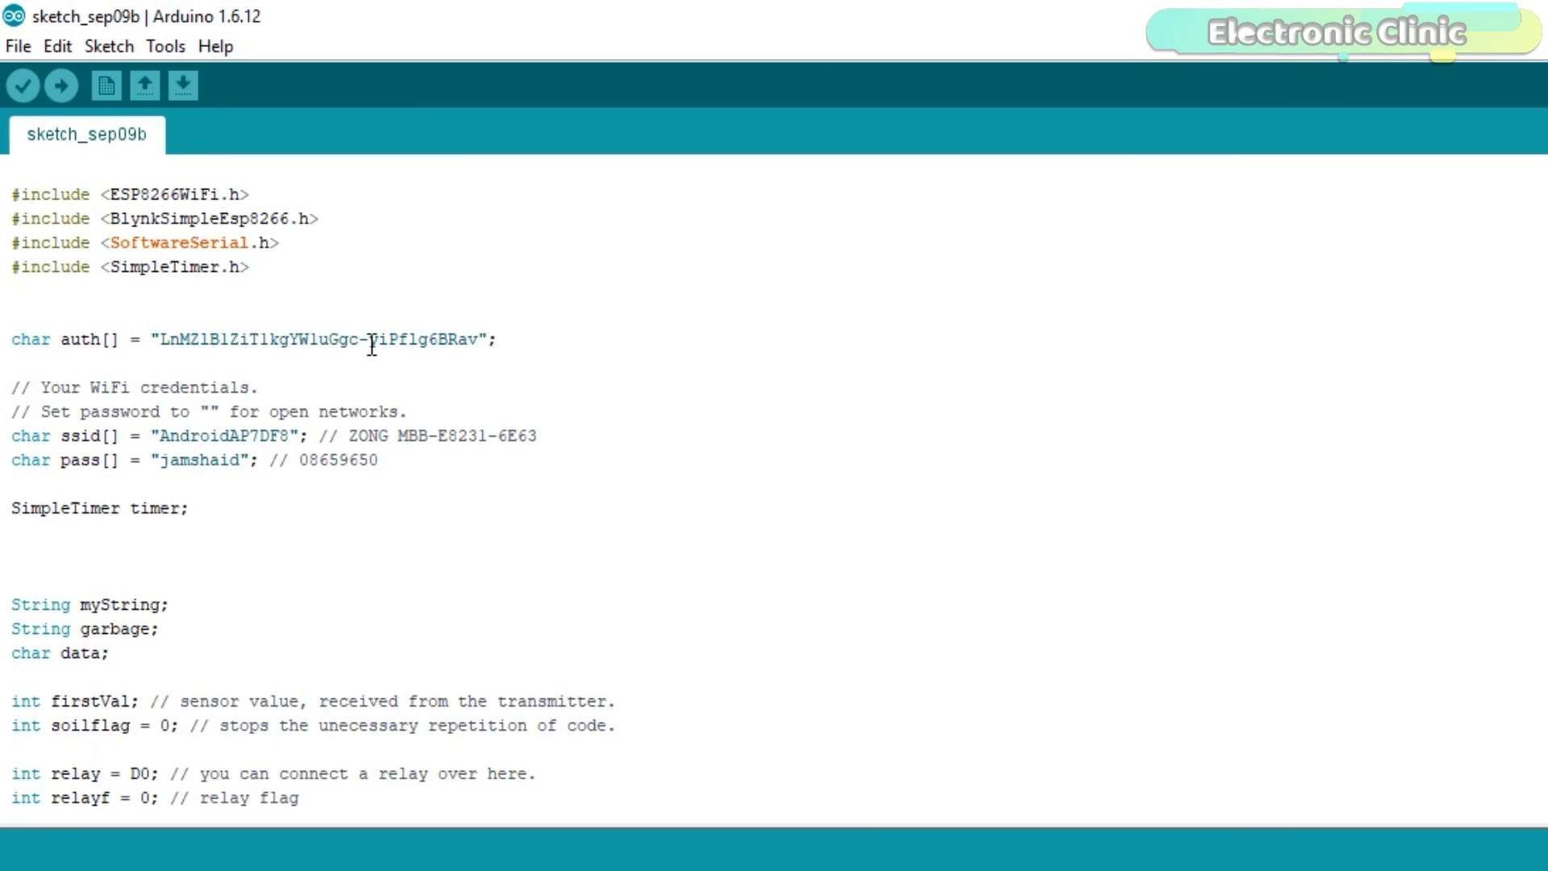
pyautogui.scroll(-3)
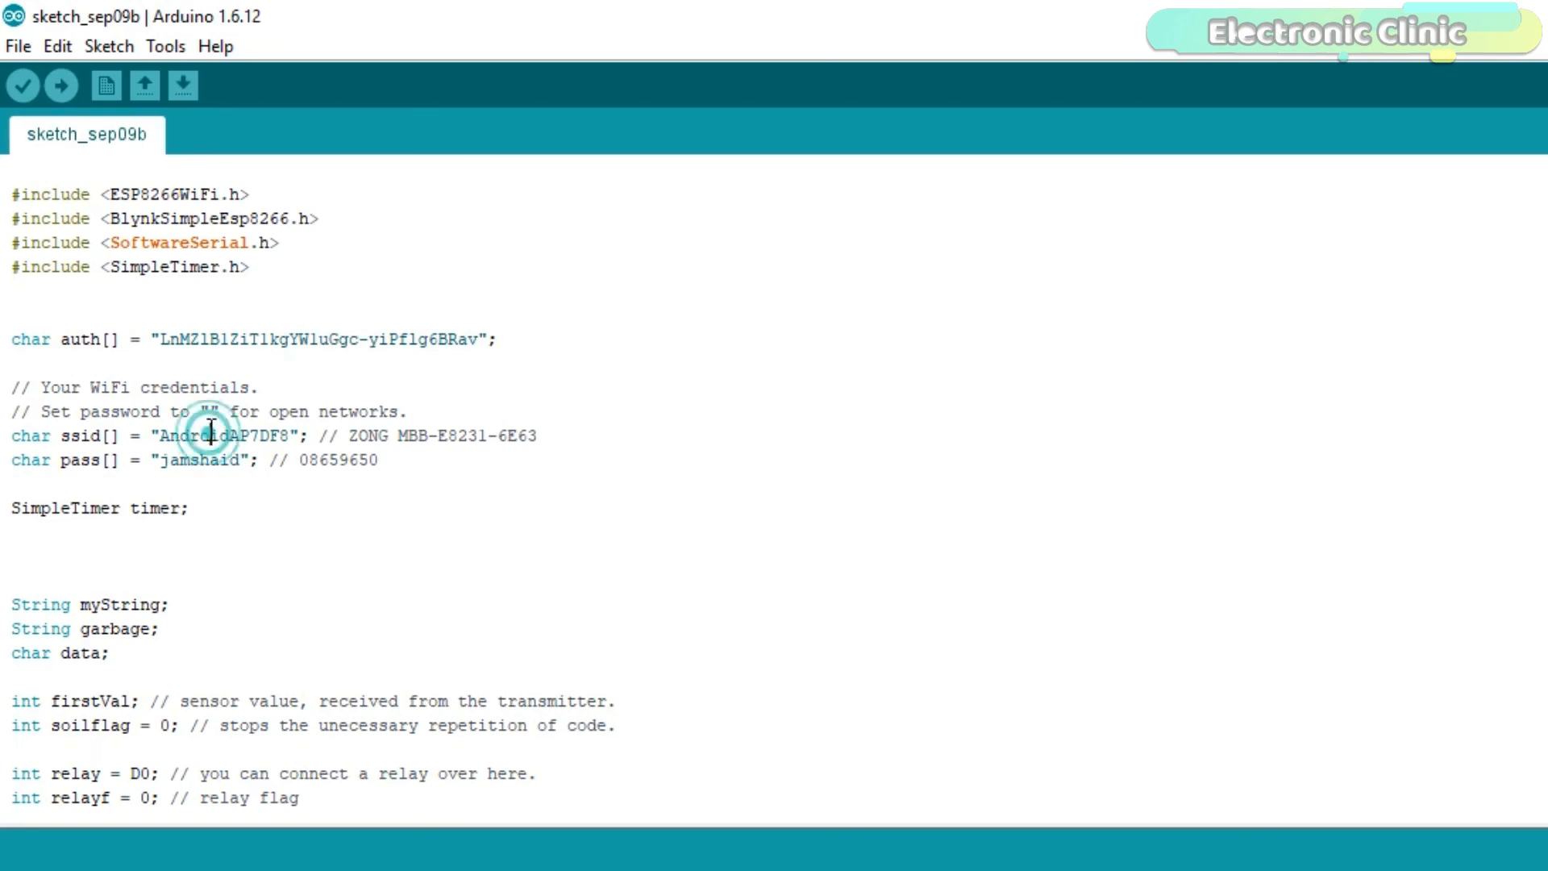
# Review the auth, ssid, pass and relay variables and the setup() Blynk and timer code.
pyautogui.click(171, 316)
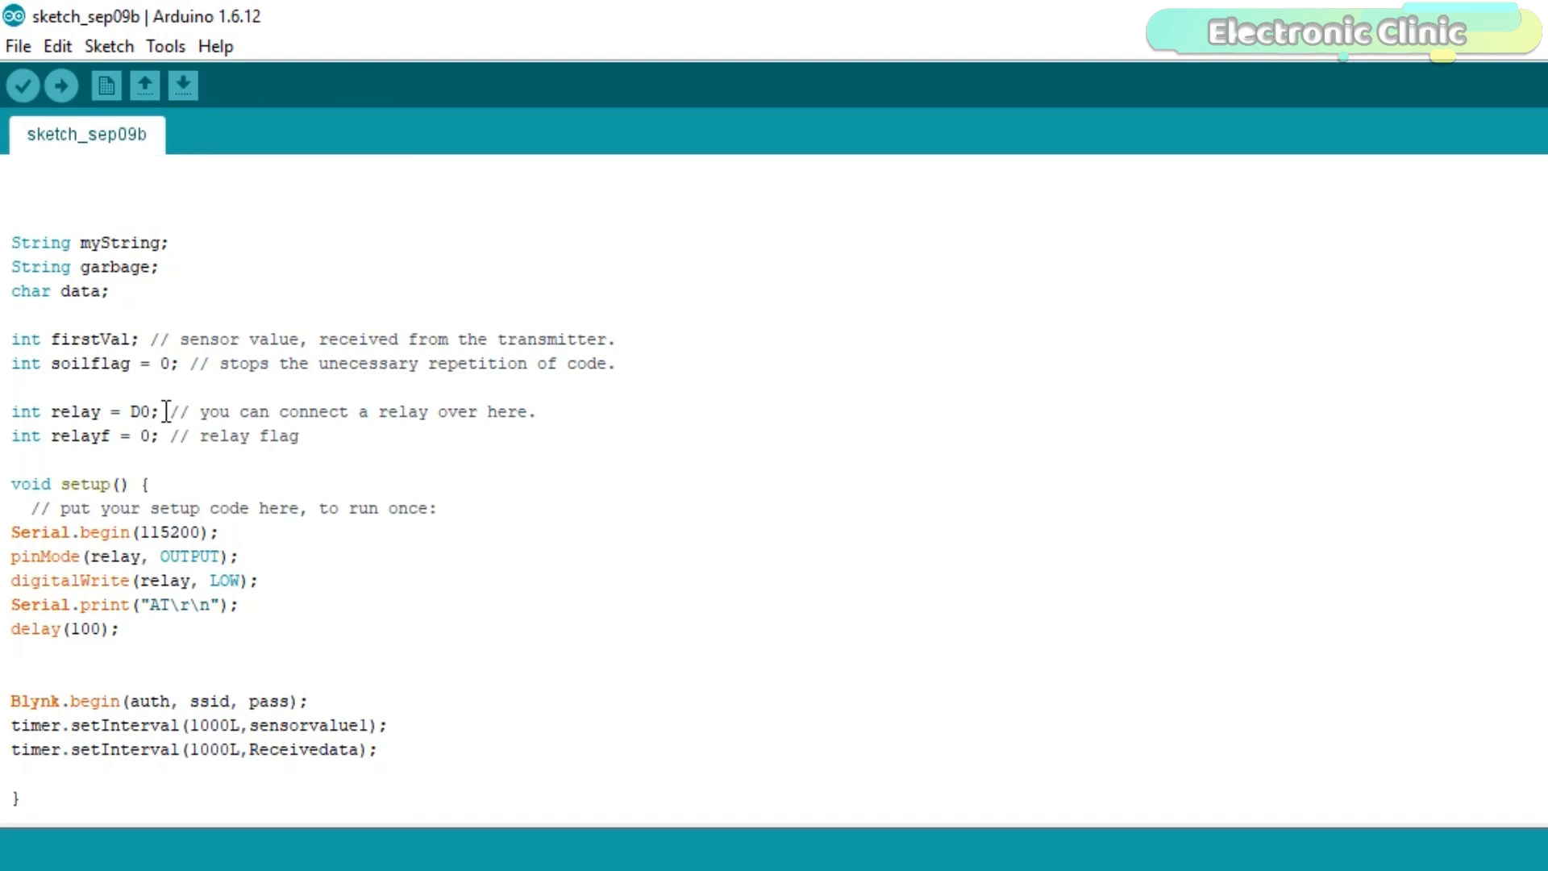
pyautogui.scroll(-3)
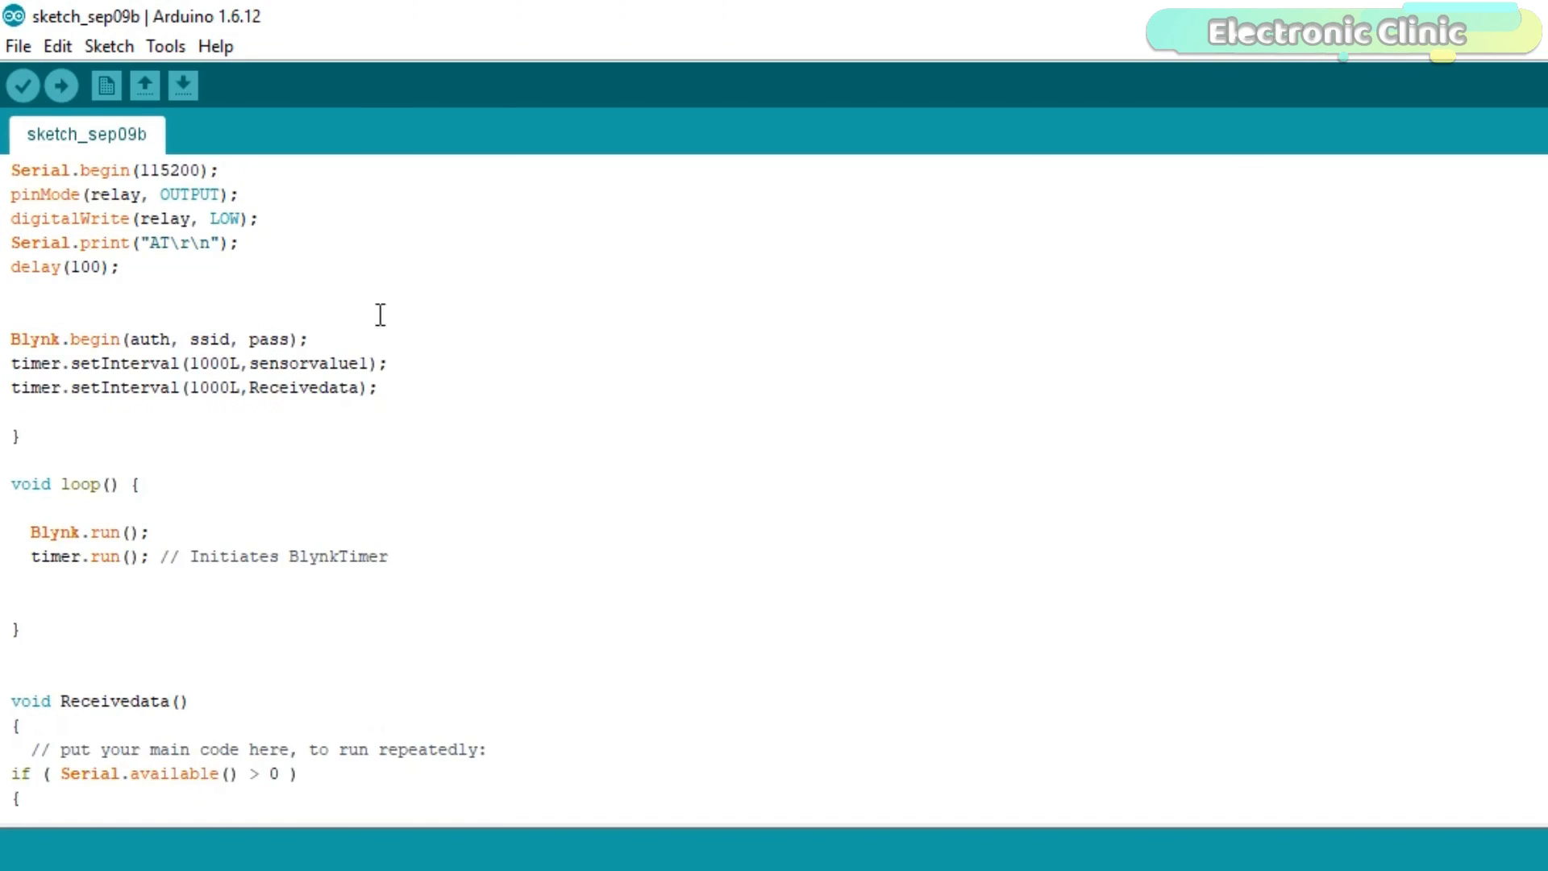
pyautogui.moveTo(213, 343)
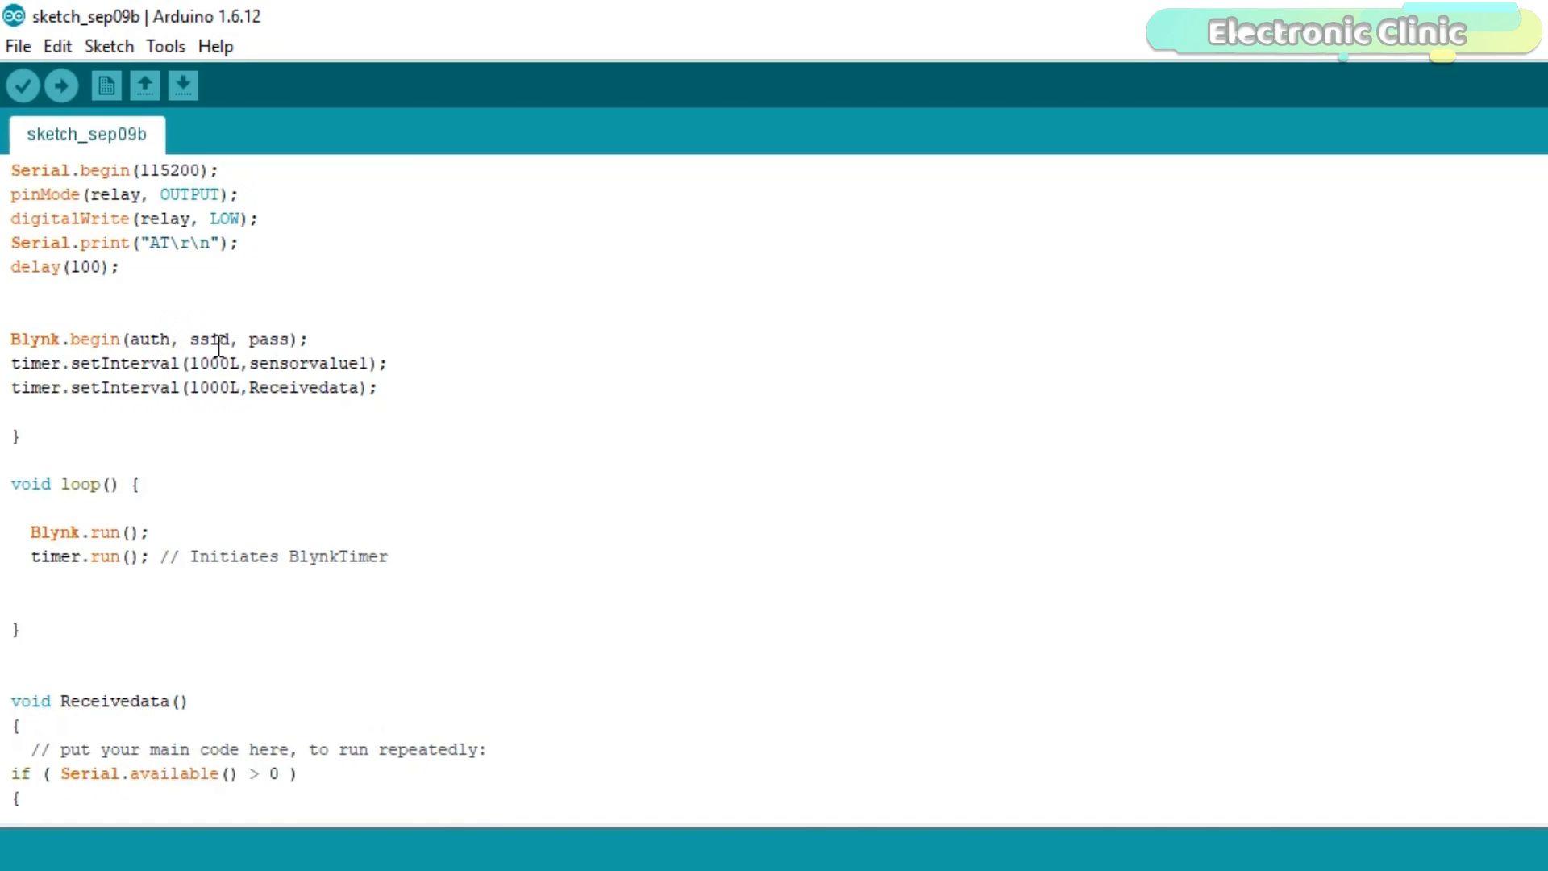
pyautogui.click(271, 338)
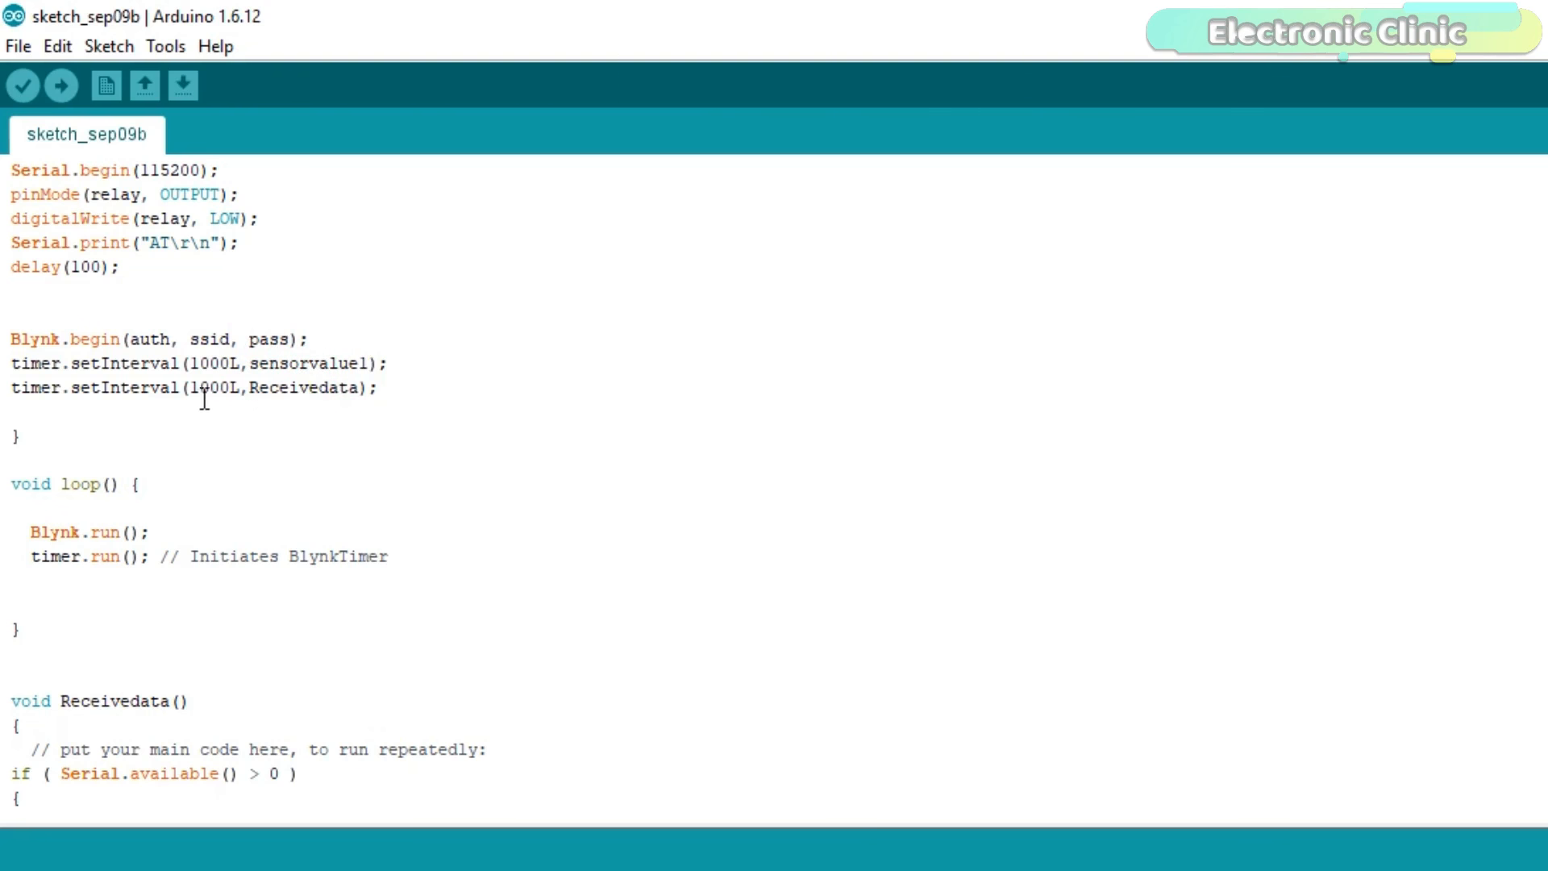
pyautogui.scroll(-3)
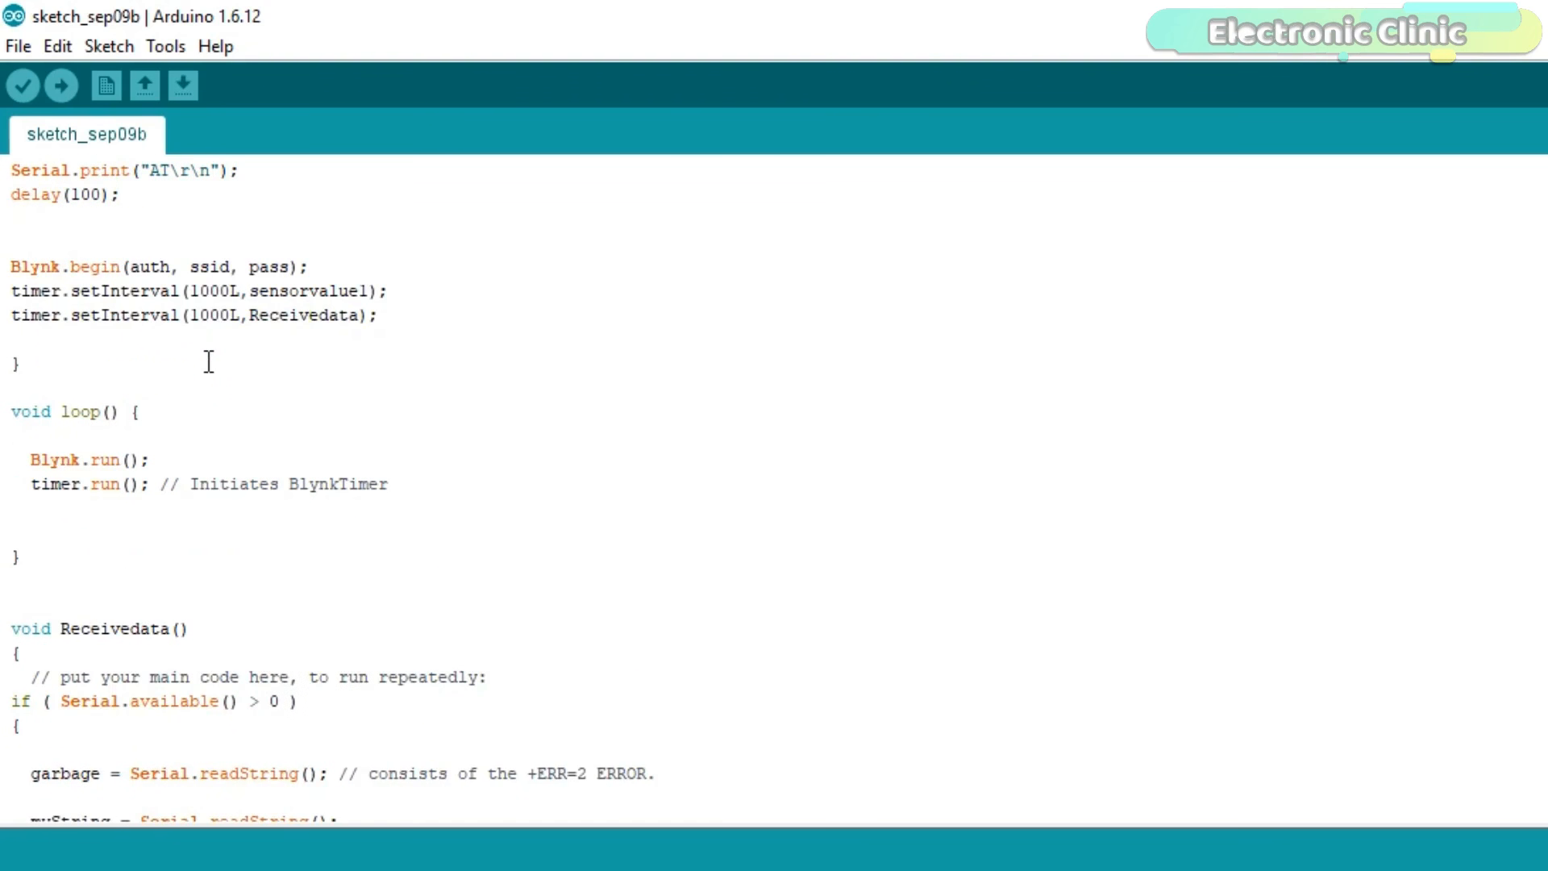
pyautogui.scroll(-3)
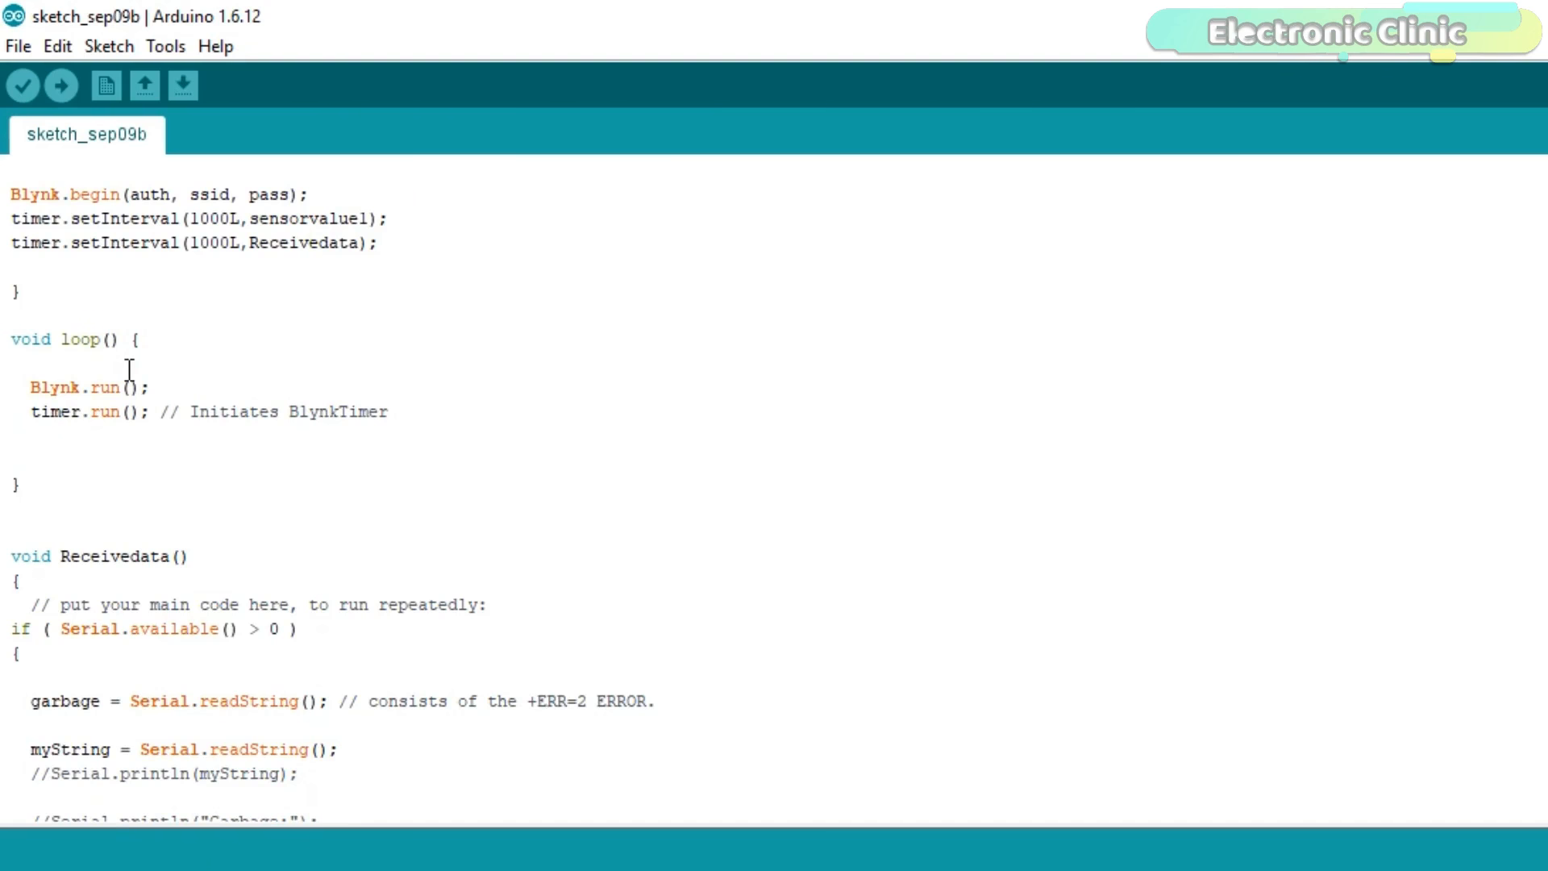
pyautogui.click(149, 241)
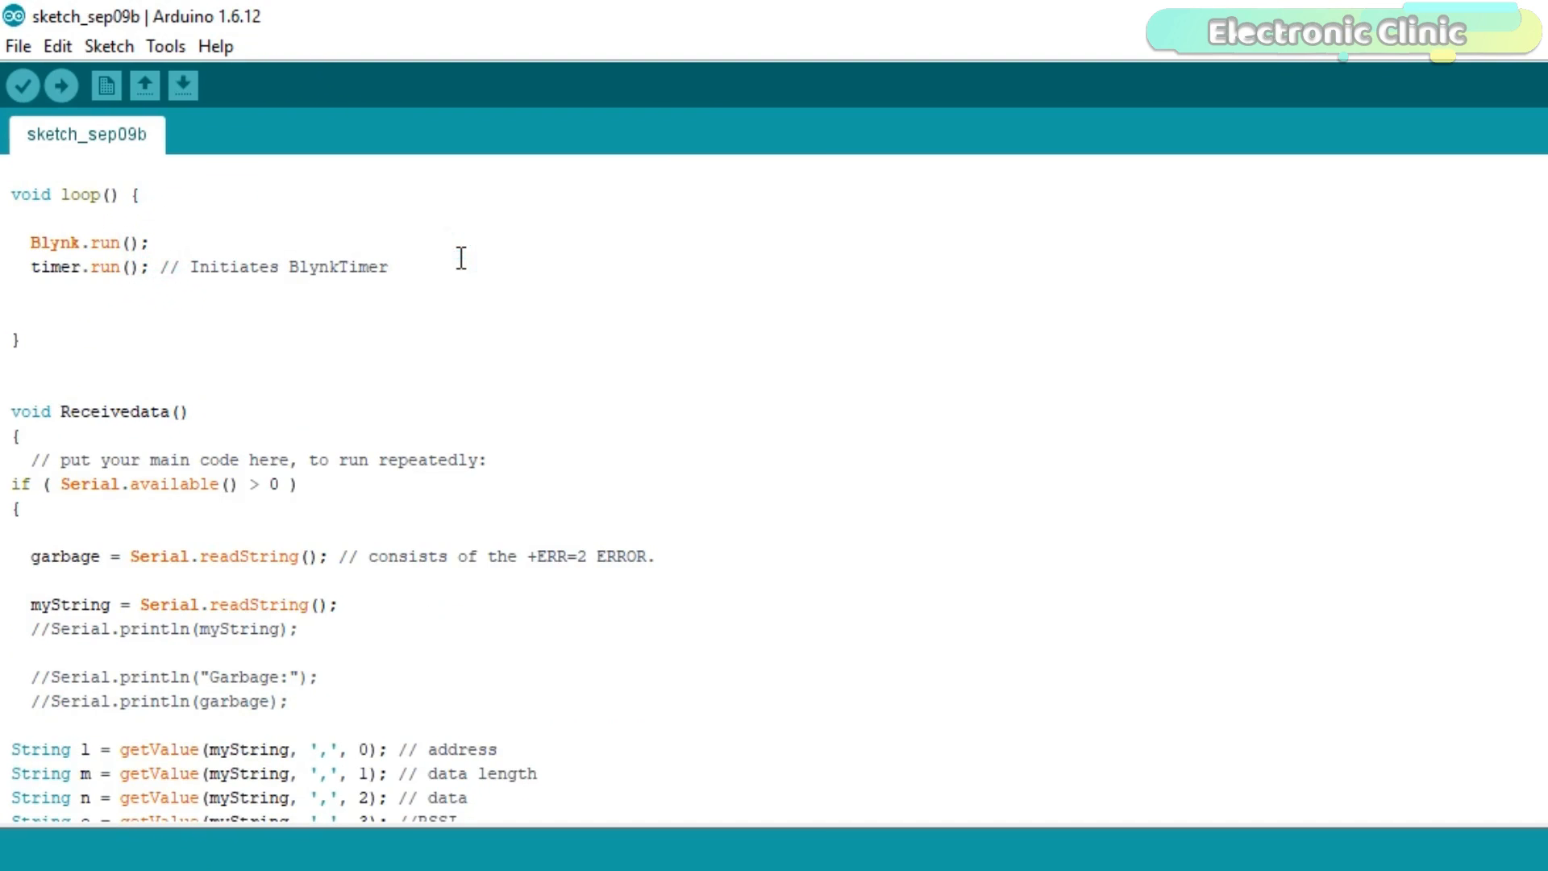
pyautogui.scroll(-3)
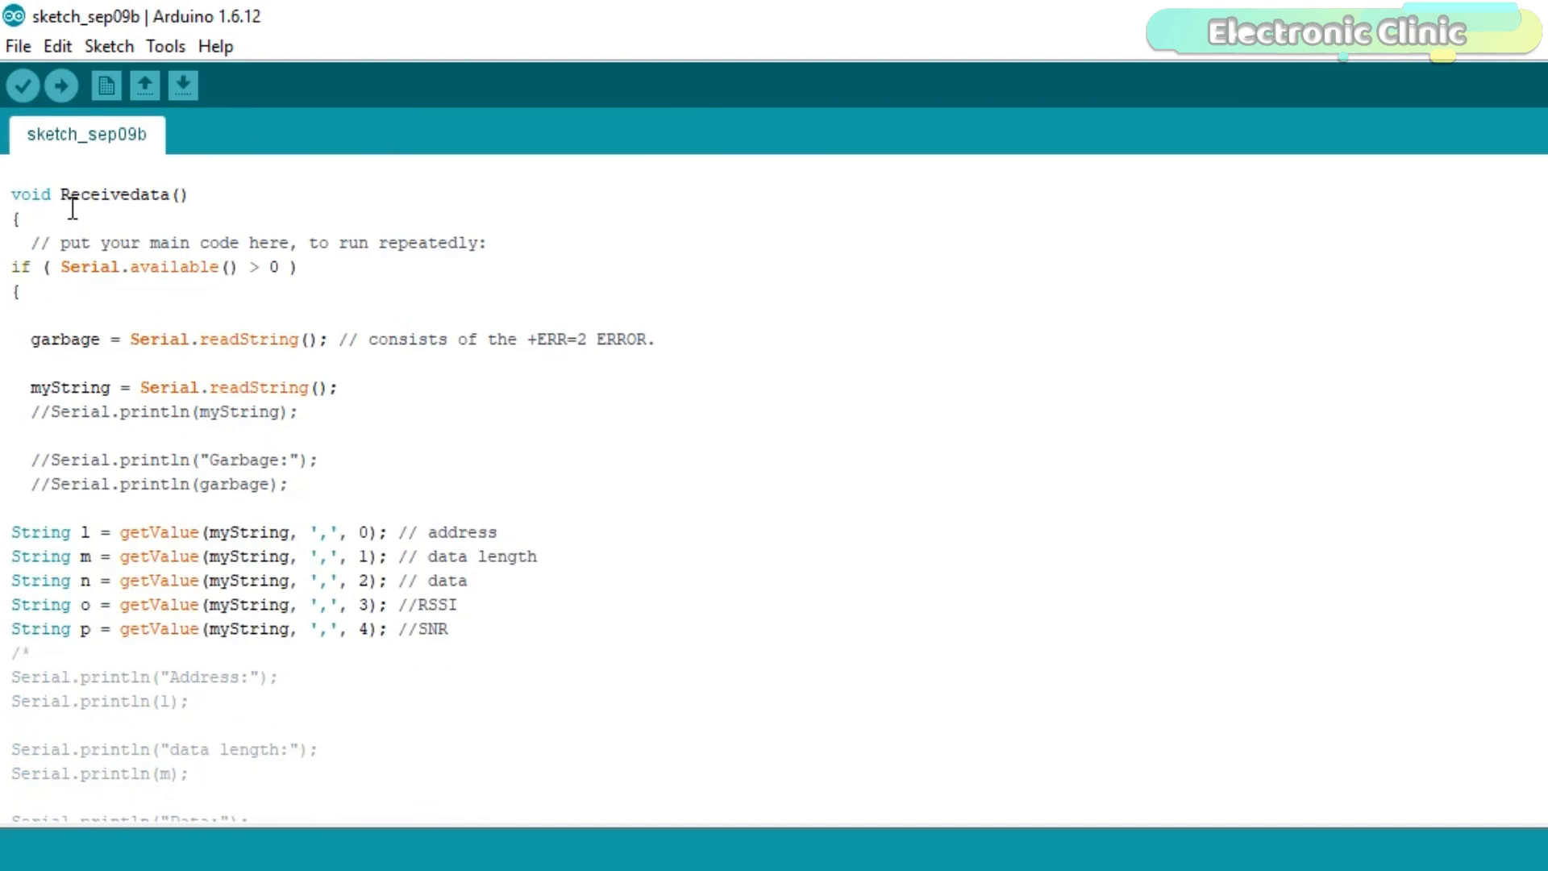
pyautogui.moveTo(68, 195)
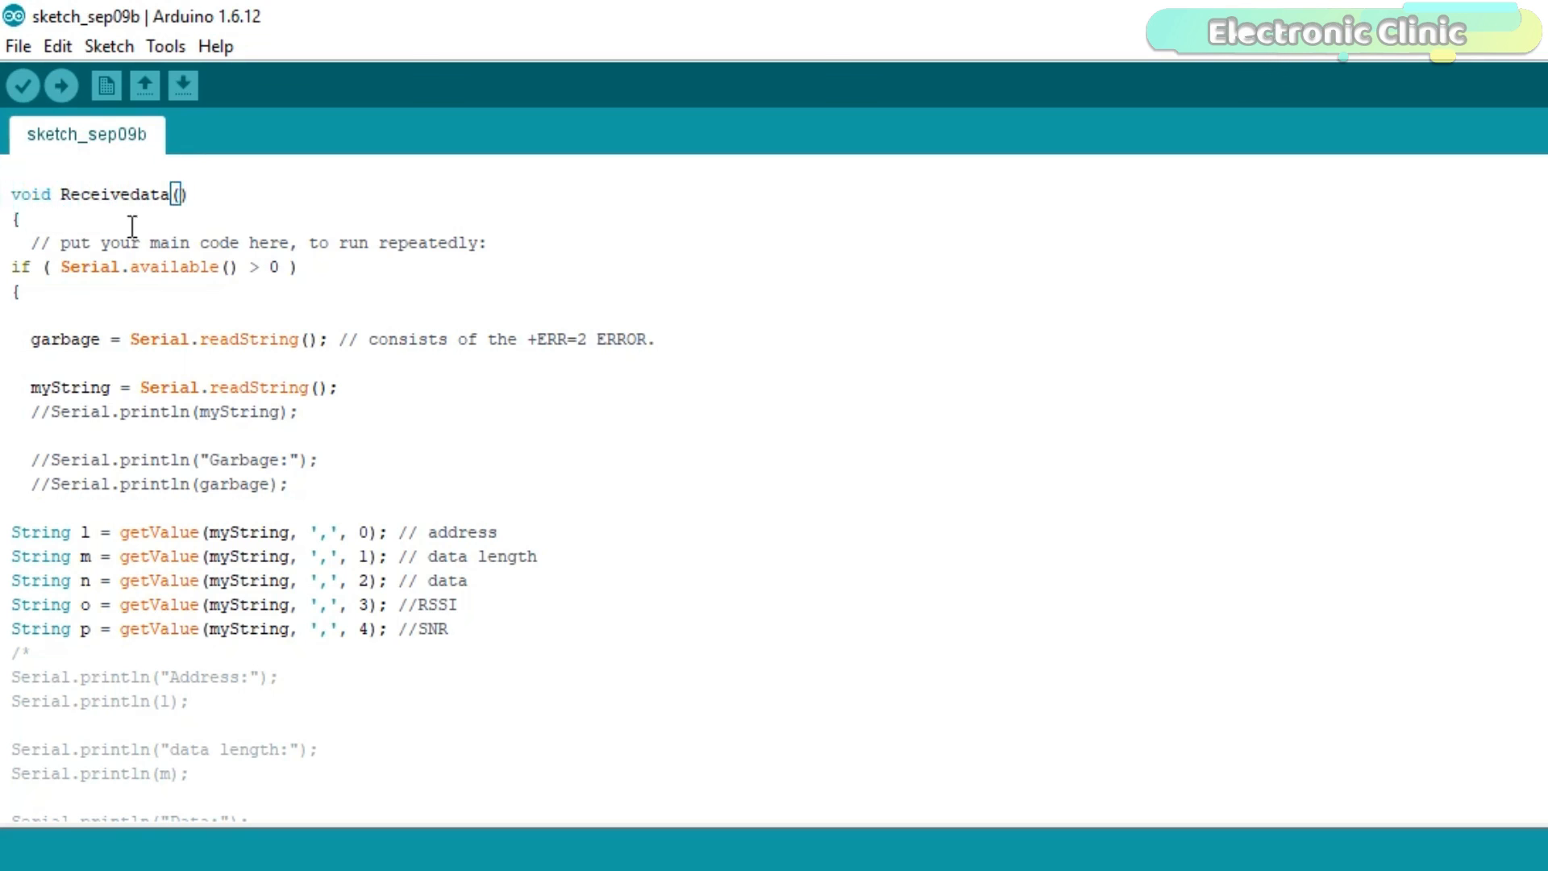
pyautogui.moveTo(259, 268)
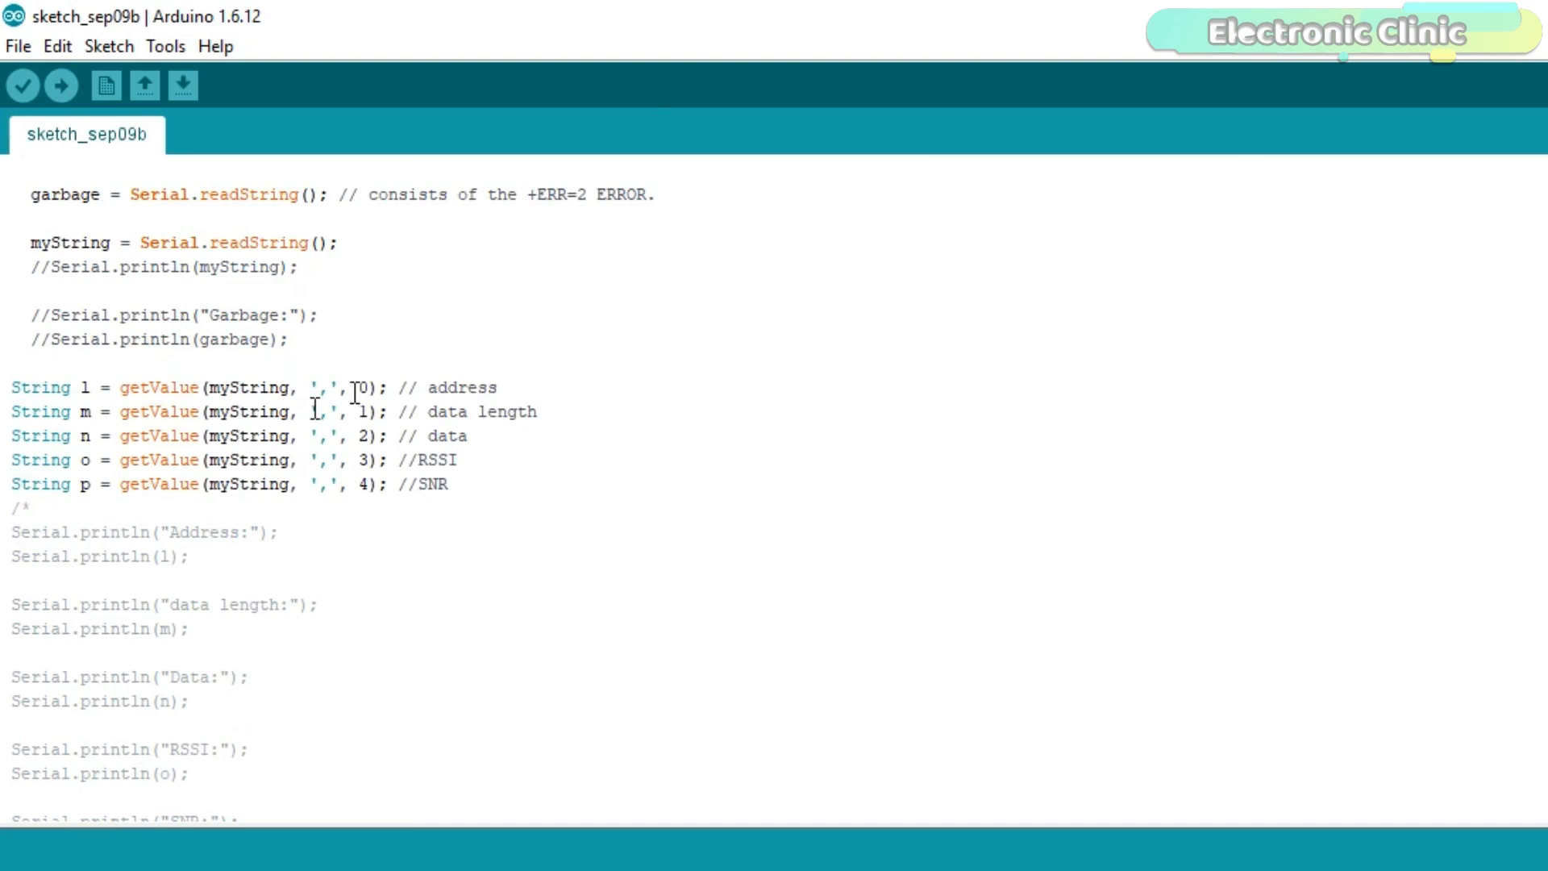
pyautogui.scroll(-3)
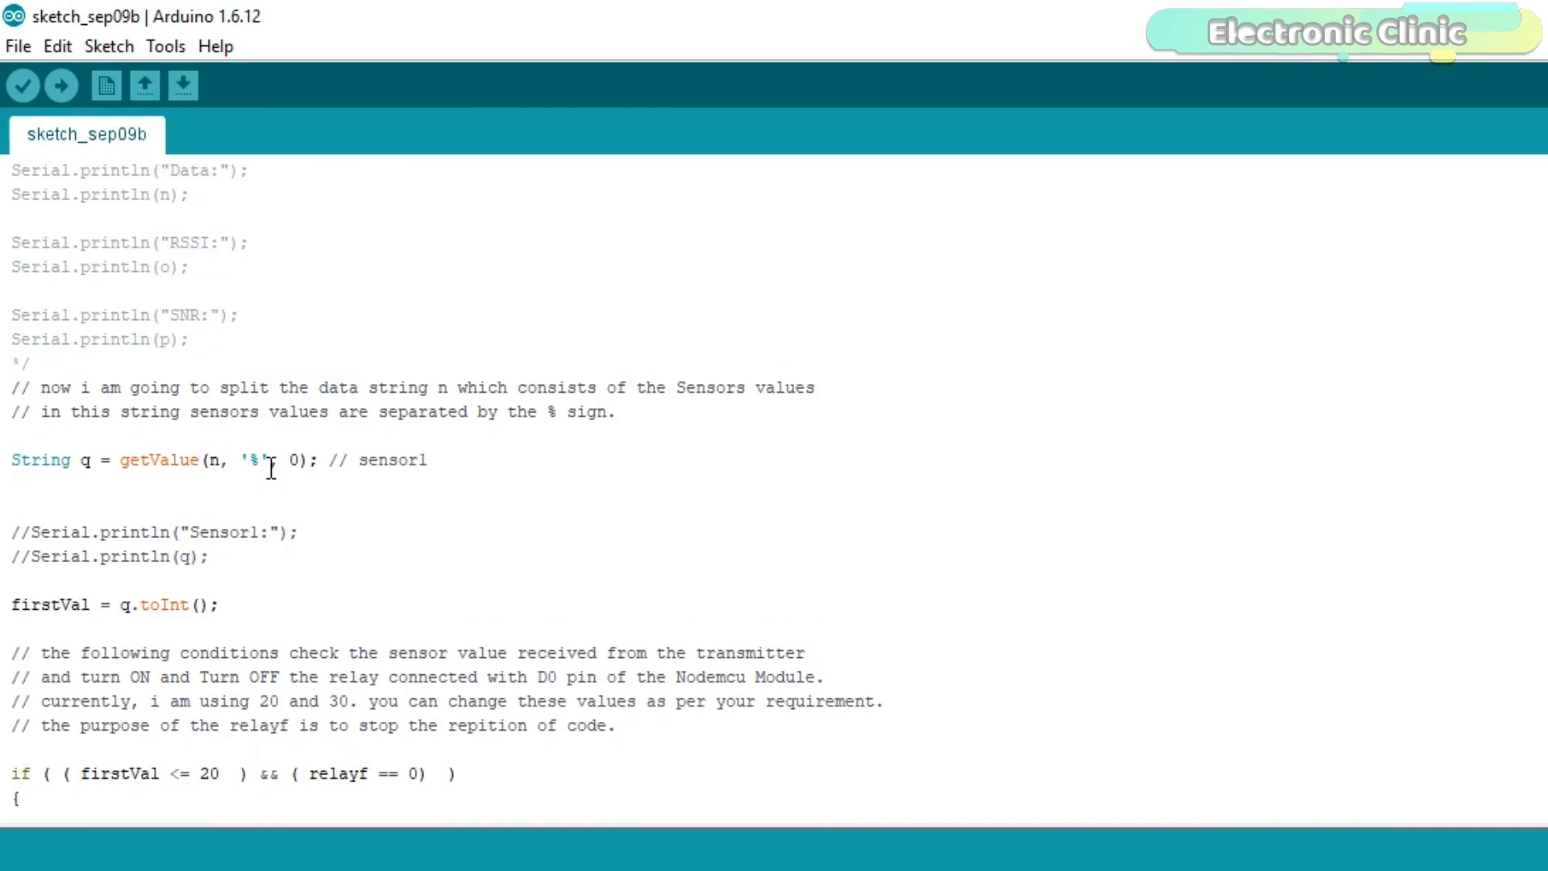
pyautogui.click(87, 459)
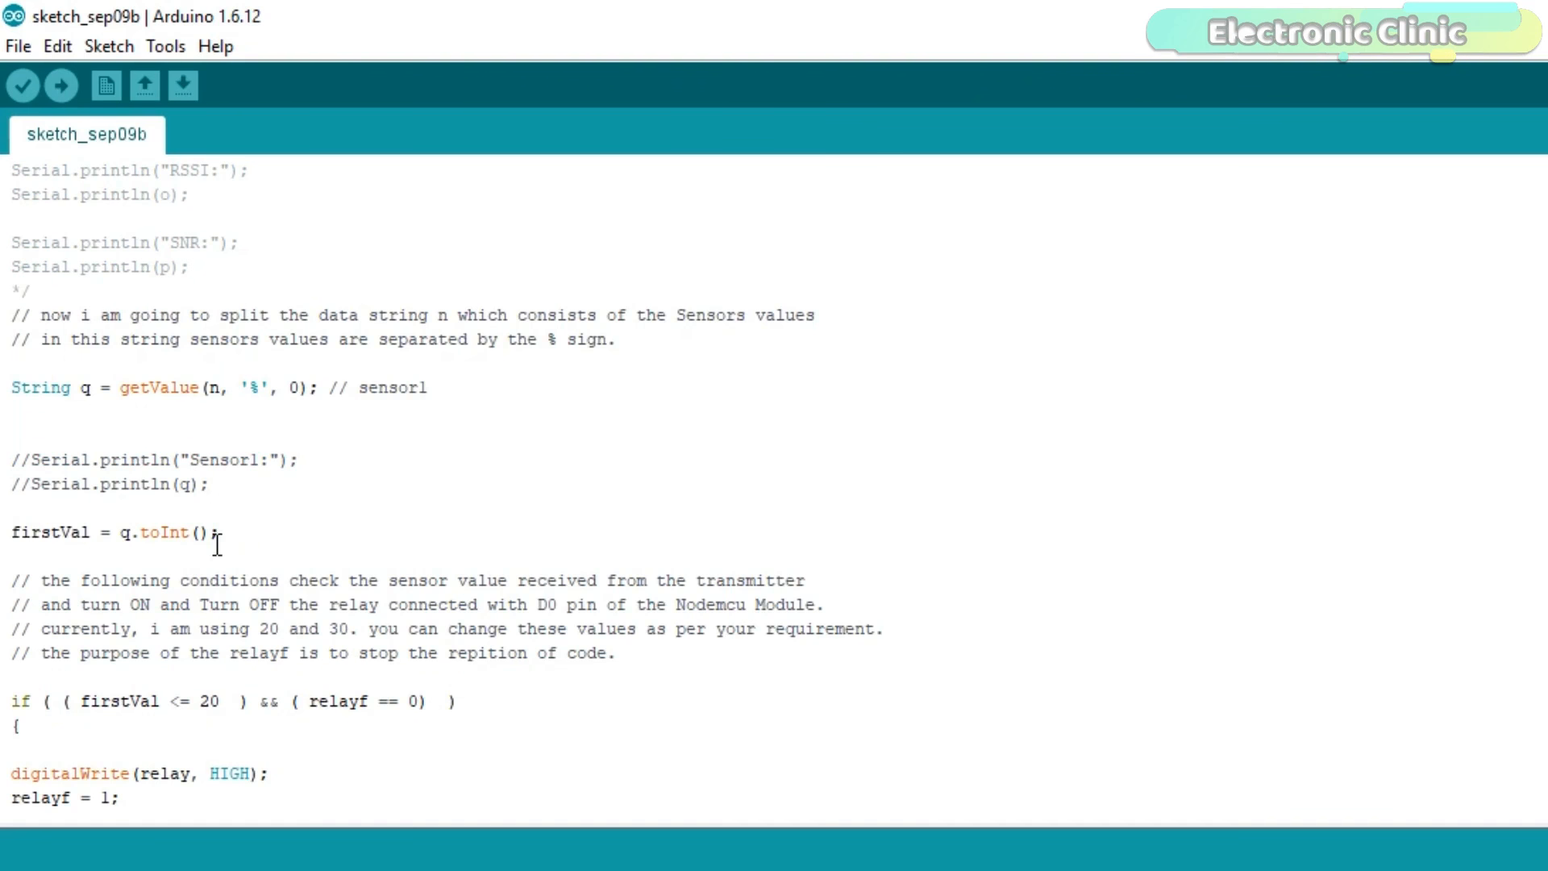
pyautogui.scroll(-3)
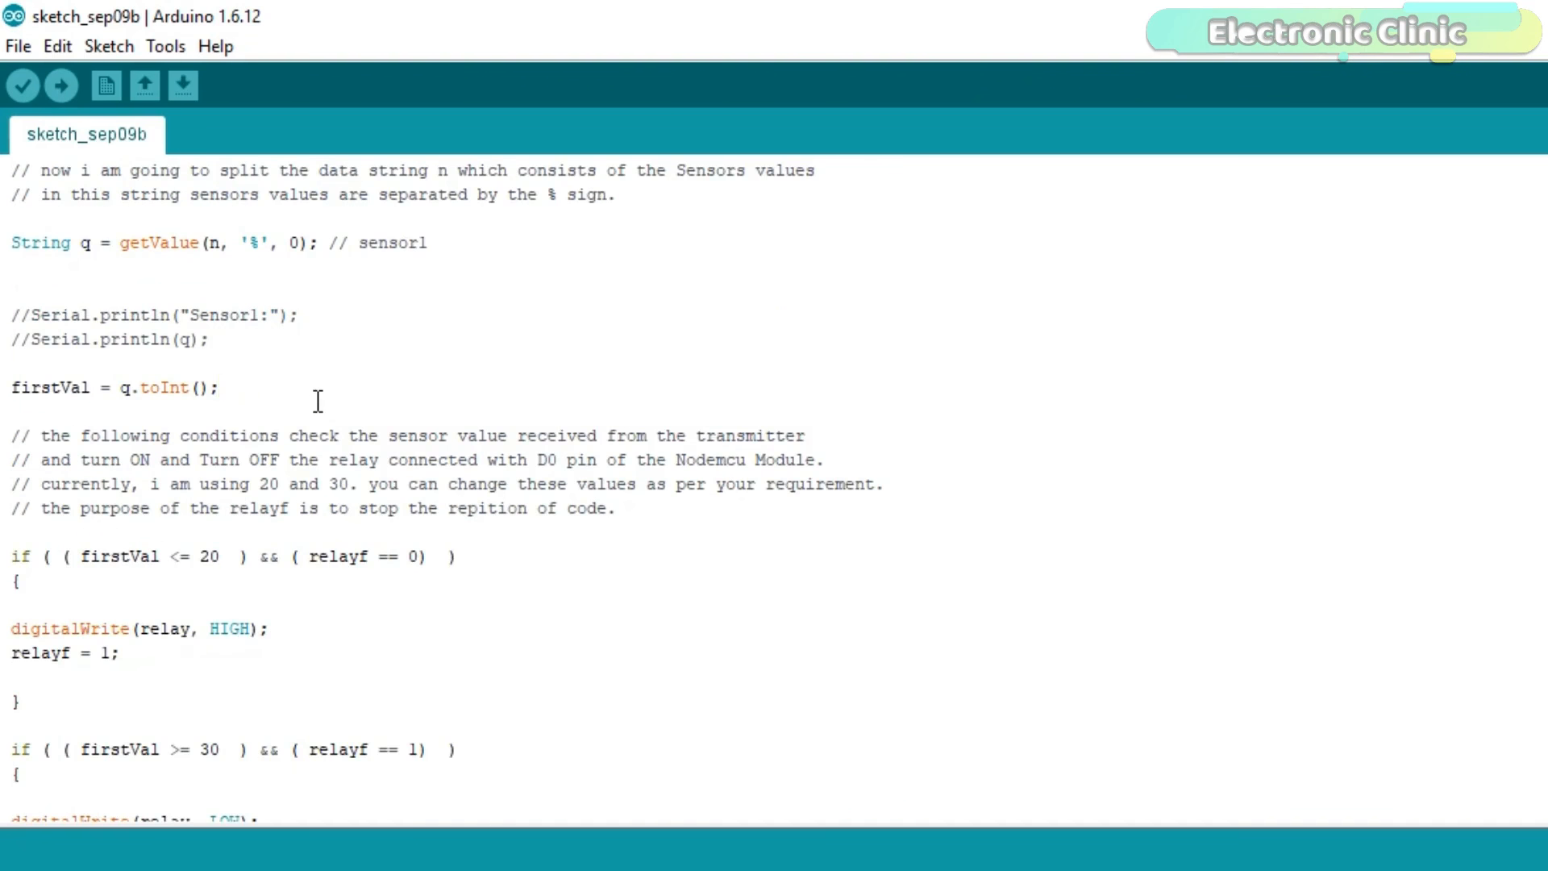
pyautogui.scroll(-3)
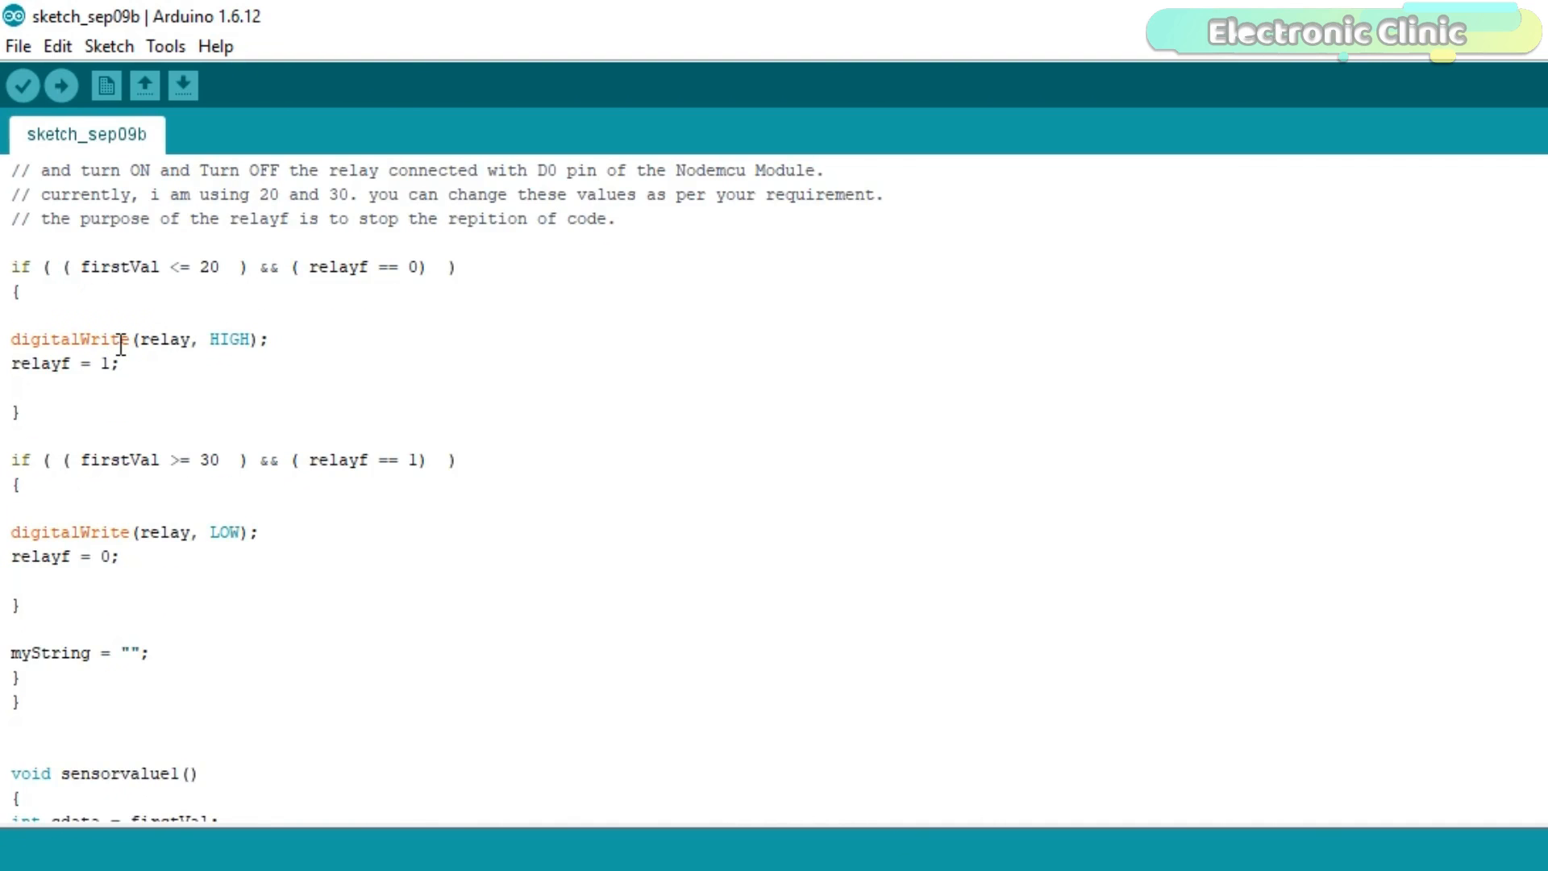
pyautogui.moveTo(144, 361)
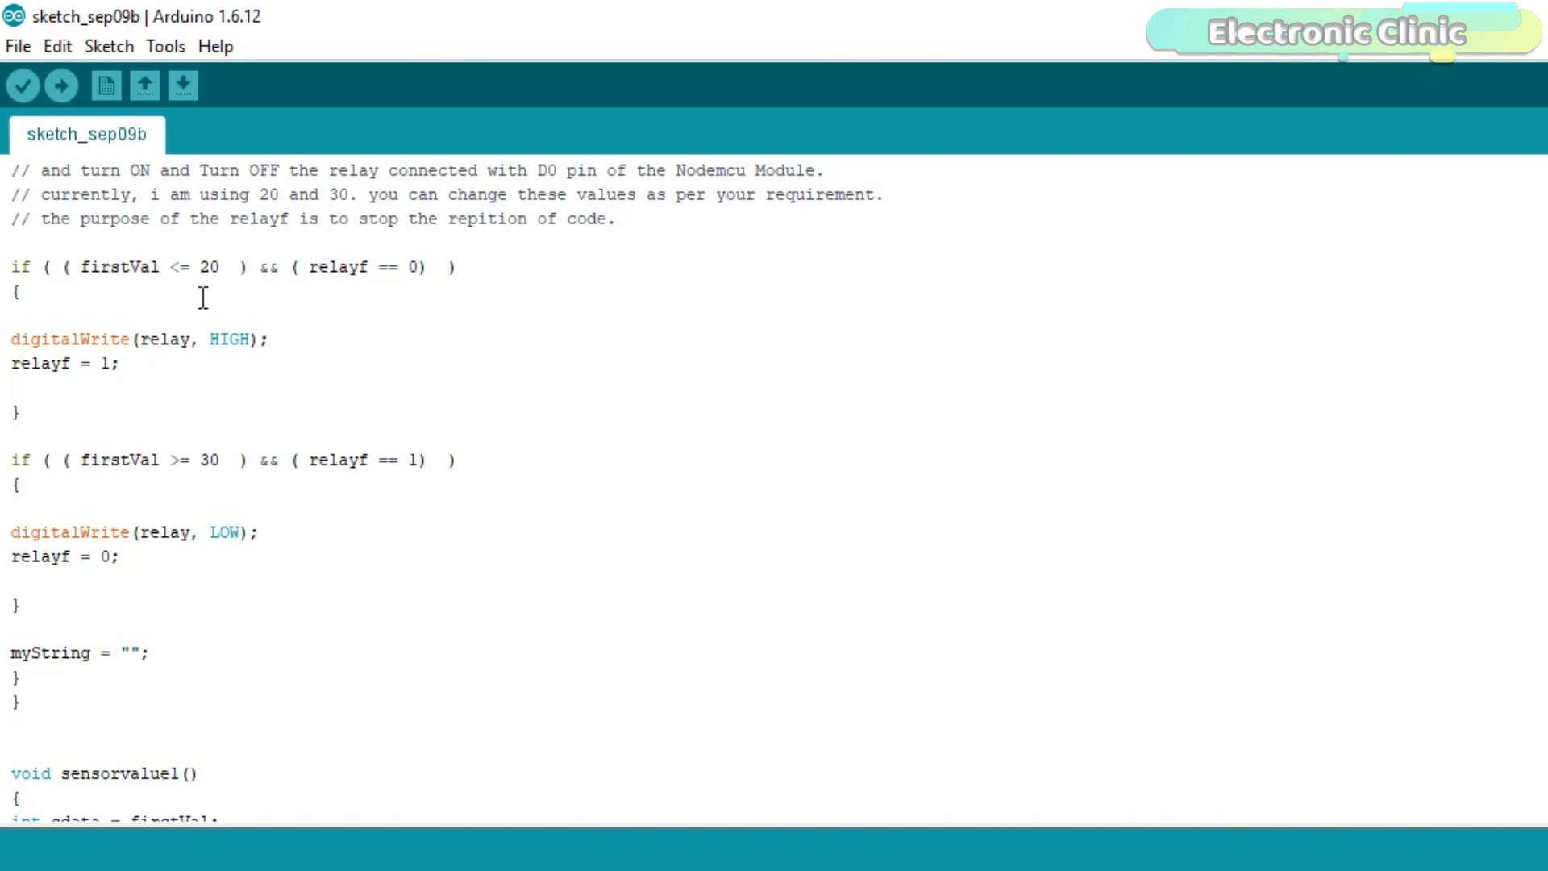
pyautogui.moveTo(206, 451)
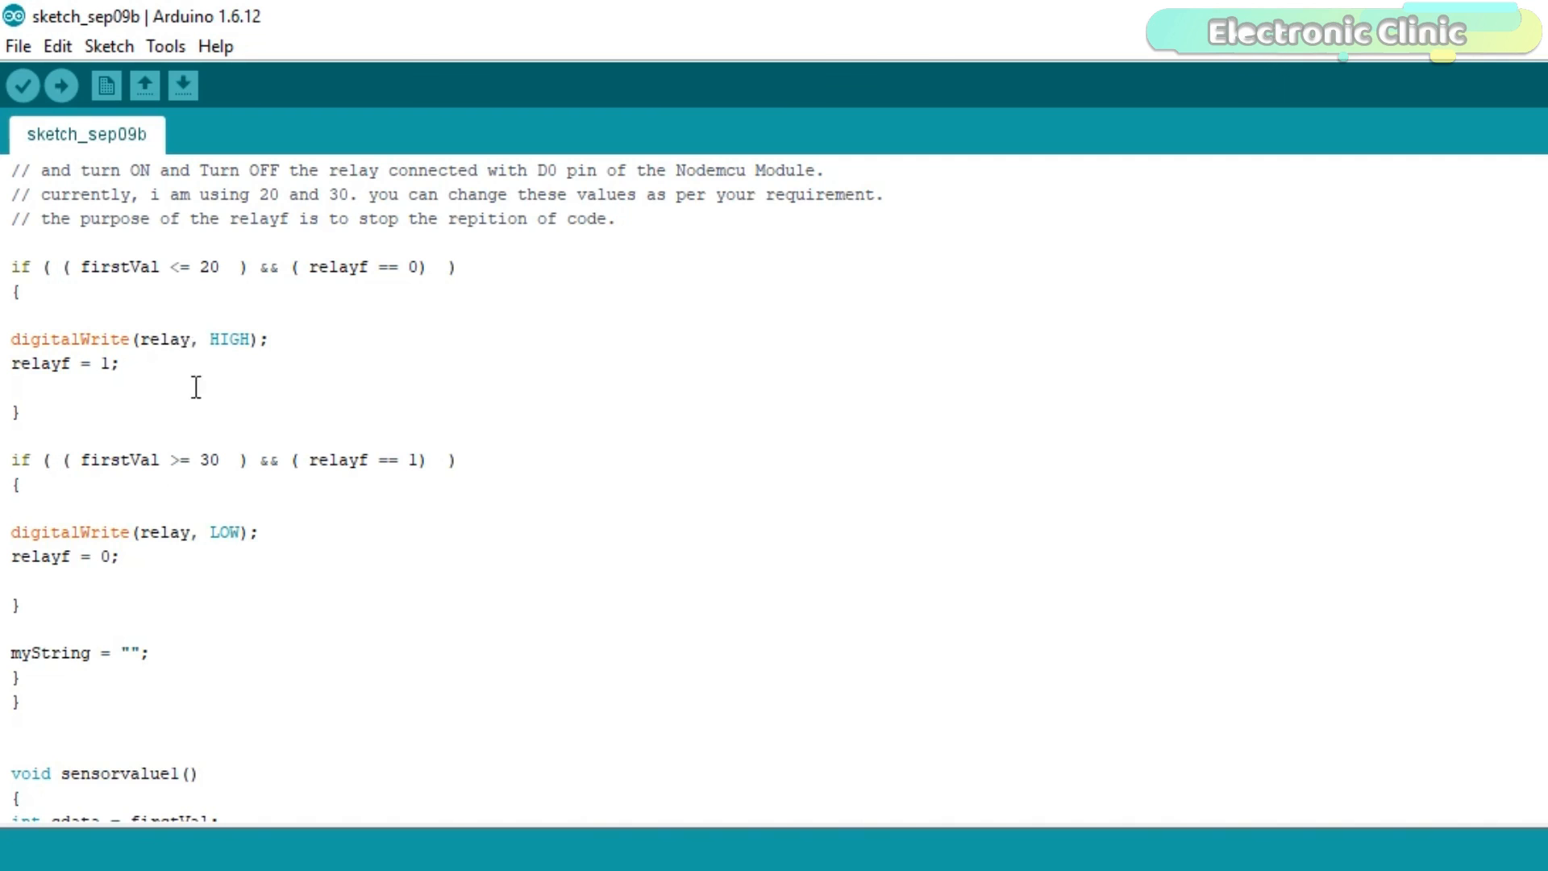
pyautogui.moveTo(351, 266)
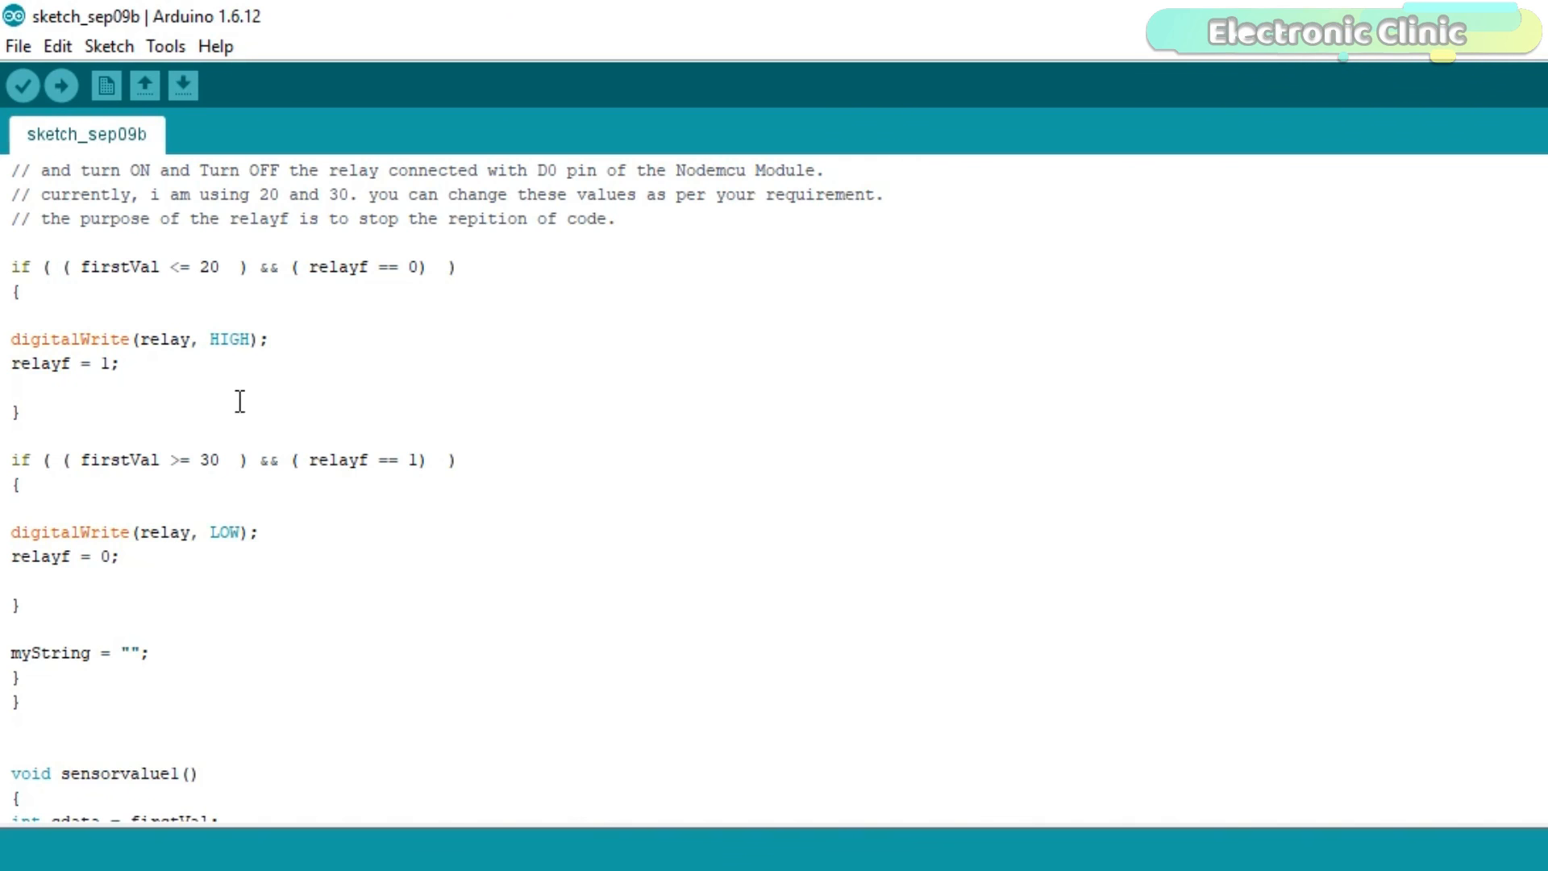
pyautogui.moveTo(241, 464)
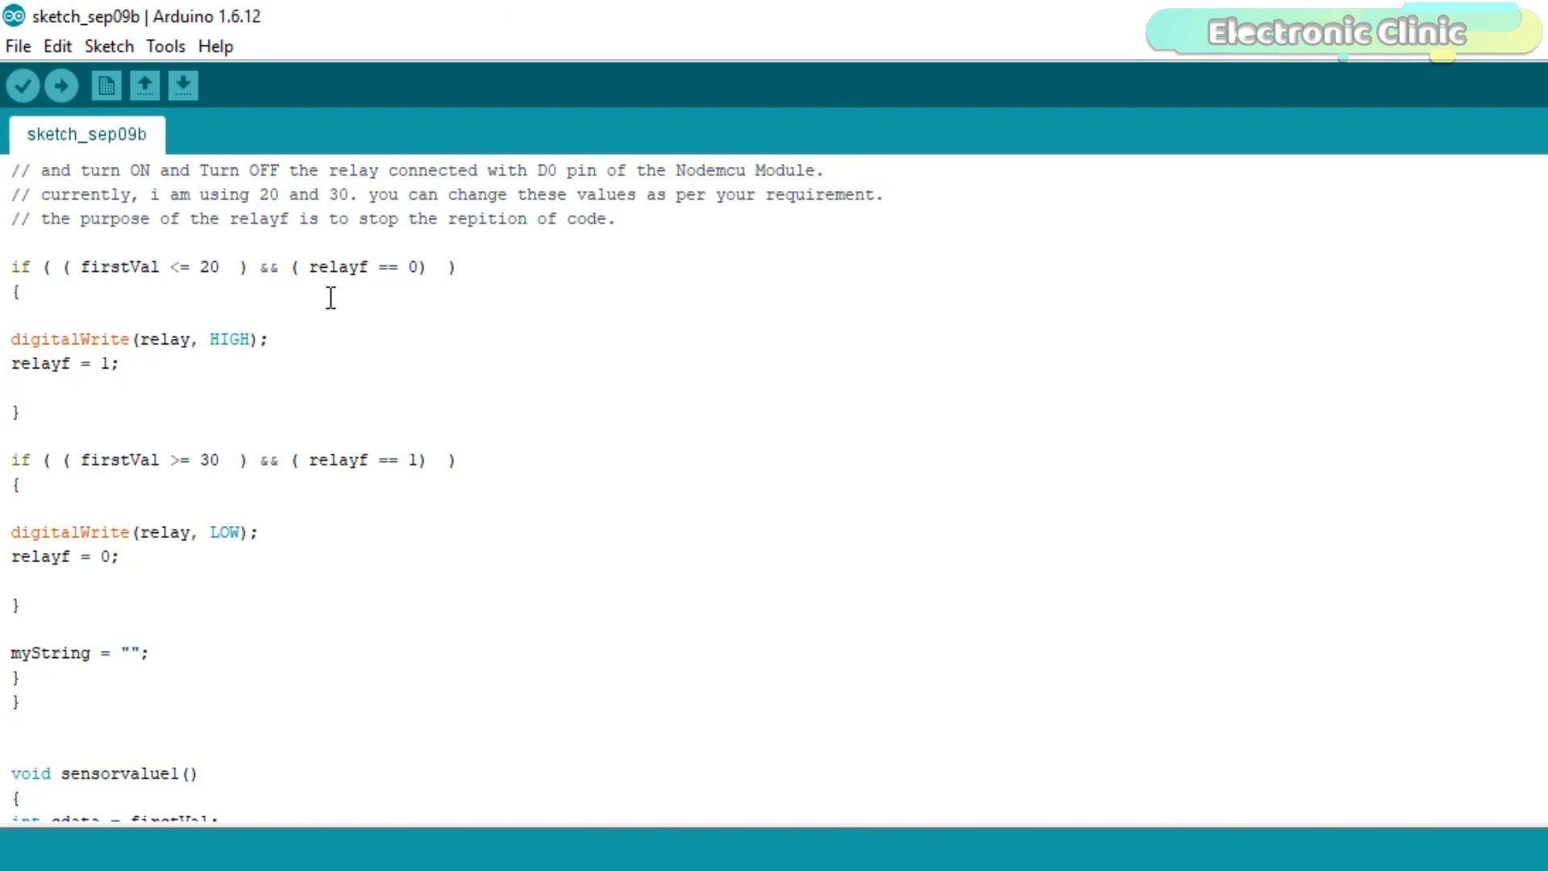
pyautogui.scroll(-3)
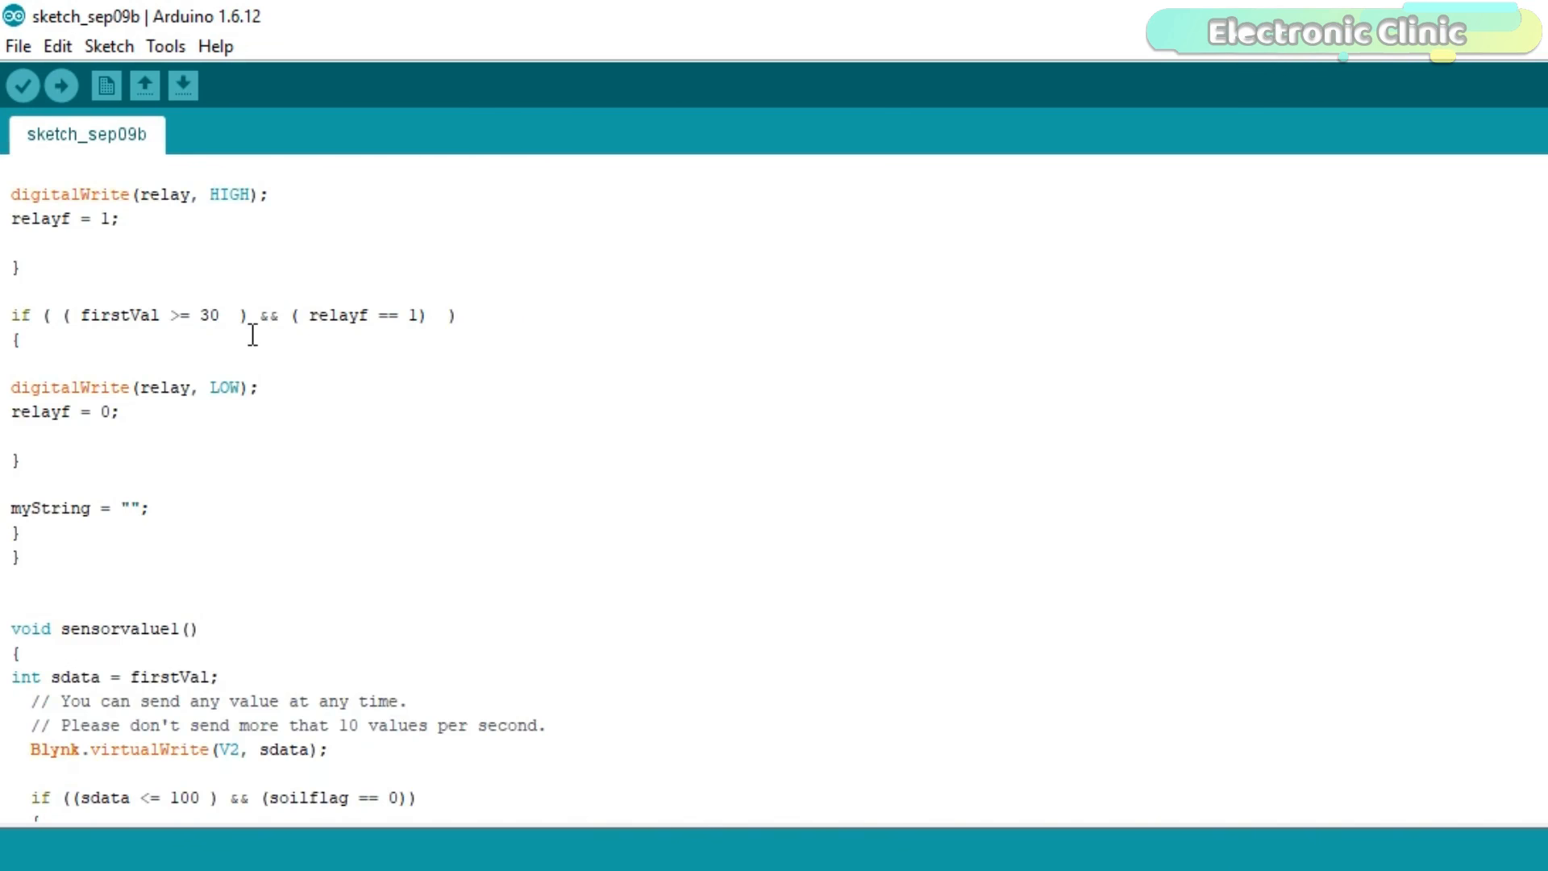
pyautogui.scroll(-3)
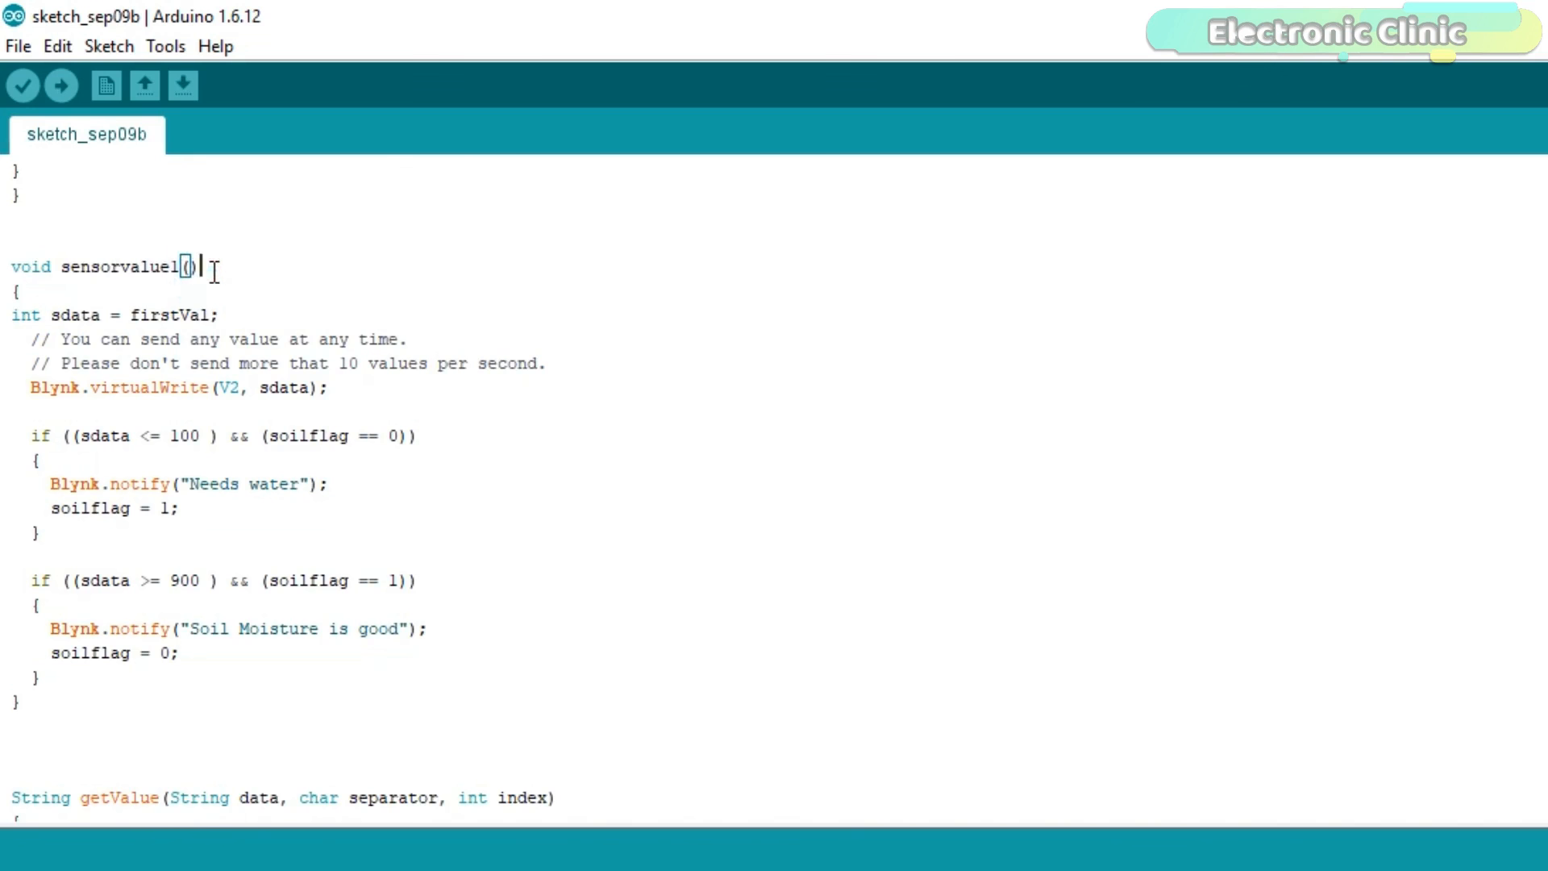
pyautogui.moveTo(145, 387)
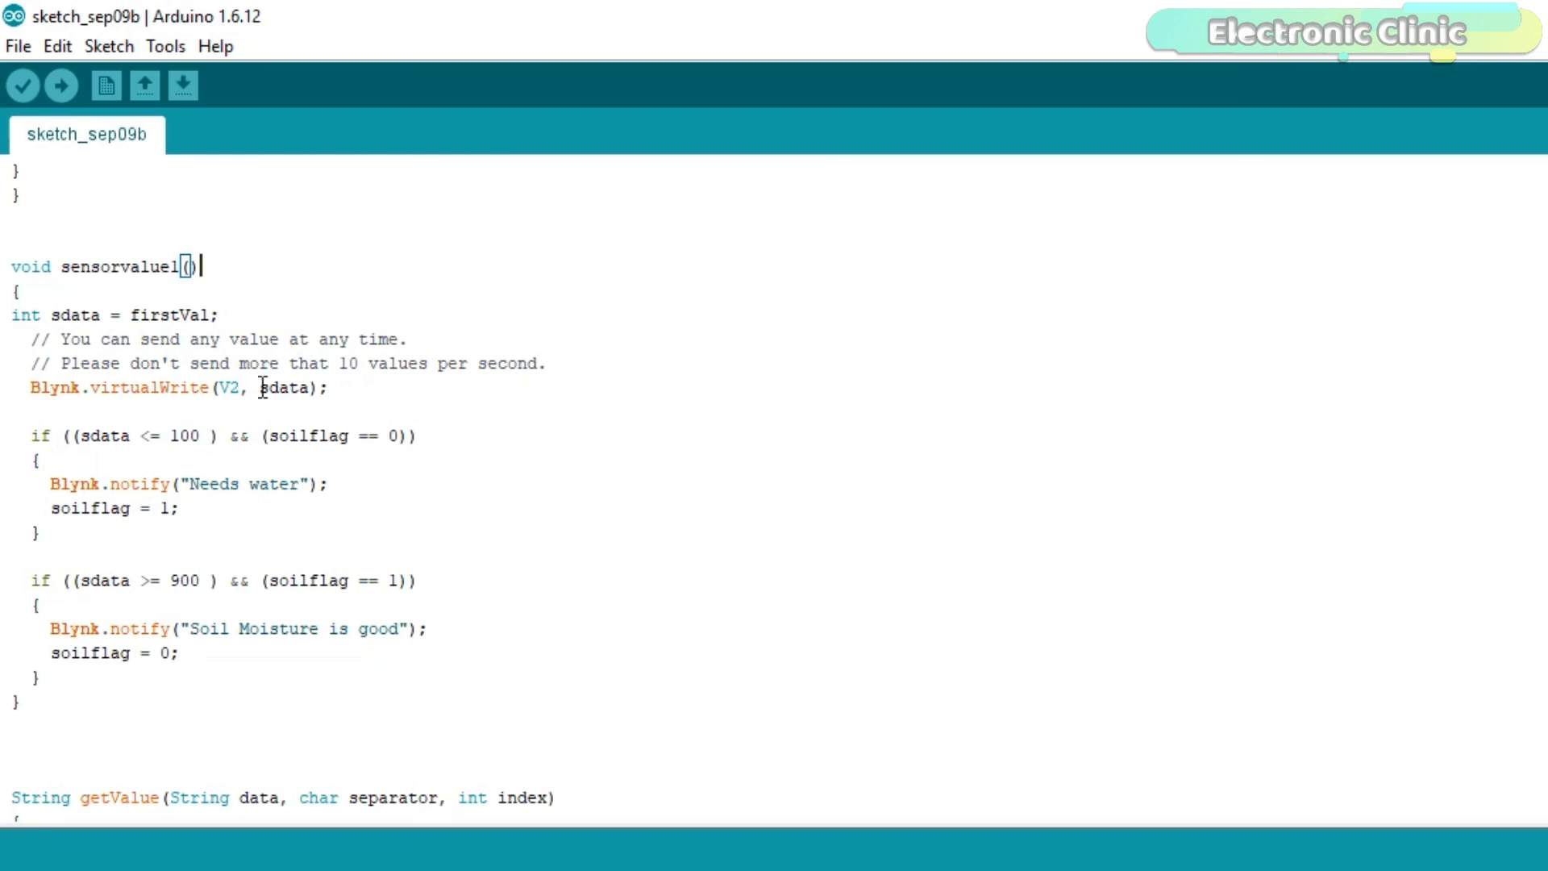
pyautogui.scroll(-3)
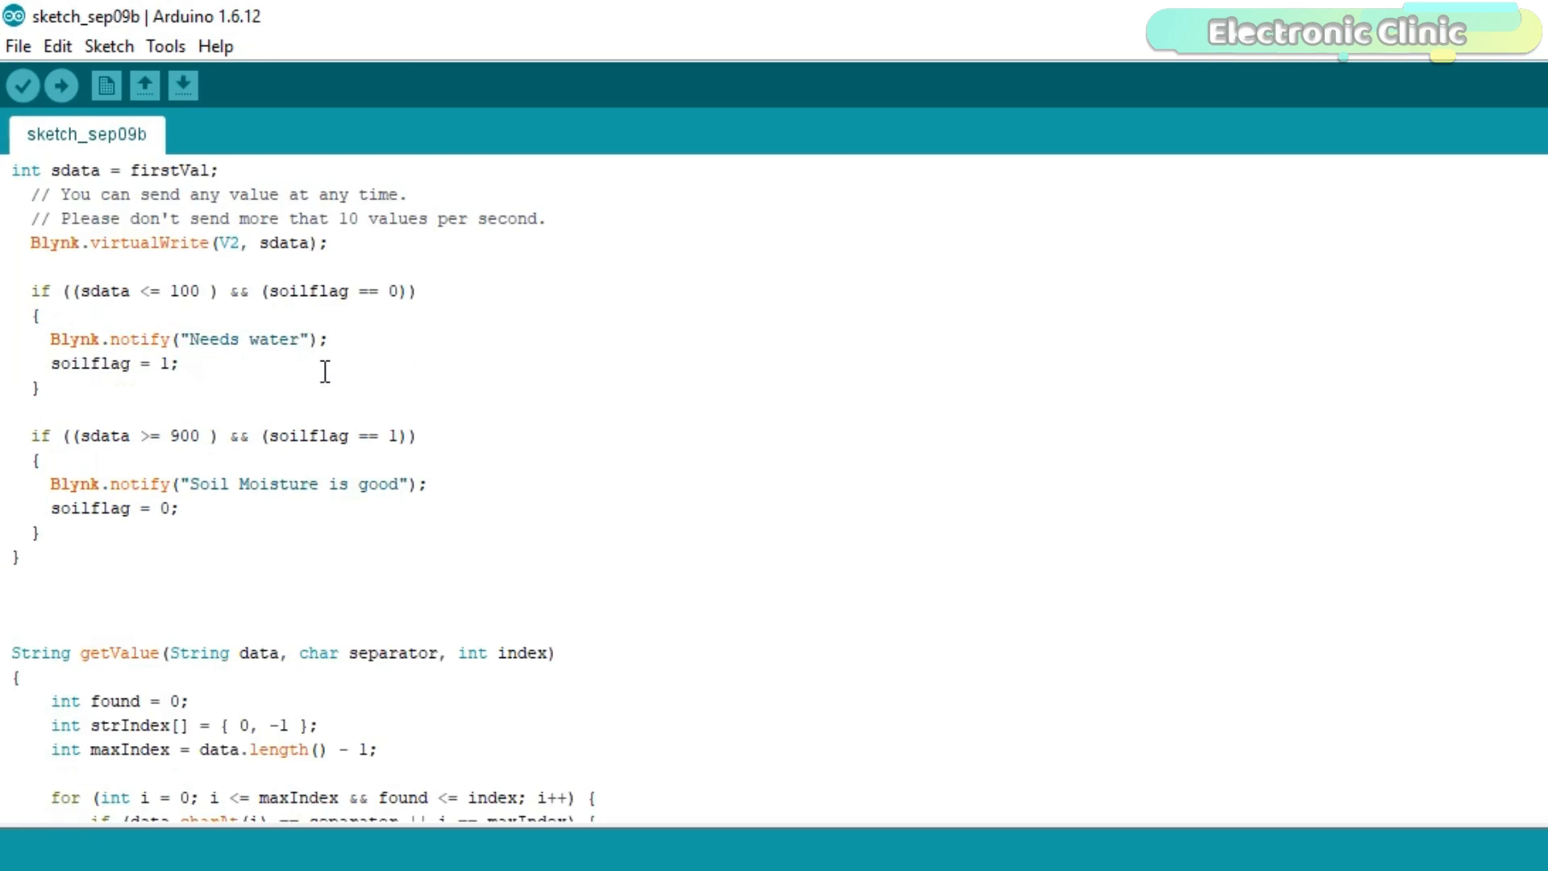
pyautogui.moveTo(280, 339)
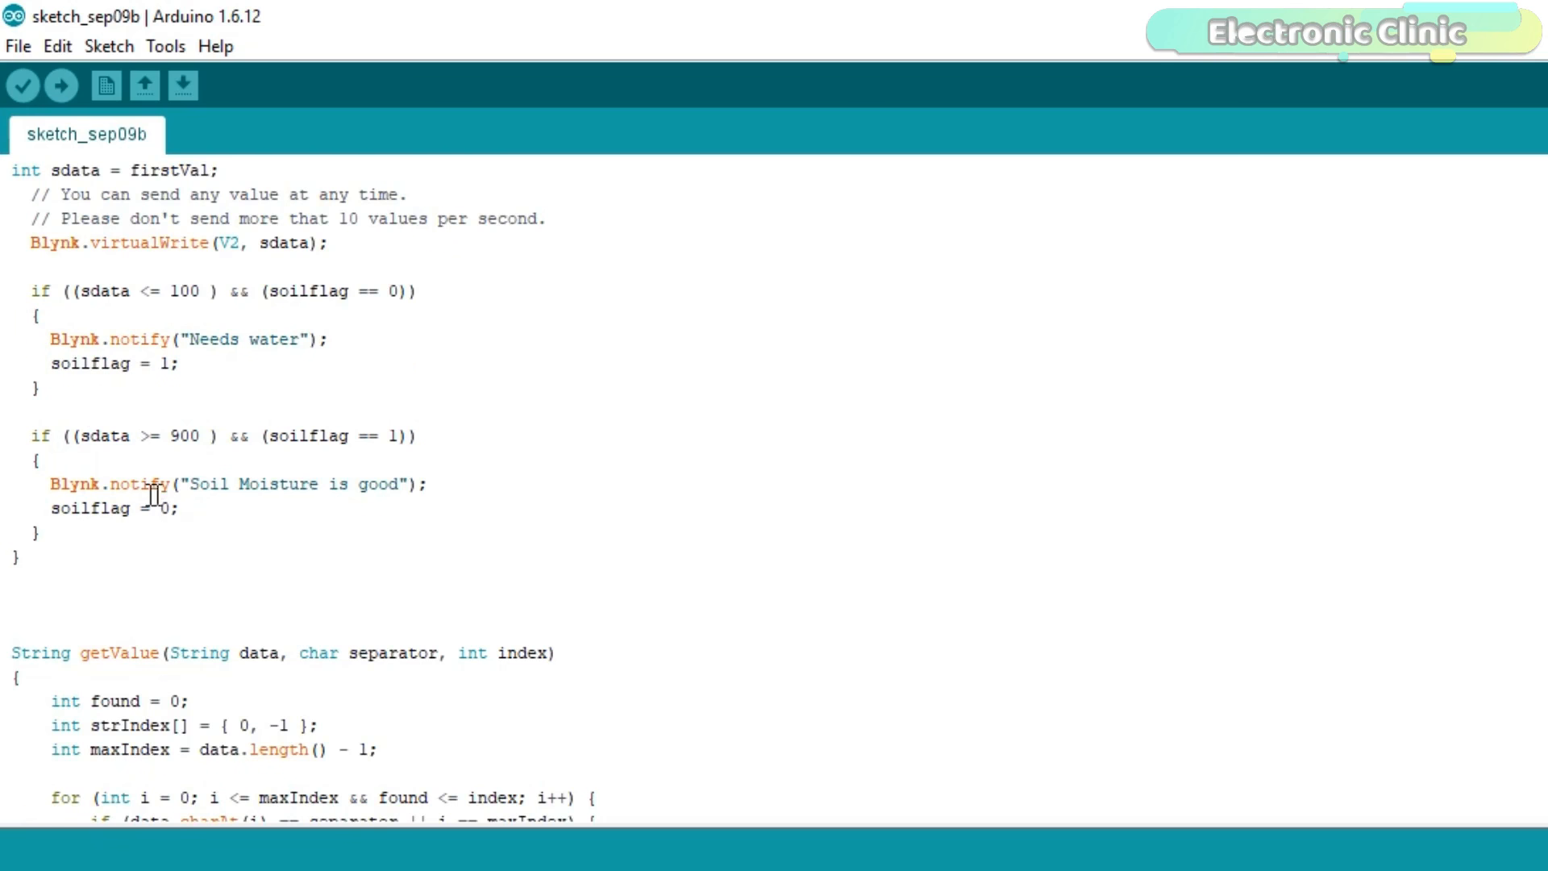
pyautogui.moveTo(245, 323)
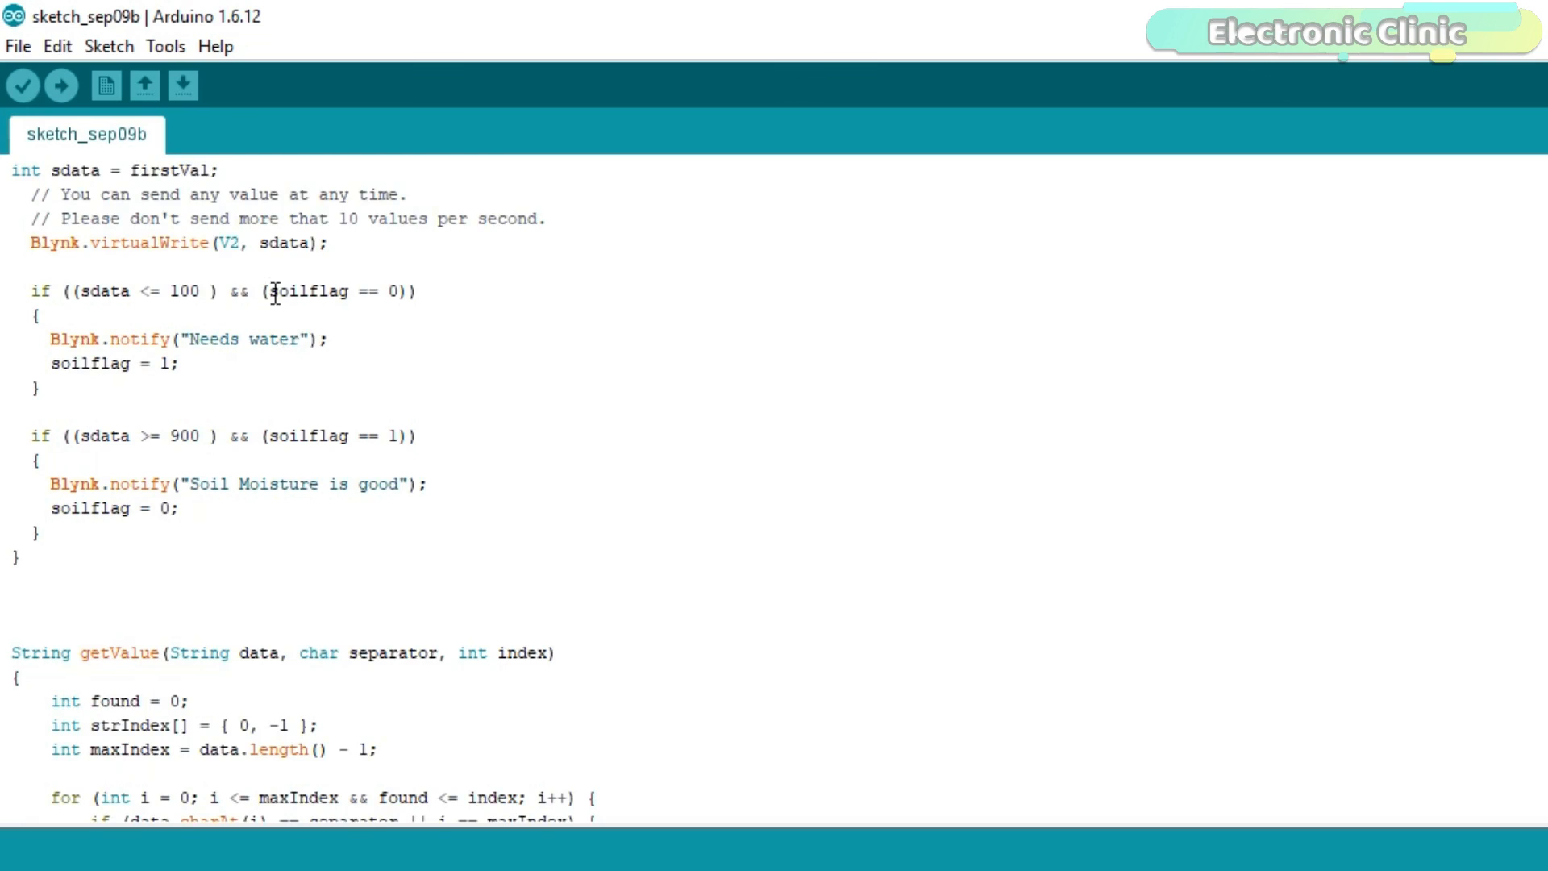
pyautogui.moveTo(187, 326)
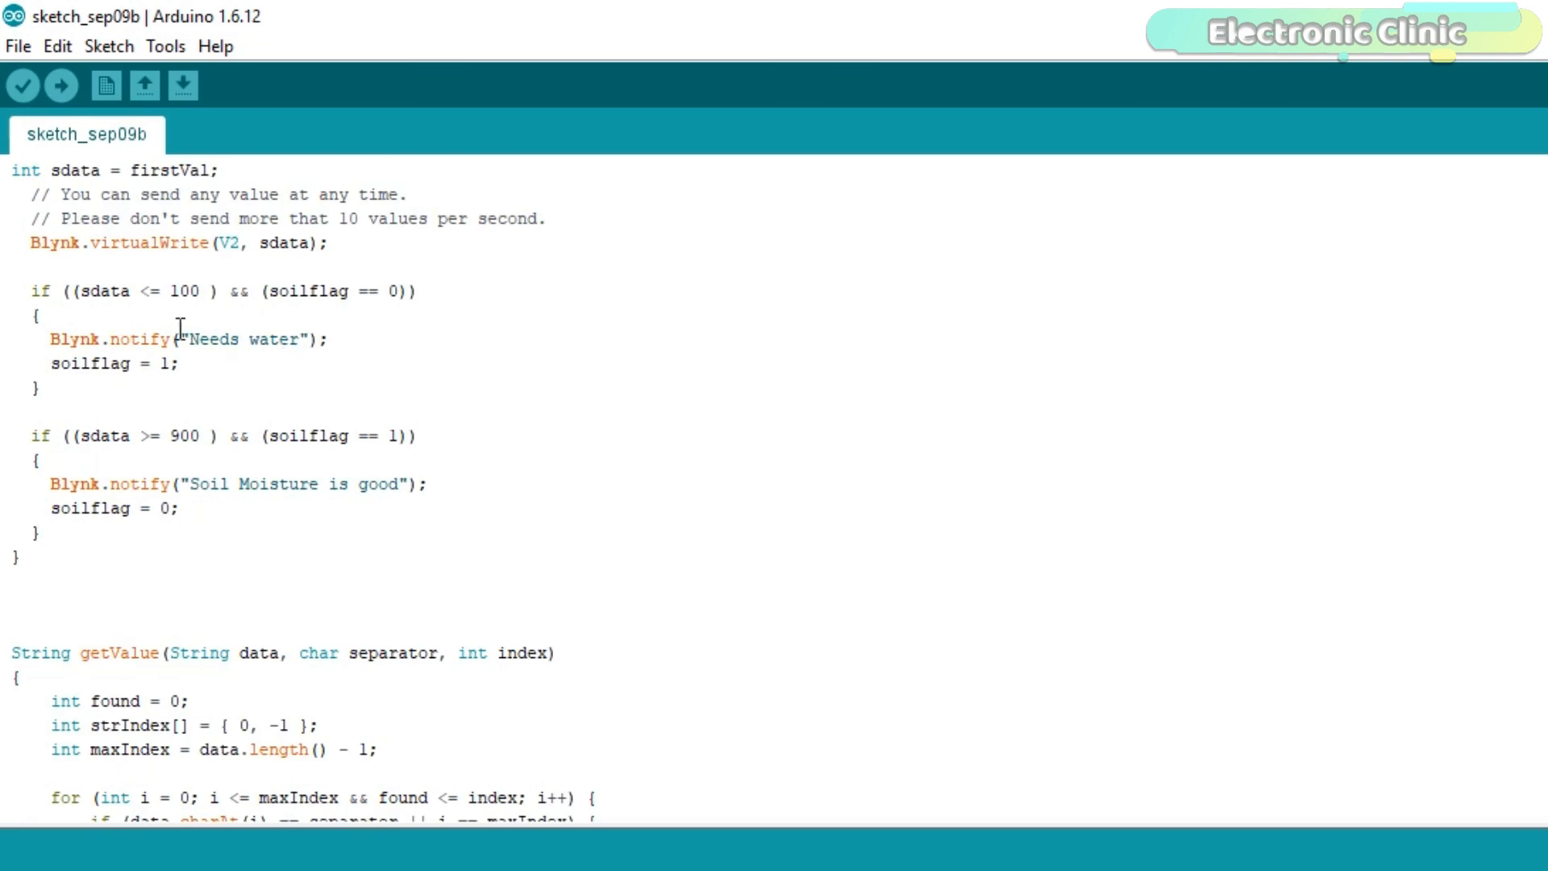
pyautogui.scroll(-3)
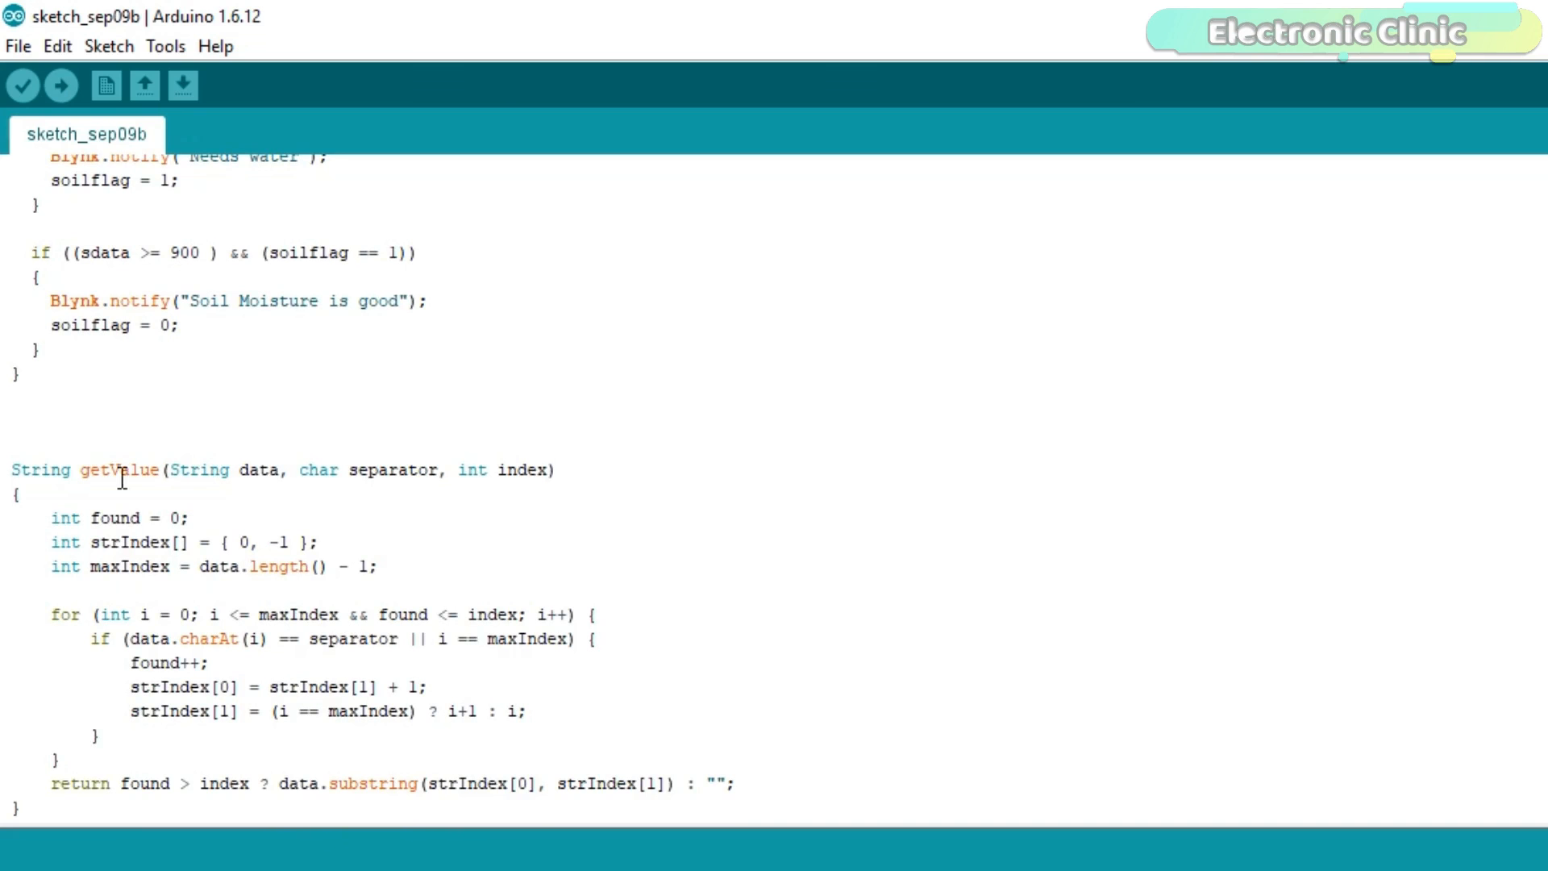
pyautogui.moveTo(880, 29)
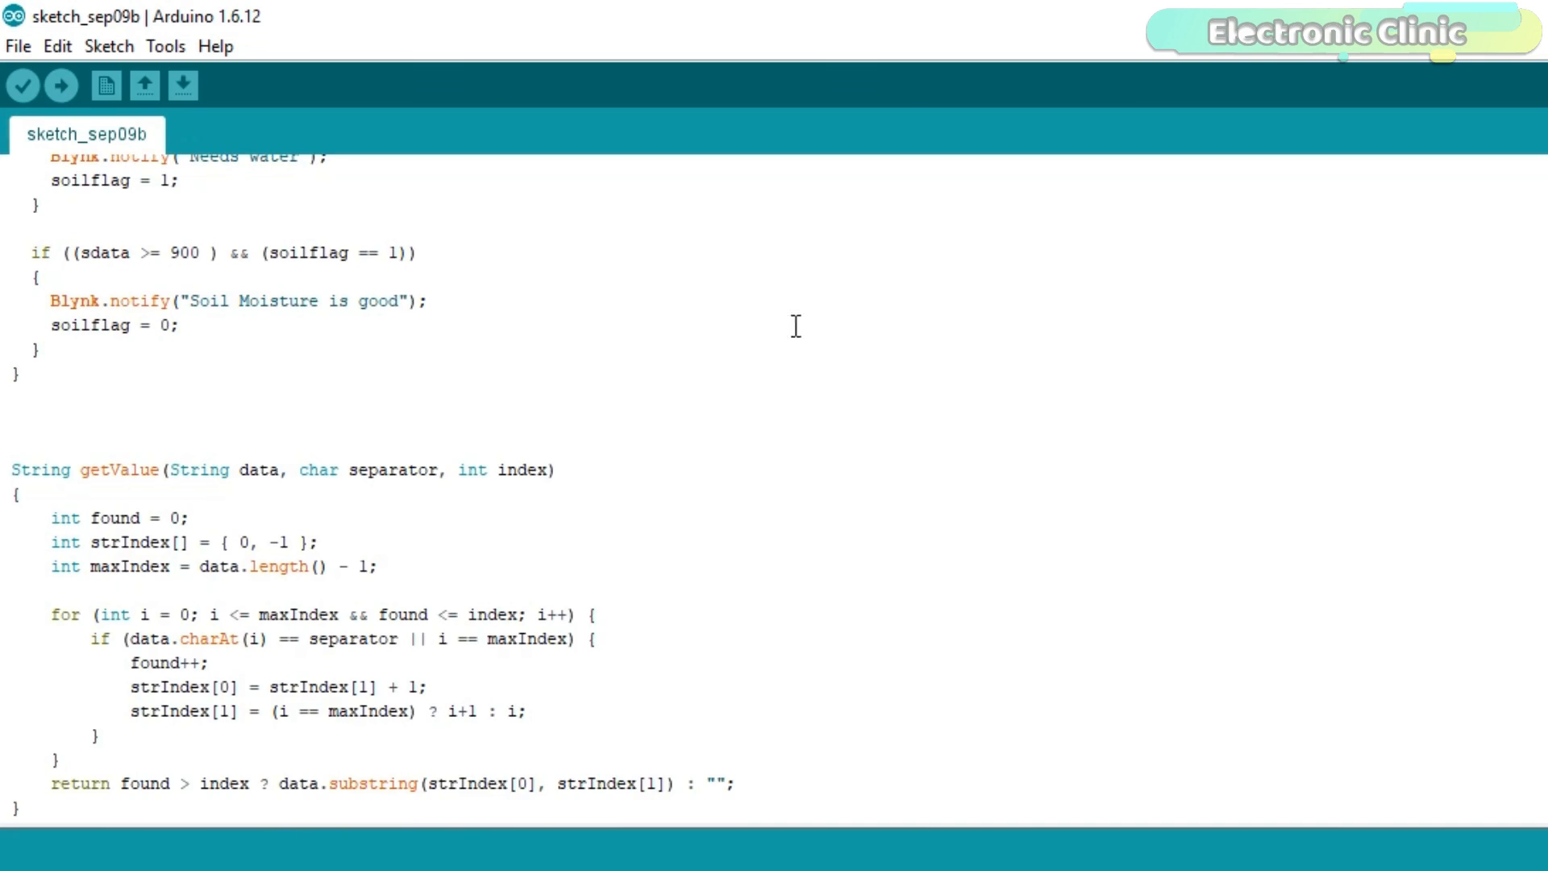